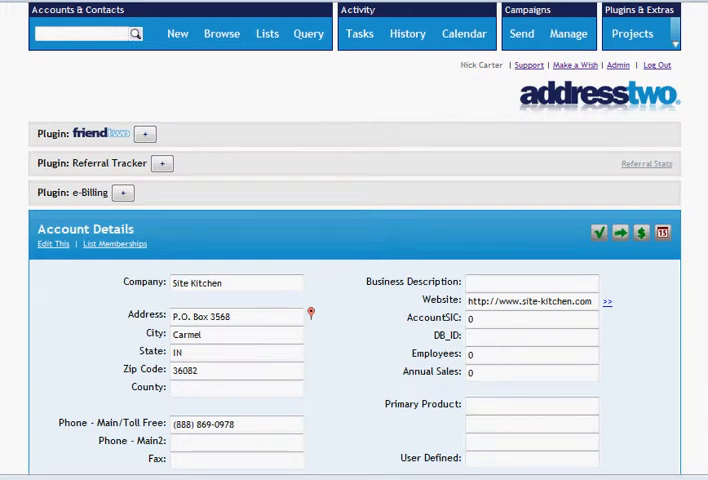
{"action": "mouse_move", "coordinate": [604, 48]}
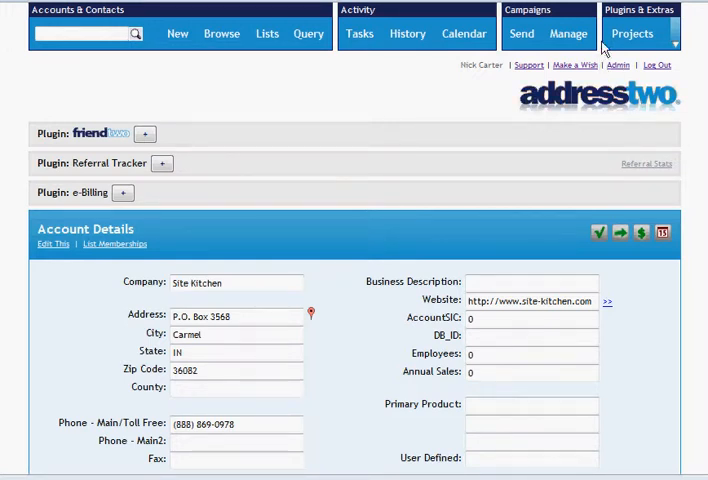
Reveal the Campaigns > Send submenu listing query list, postcard and text message options
{"action": "left_click", "coordinate": [520, 32]}
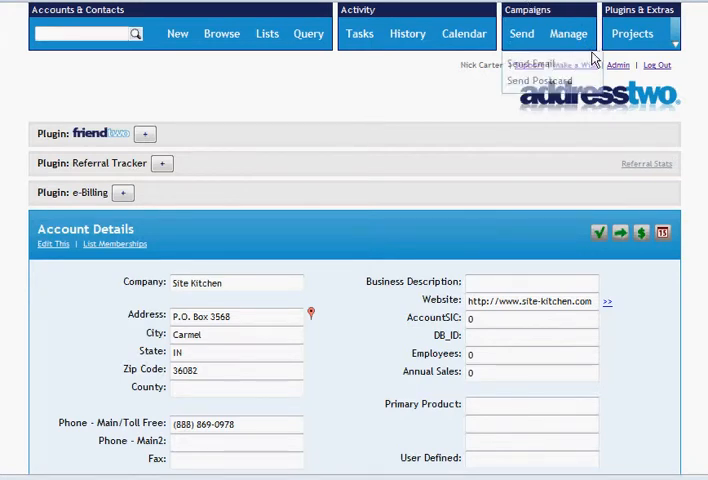
{"action": "left_click", "coordinate": [520, 32]}
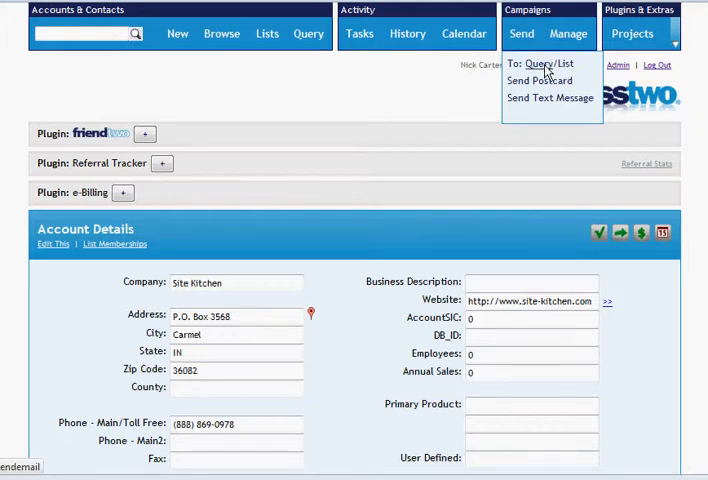
Build a To: Query List with criteria State and Status is Customer
{"action": "left_click", "coordinate": [552, 64]}
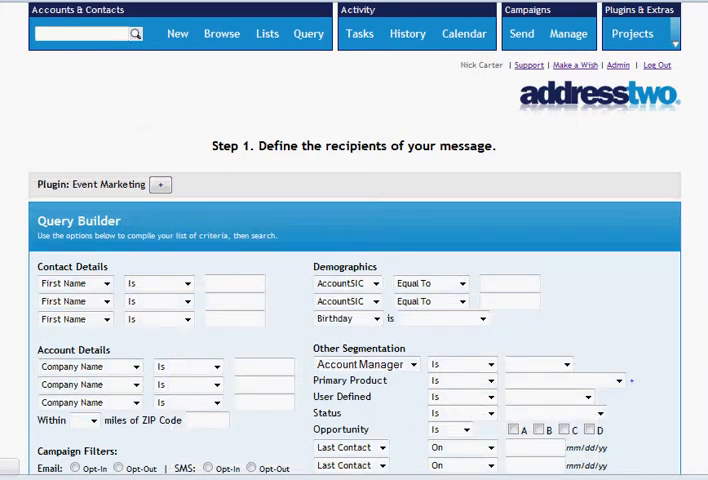
{"action": "scroll", "scroll_direction": "down", "scroll_amount": 3}
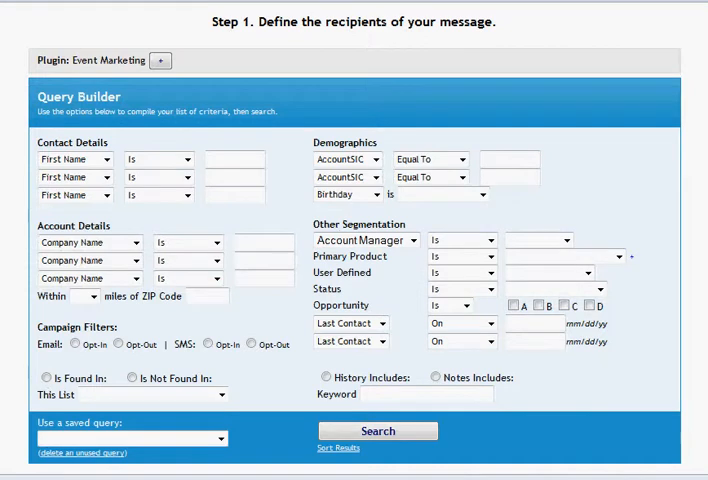
{"action": "scroll", "scroll_direction": "up", "scroll_amount": 3}
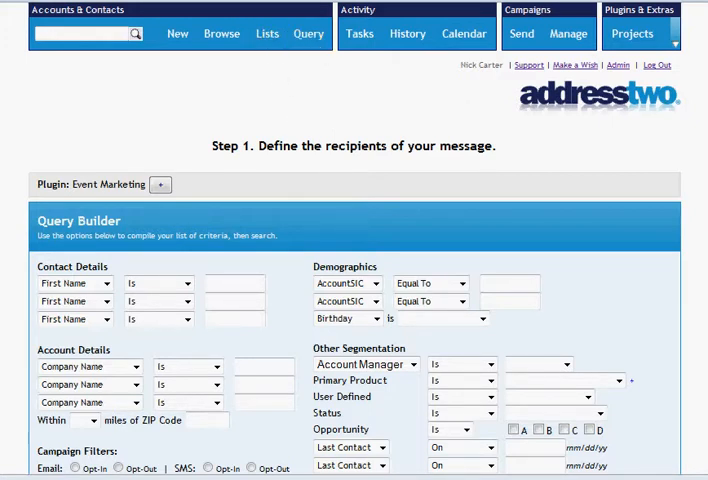
{"action": "scroll", "scroll_direction": "down", "scroll_amount": 3}
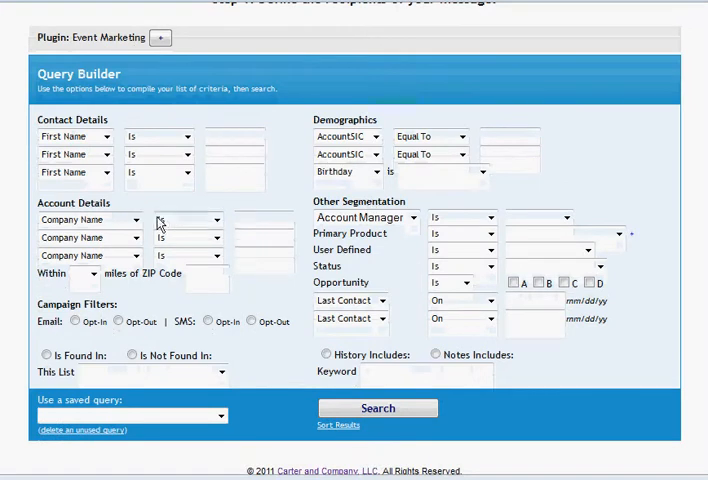
{"action": "left_click", "coordinate": [88, 220]}
{"action": "type", "text": "IN"}
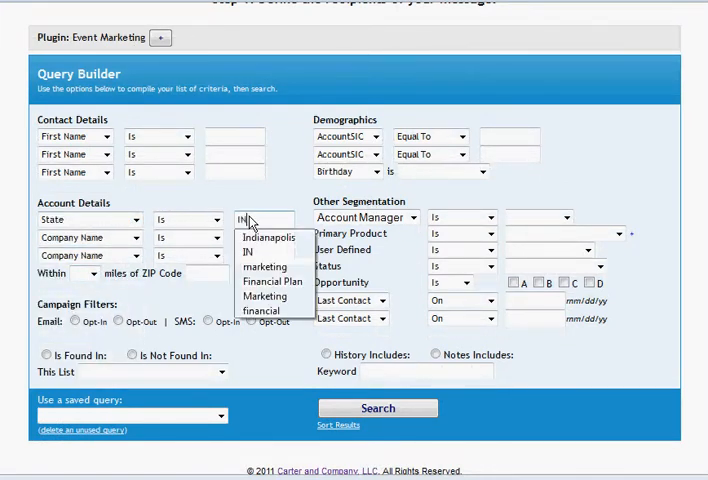
{"action": "left_click", "coordinate": [246, 252]}
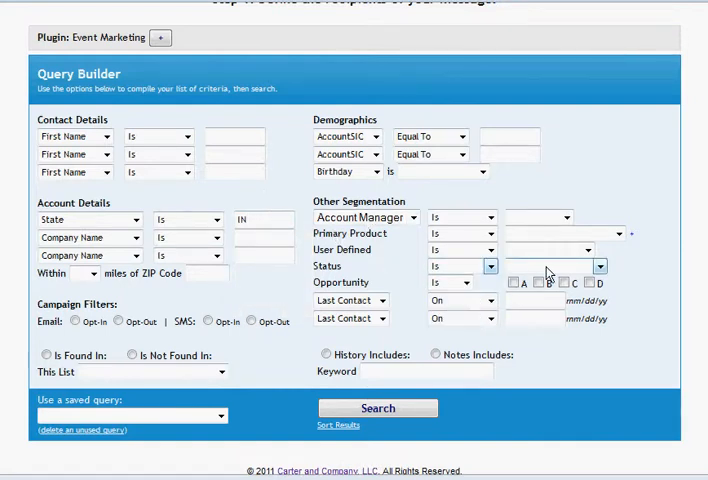
{"action": "left_click", "coordinate": [556, 266]}
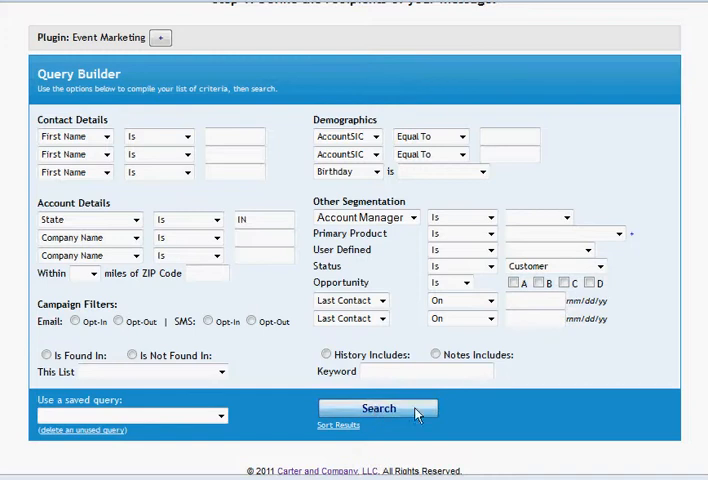
{"action": "mouse_move", "coordinate": [616, 388]}
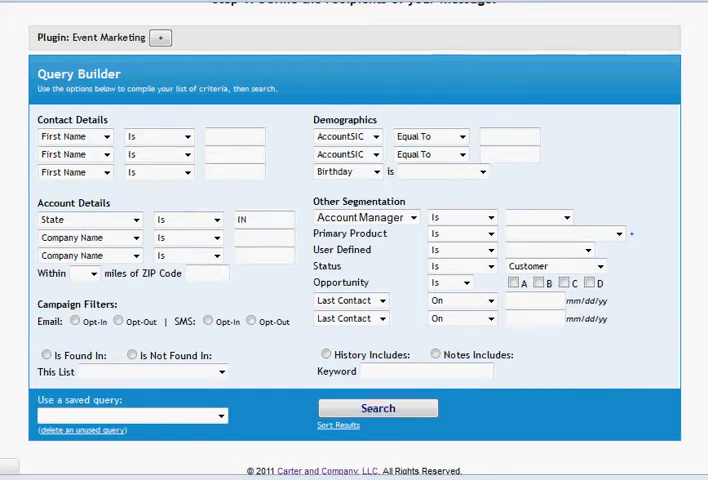
Run the search to list 197 matching contacts across 149 accounts, then reveal Campaigns > Send
{"action": "left_click", "coordinate": [376, 408]}
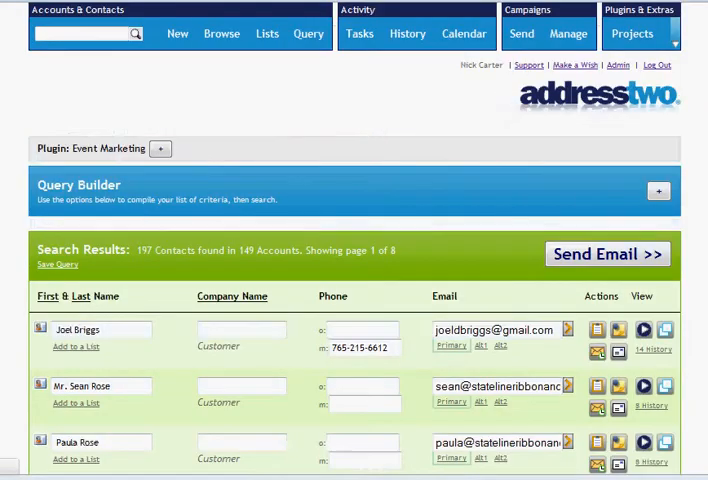
{"action": "scroll", "scroll_direction": "down", "scroll_amount": 3}
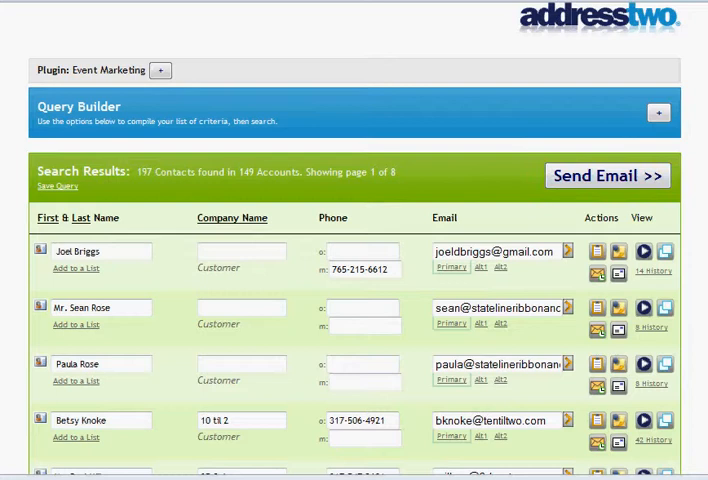
{"action": "left_click", "coordinate": [520, 32]}
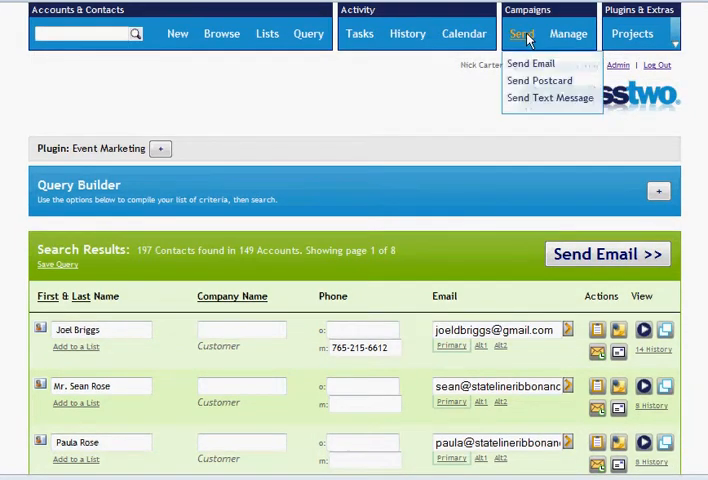
Start a new query list with State is IN and Status is Customer, ready to search
{"action": "left_click", "coordinate": [308, 32]}
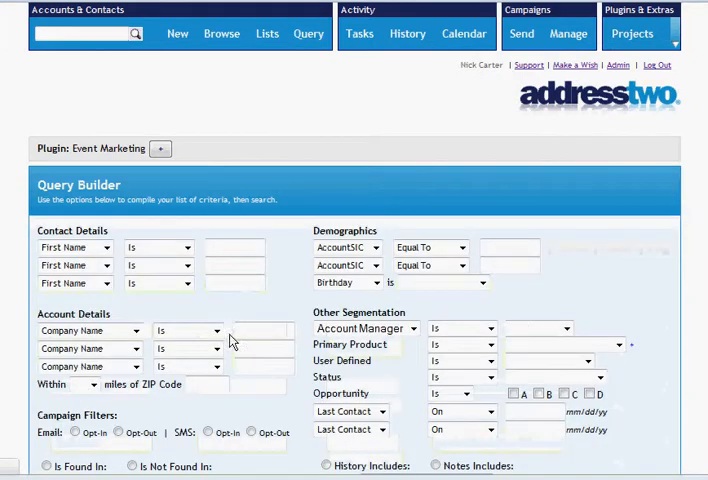
{"action": "mouse_move", "coordinate": [252, 336]}
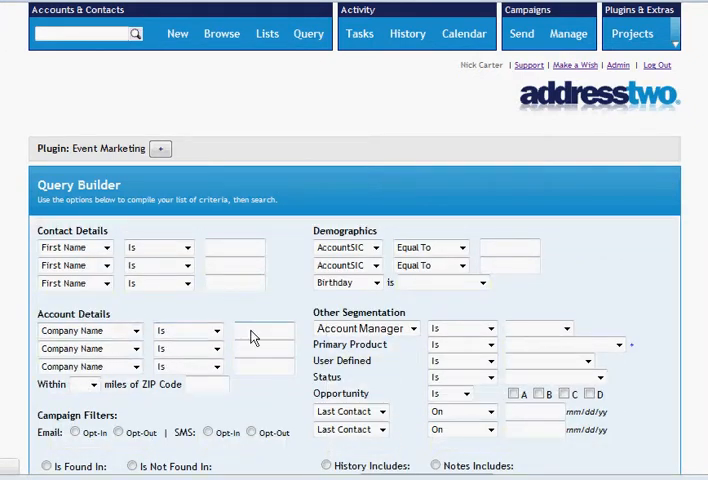
{"action": "left_click", "coordinate": [90, 332]}
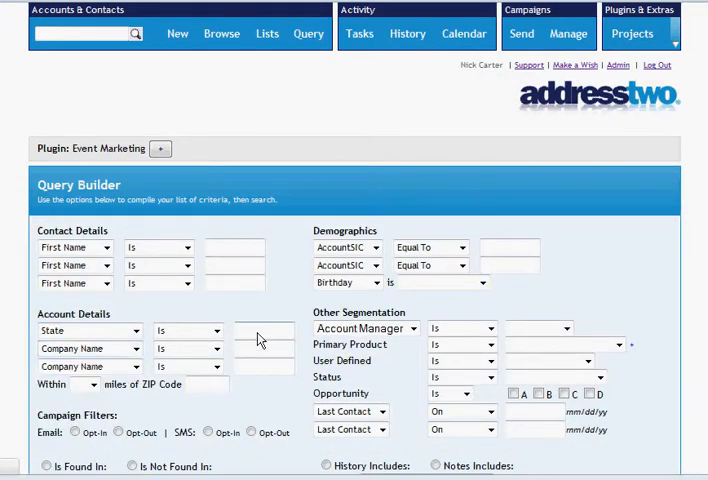
{"action": "type", "text": "IN"}
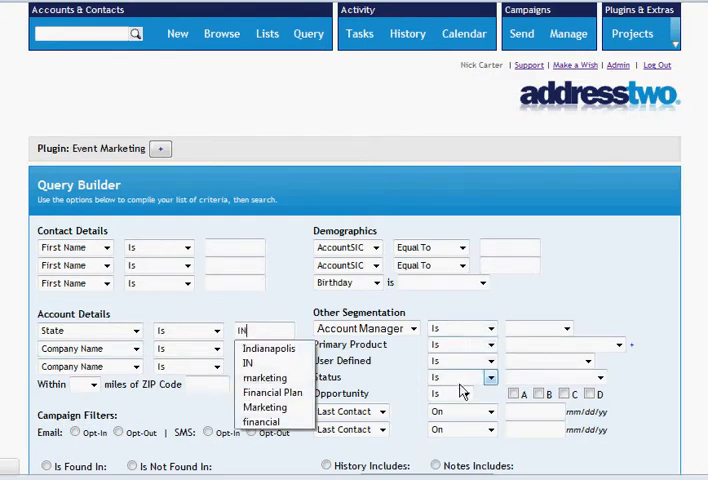
{"action": "left_click", "coordinate": [556, 376]}
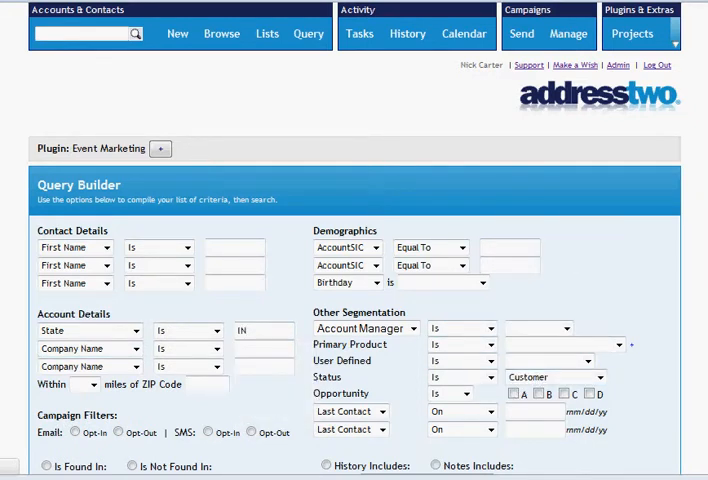
{"action": "scroll", "scroll_direction": "down", "scroll_amount": 3}
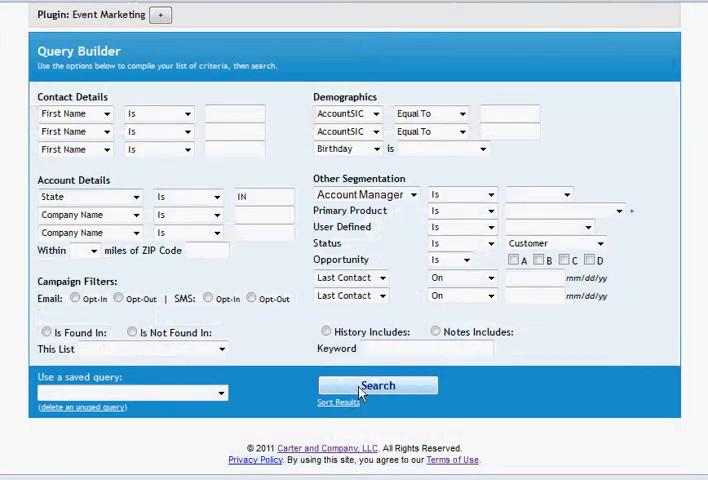
{"action": "mouse_move", "coordinate": [512, 404]}
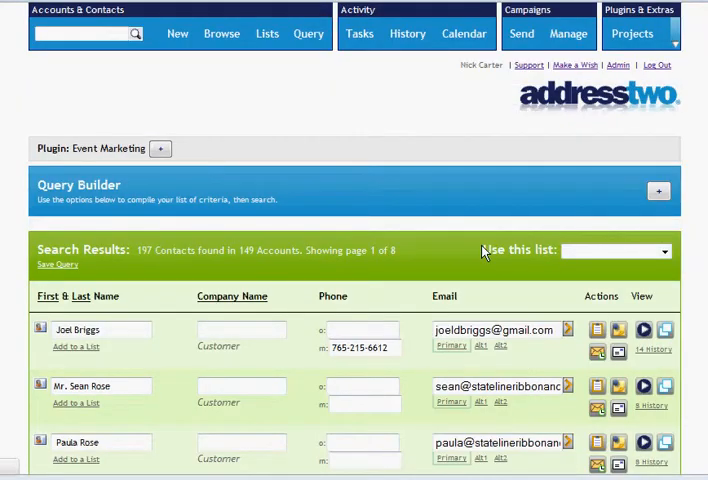
{"action": "mouse_move", "coordinate": [604, 266]}
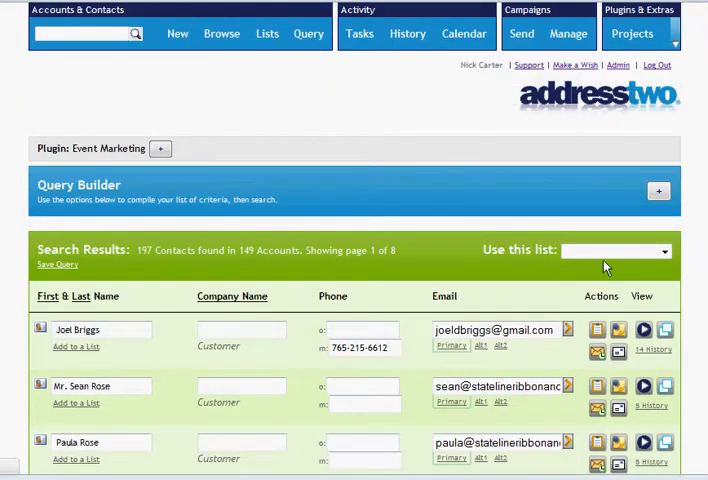
Choose Send Email from 'Use this list' to compose a message to the matching contacts
{"action": "left_click", "coordinate": [662, 252]}
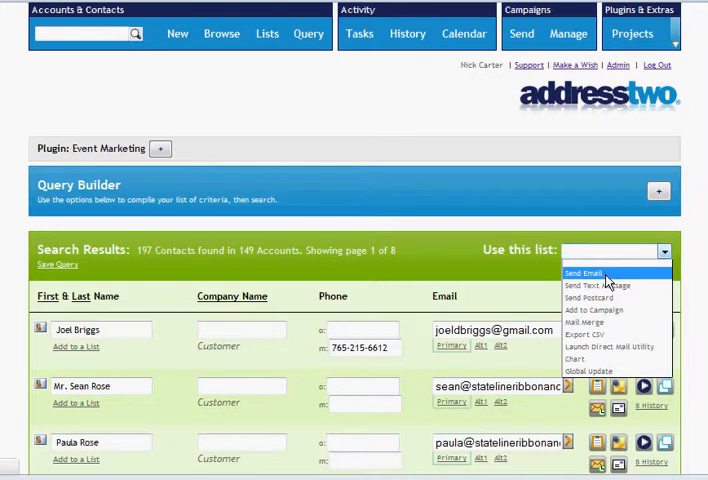
{"action": "left_click", "coordinate": [582, 272]}
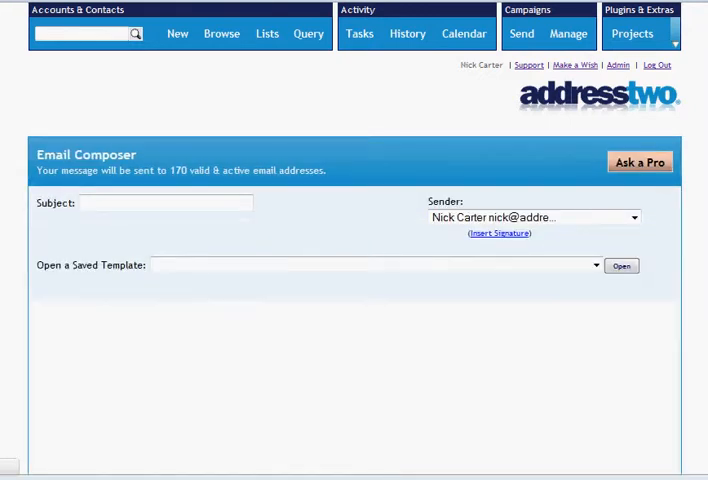
Set subject 'Customer Newsleter' and add body line 'Thanks for being a customer in indiana'
{"action": "scroll", "scroll_direction": "down", "scroll_amount": 3}
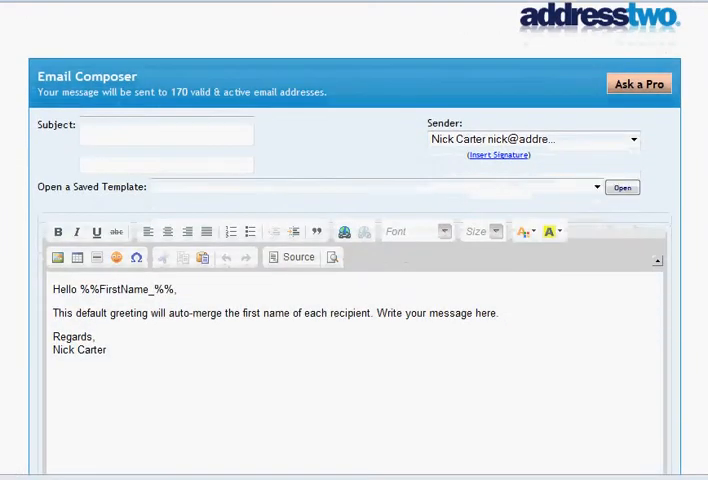
{"action": "scroll", "scroll_direction": "up", "scroll_amount": 3}
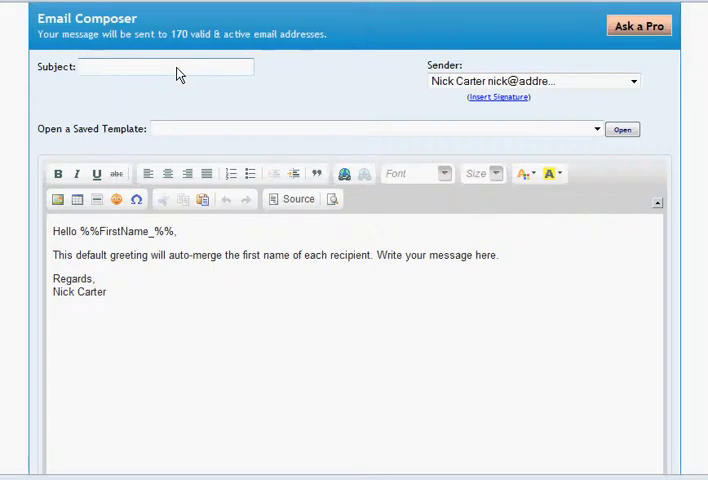
{"action": "type", "text": "Customer"}
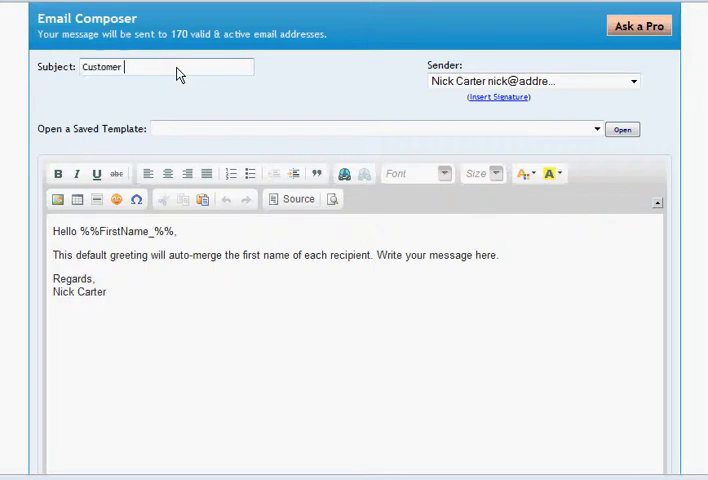
{"action": "type", "text": "Newsleter"}
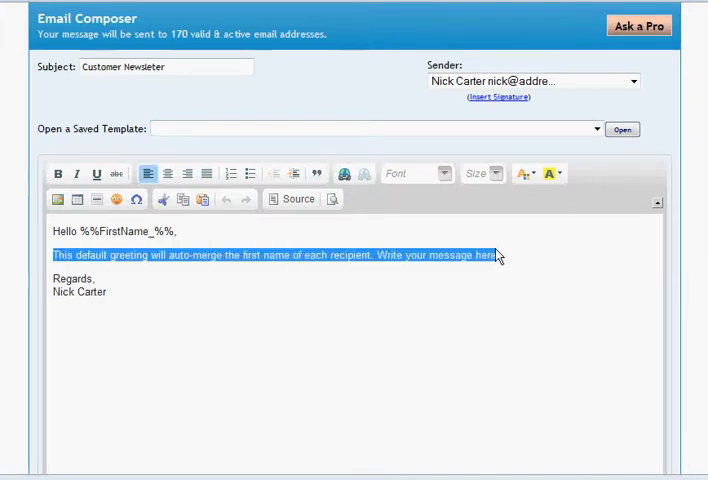
{"action": "type", "text": "Thanks for being a c"}
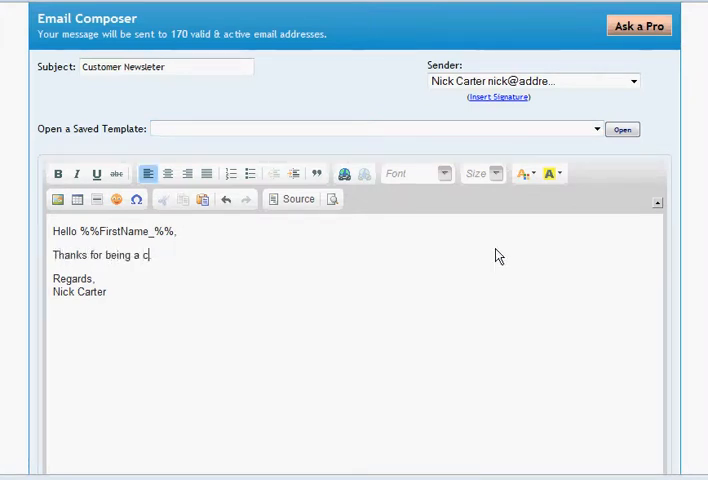
{"action": "type", "text": "ustomer in"}
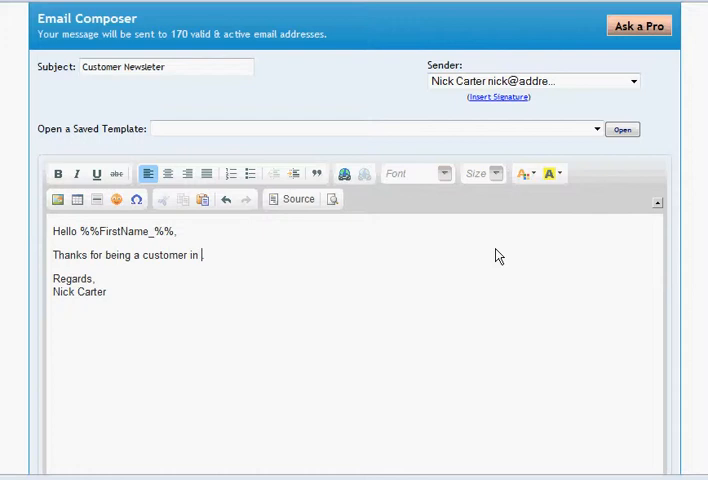
{"action": "type", "text": "indiana"}
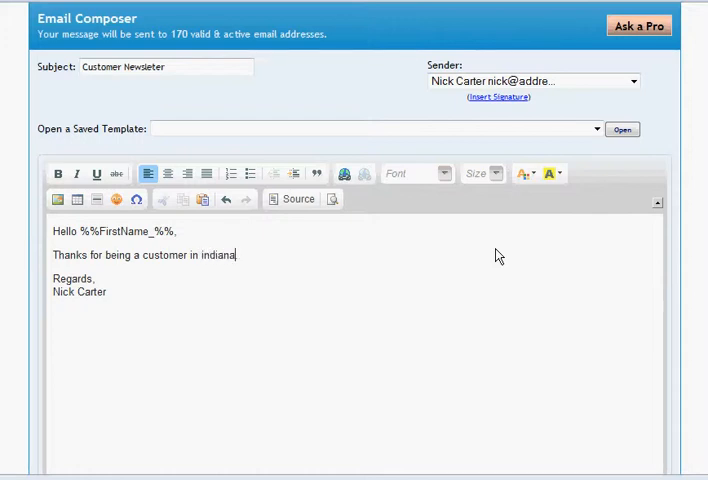
{"action": "double_click", "coordinate": [122, 232]}
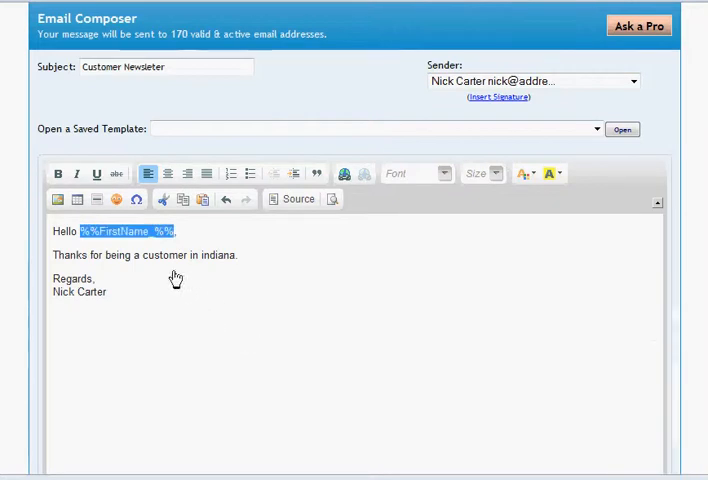
Check the mail-merge field list, bold the word 'customer', and leave 'indiana' font unchanged
{"action": "scroll", "scroll_direction": "down", "scroll_amount": 3}
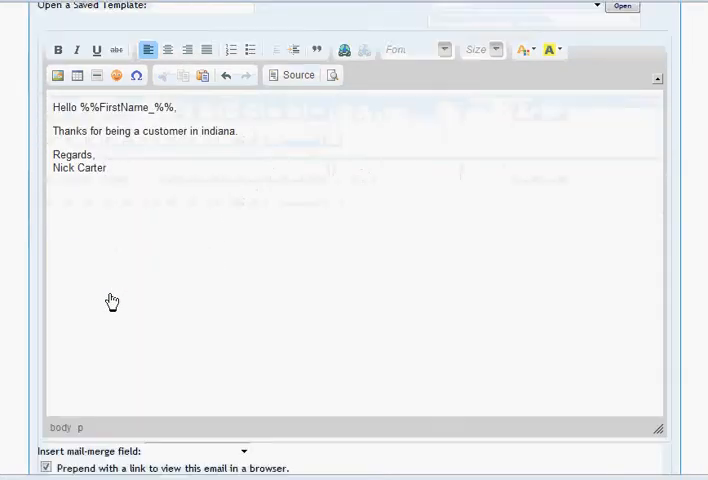
{"action": "left_click", "coordinate": [242, 388]}
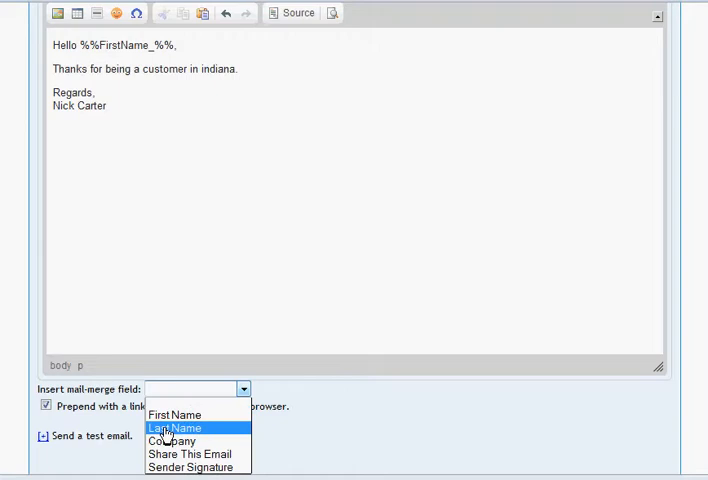
{"action": "mouse_move", "coordinate": [190, 454]}
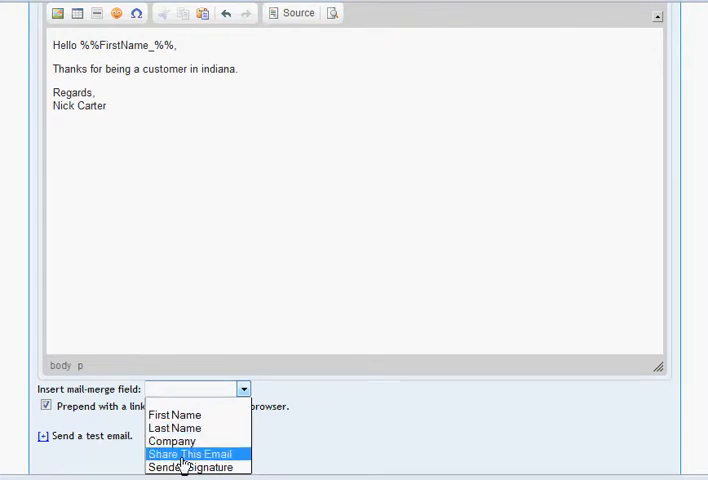
{"action": "mouse_move", "coordinate": [192, 468]}
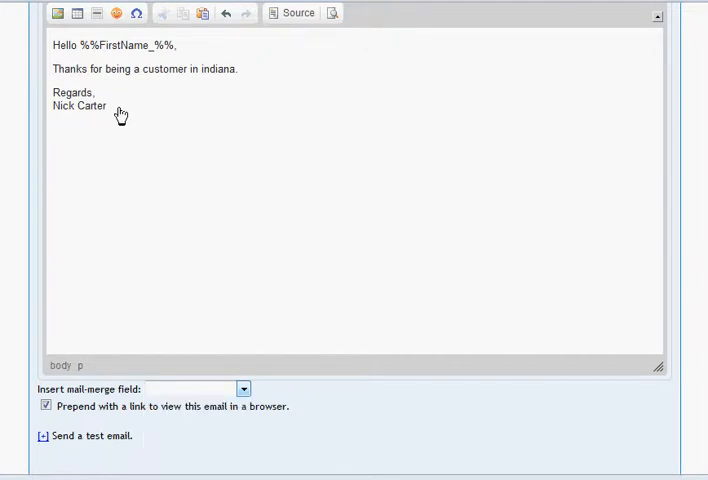
{"action": "scroll", "scroll_direction": "up", "scroll_amount": 3}
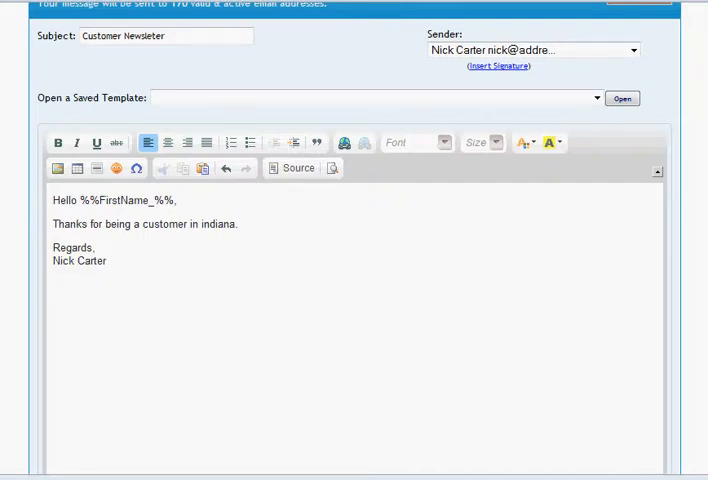
{"action": "mouse_move", "coordinate": [140, 232]}
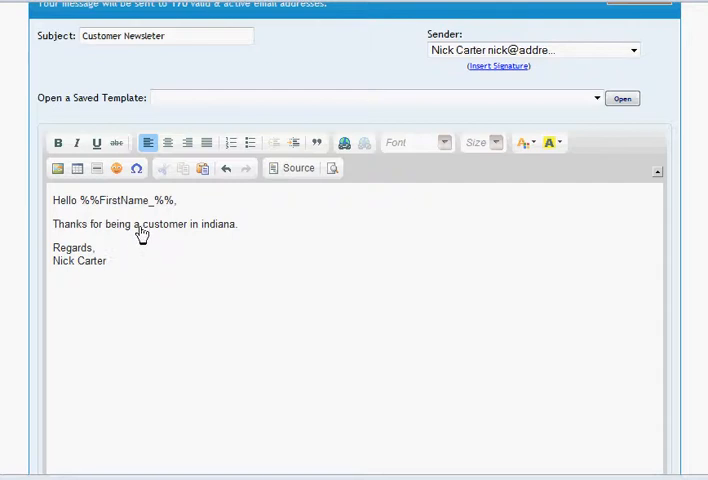
{"action": "double_click", "coordinate": [164, 224]}
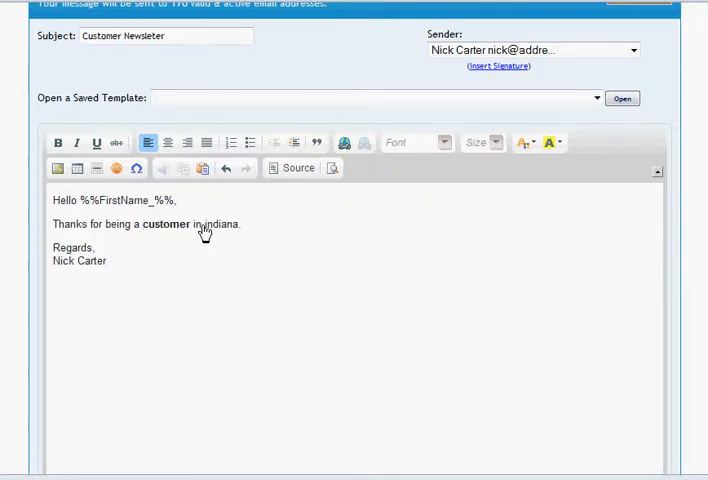
{"action": "double_click", "coordinate": [220, 224]}
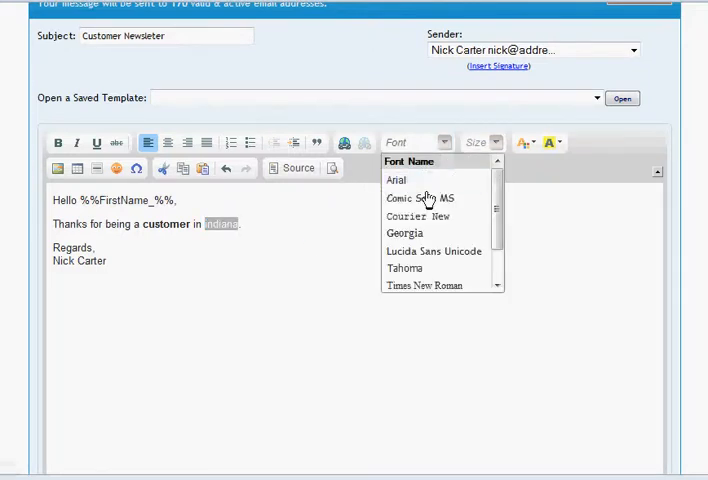
{"action": "left_click", "coordinate": [240, 224]}
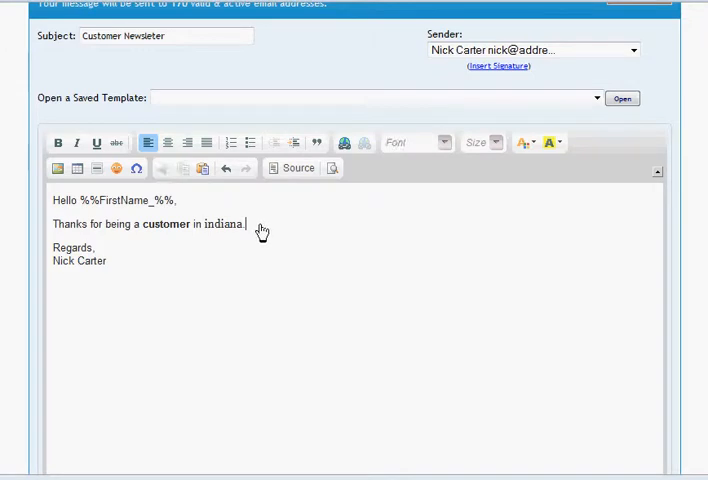
{"action": "mouse_move", "coordinate": [290, 244]}
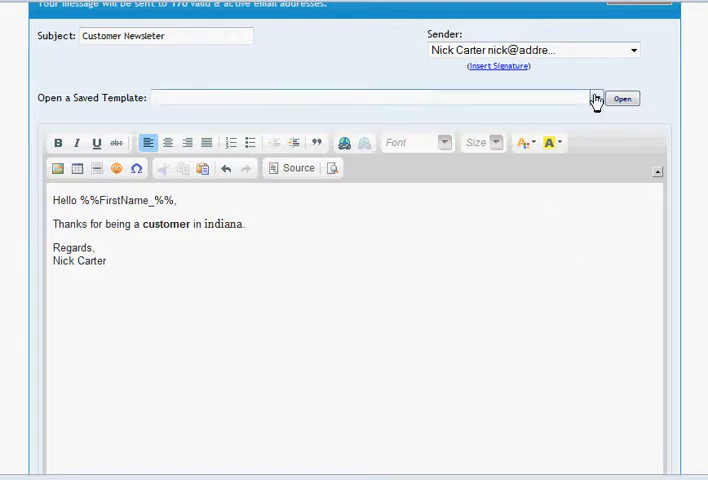
Load the saved Letterhead template into the message body and review its banner and promo blocks
{"action": "left_click", "coordinate": [596, 98]}
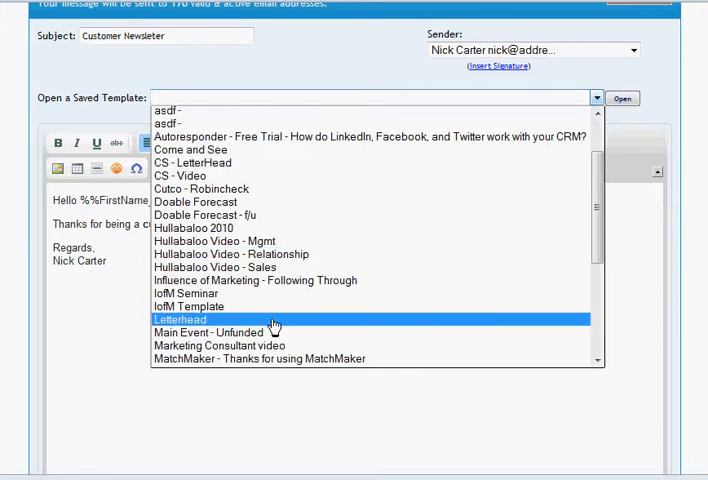
{"action": "left_click", "coordinate": [188, 304]}
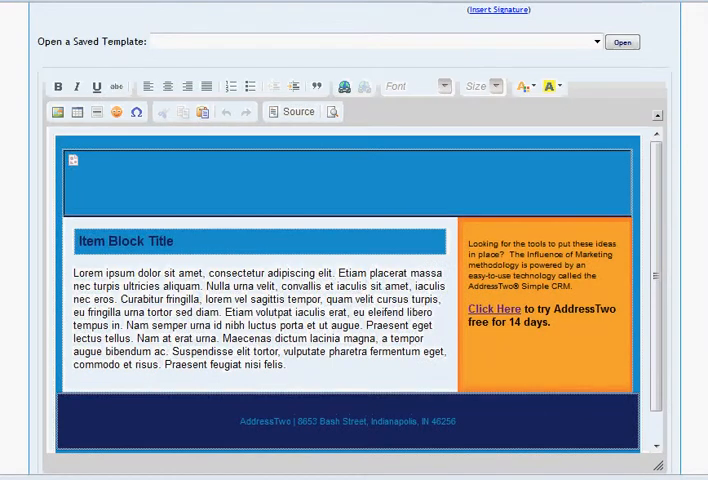
{"action": "mouse_move", "coordinate": [522, 200]}
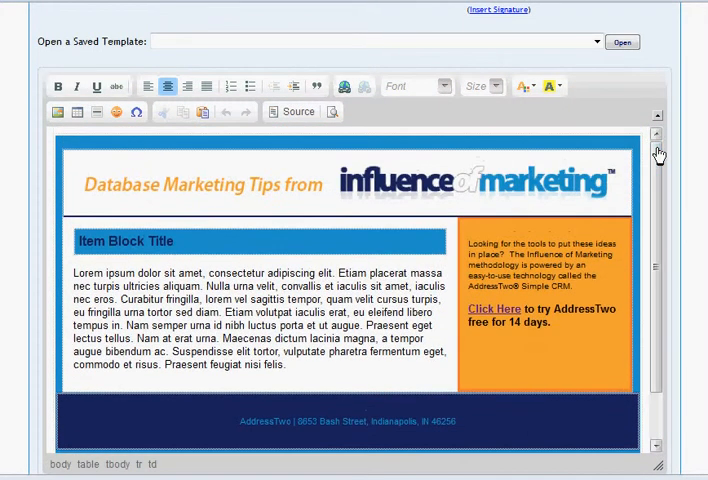
{"action": "scroll", "scroll_direction": "down", "scroll_amount": 3}
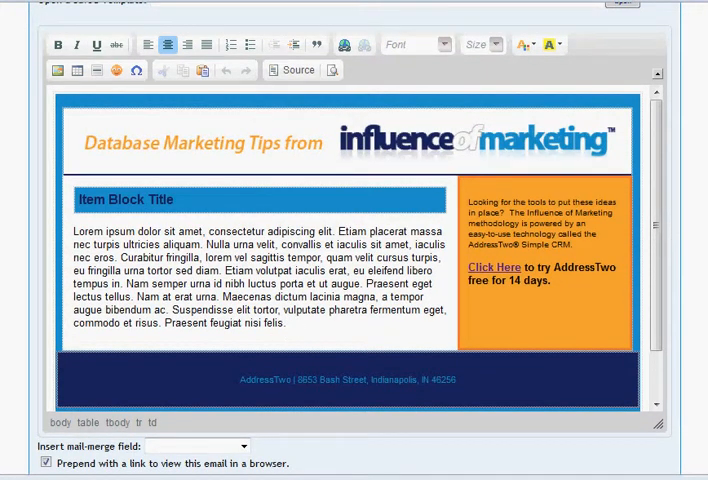
{"action": "scroll", "scroll_direction": "up", "scroll_amount": 3}
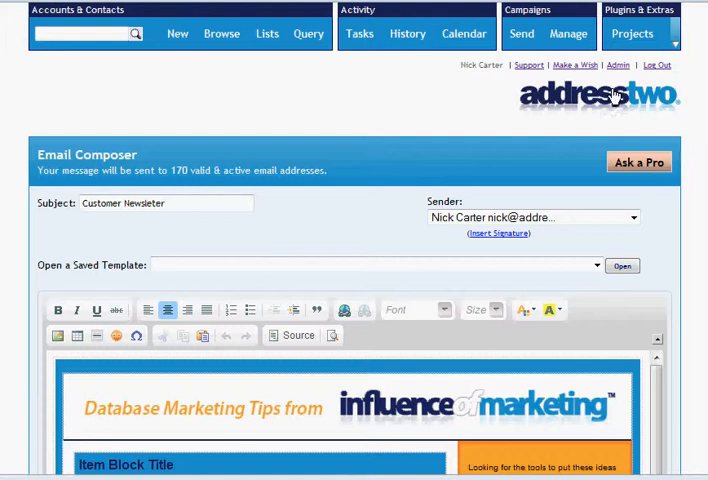
Go to Campaigns > Manage and scroll the dashboard down to the Sender Profiles section
{"action": "left_click", "coordinate": [520, 32]}
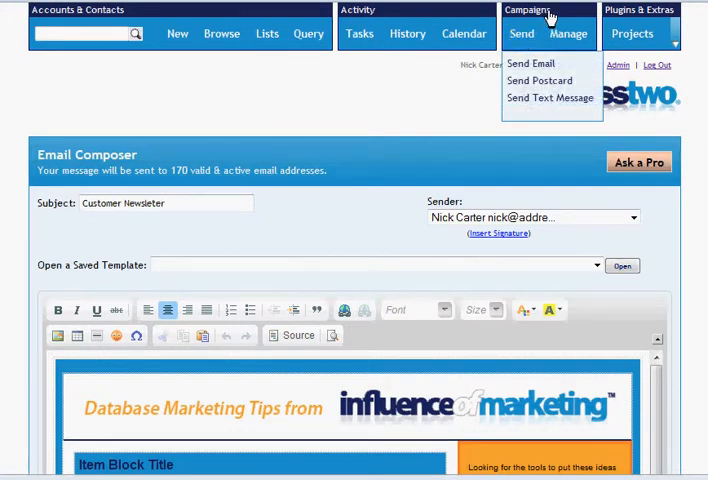
{"action": "left_click", "coordinate": [568, 32]}
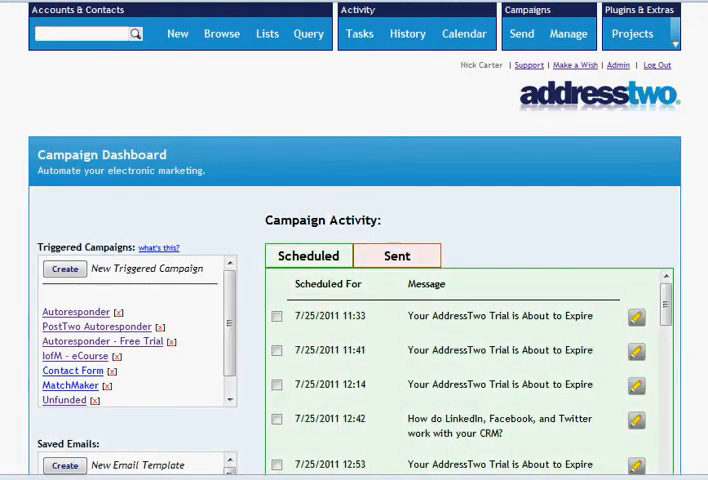
{"action": "scroll", "scroll_direction": "down", "scroll_amount": 3}
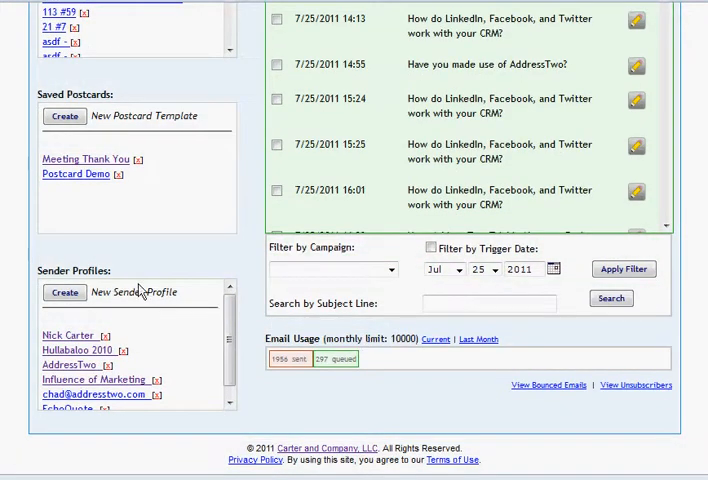
{"action": "mouse_move", "coordinate": [118, 276]}
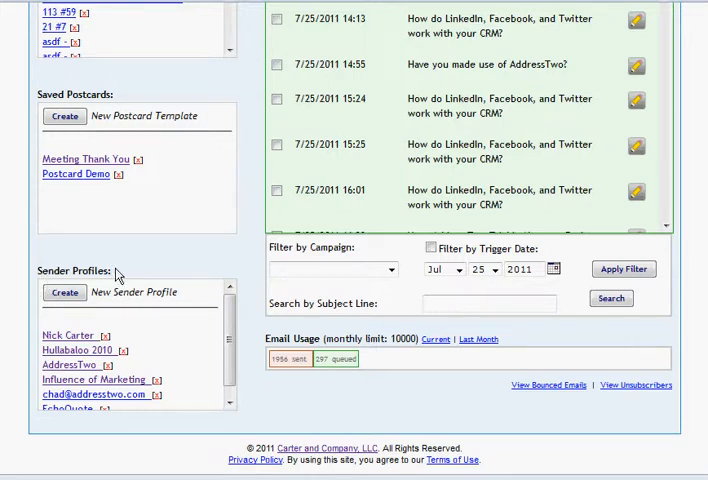
{"action": "mouse_move", "coordinate": [68, 336]}
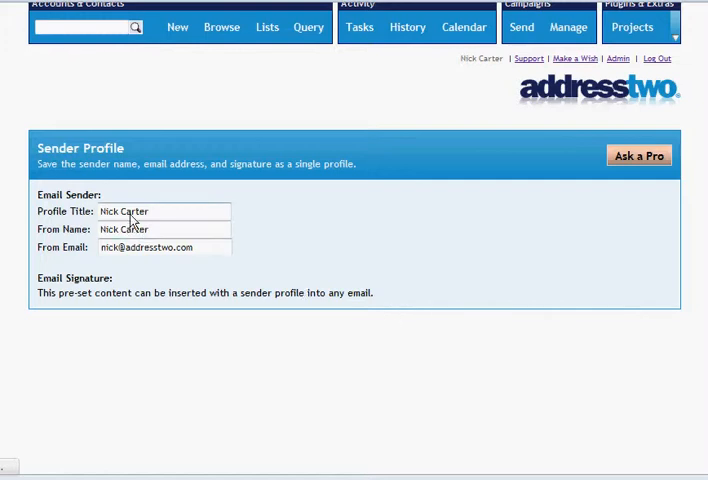
Review the sender profile's name, signature and postal mail address, then return to the dashboard
{"action": "double_click", "coordinate": [130, 228]}
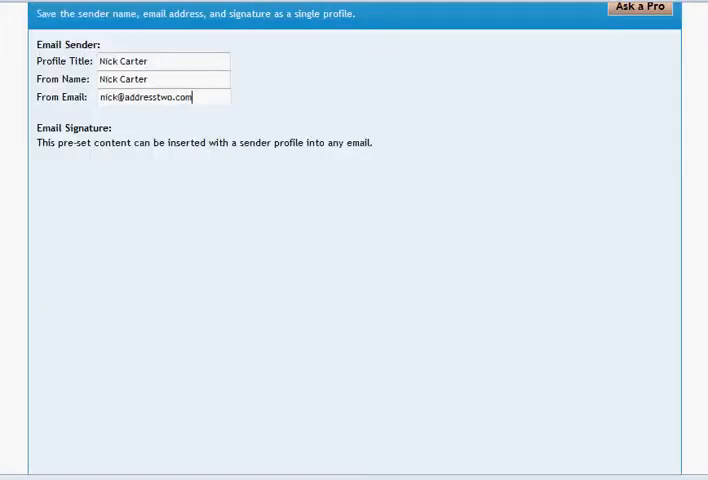
{"action": "scroll", "scroll_direction": "down", "scroll_amount": 3}
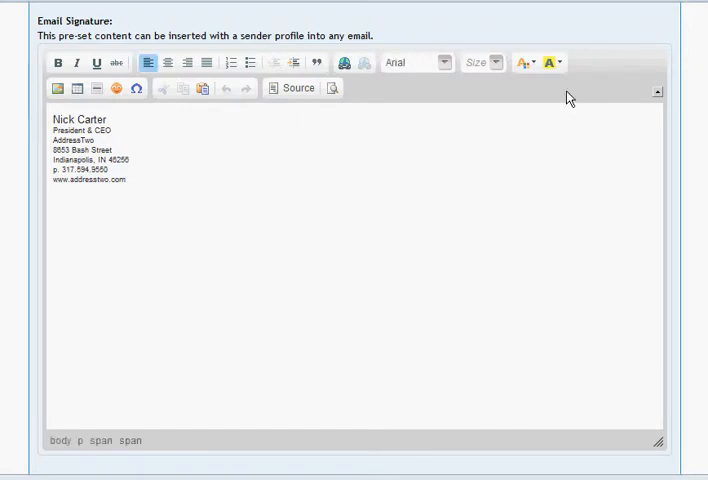
{"action": "mouse_move", "coordinate": [460, 174]}
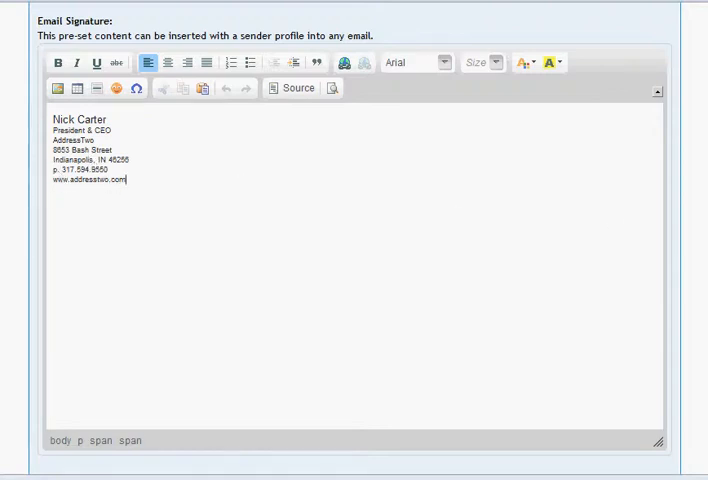
{"action": "scroll", "scroll_direction": "down", "scroll_amount": 3}
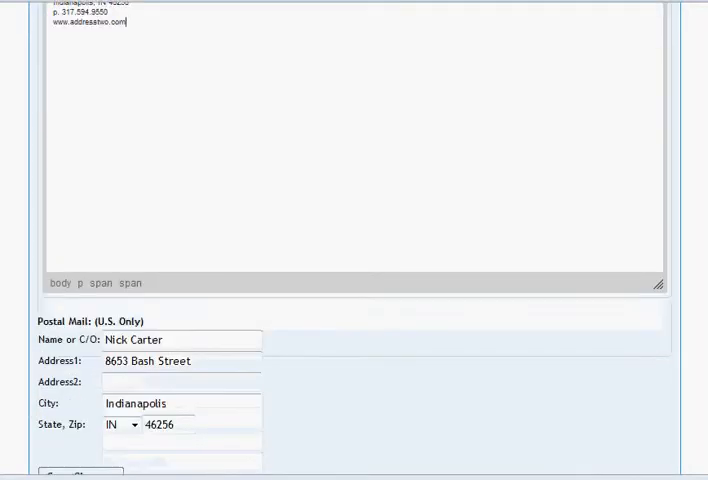
{"action": "scroll", "scroll_direction": "down", "scroll_amount": 3}
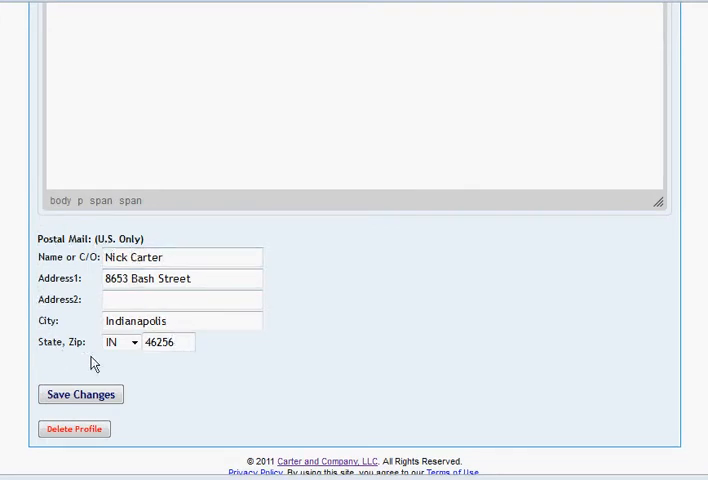
{"action": "mouse_move", "coordinate": [66, 244]}
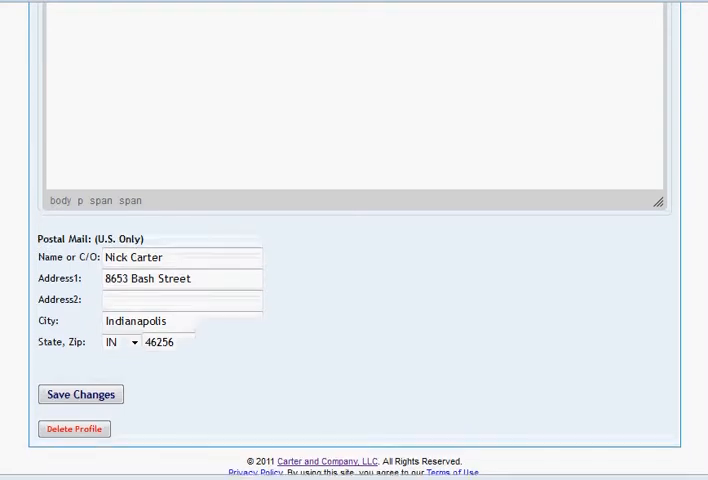
{"action": "scroll", "scroll_direction": "up", "scroll_amount": 3}
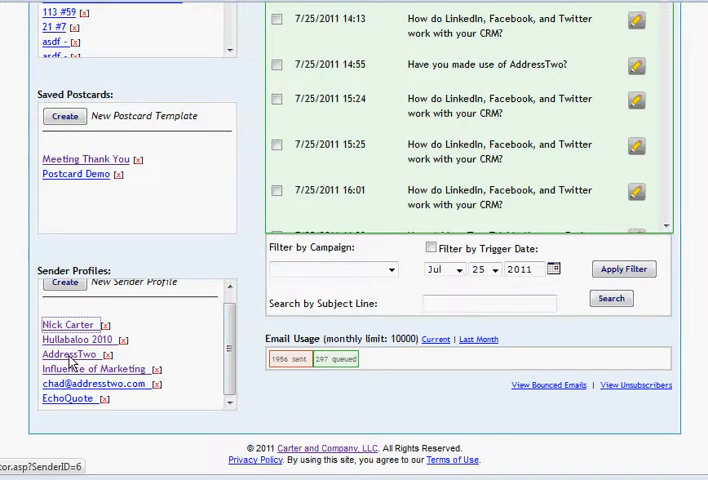
{"action": "mouse_move", "coordinate": [168, 360]}
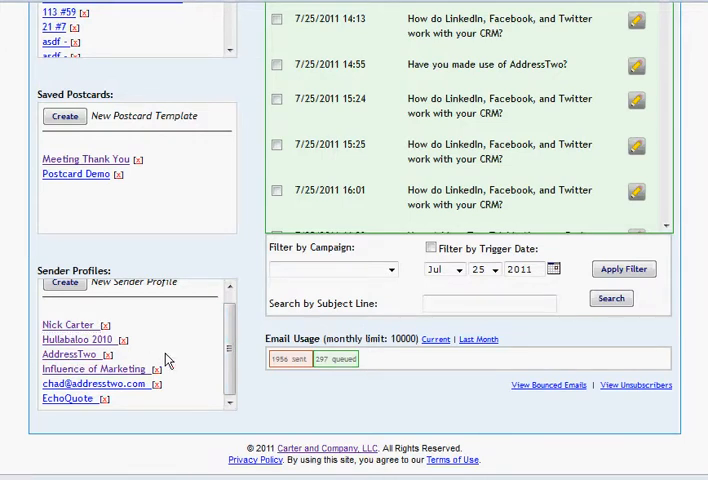
{"action": "mouse_move", "coordinate": [228, 344]}
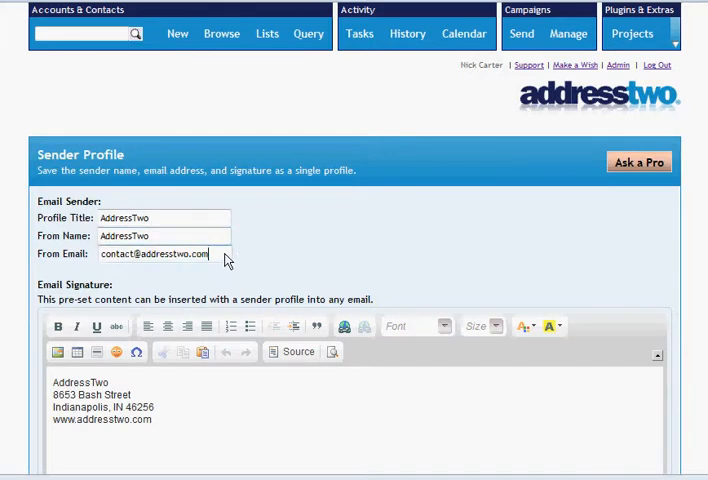
{"action": "mouse_move", "coordinate": [96, 418]}
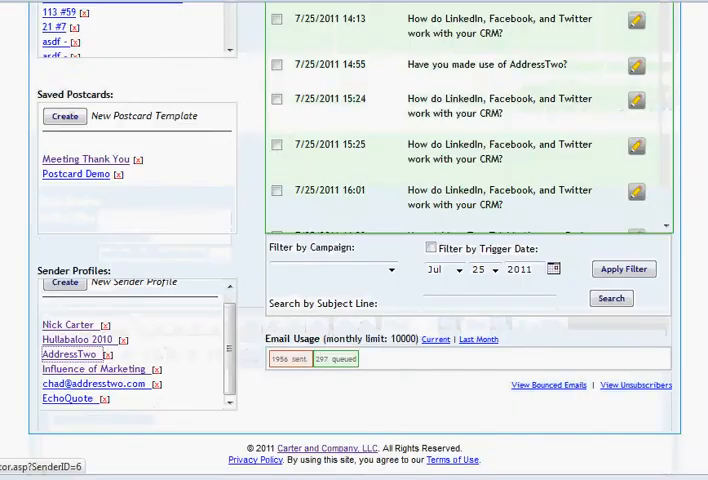
{"action": "scroll", "scroll_direction": "up", "scroll_amount": 3}
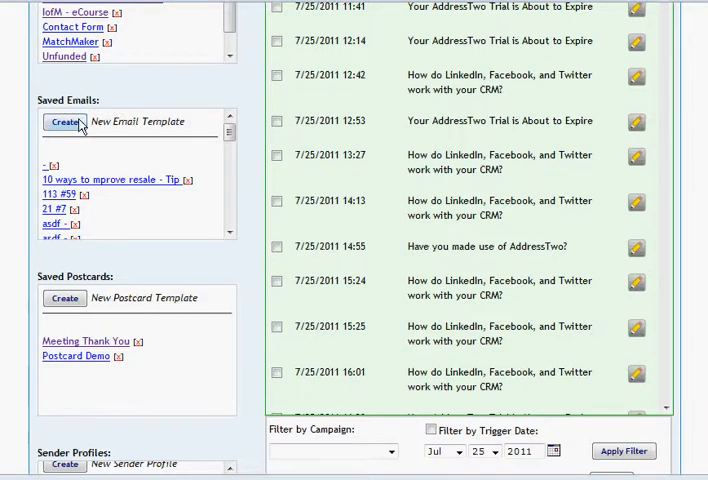
{"action": "mouse_move", "coordinate": [138, 312]}
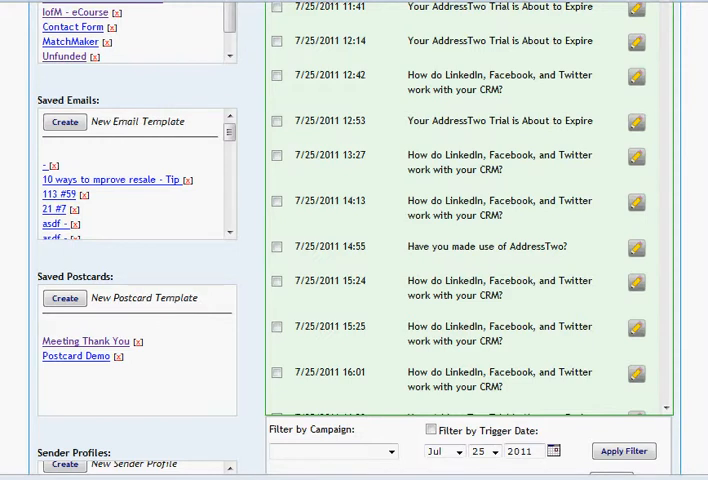
{"action": "scroll", "scroll_direction": "up", "scroll_amount": 3}
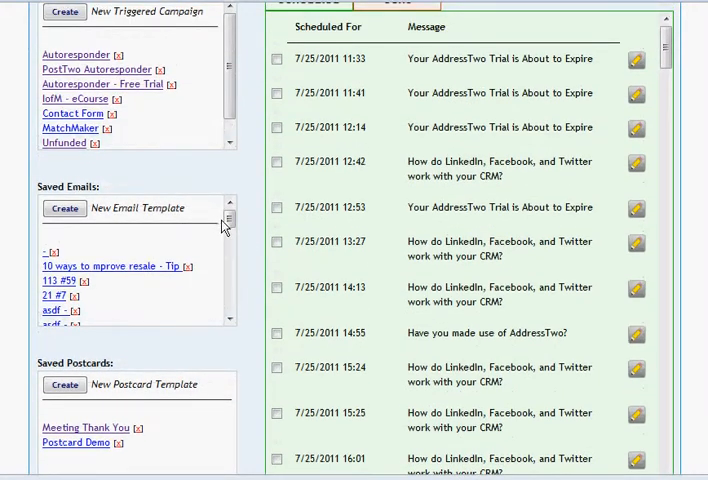
{"action": "scroll", "scroll_direction": "down", "scroll_amount": 3}
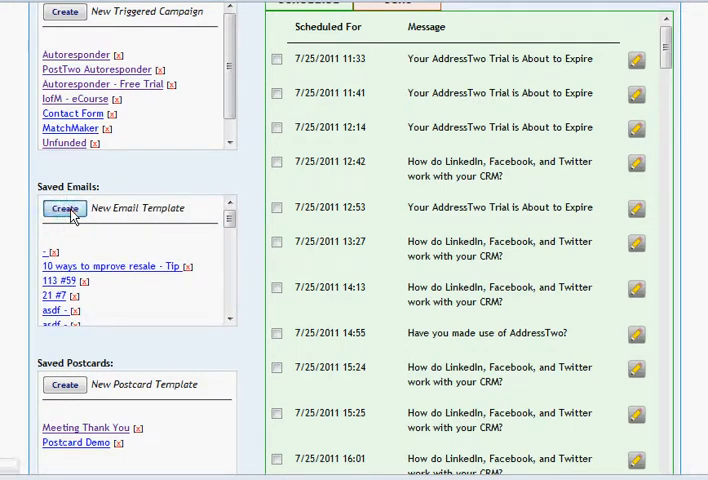
Begin a new saved email and browse the newsletter format choices
{"action": "left_click", "coordinate": [64, 208]}
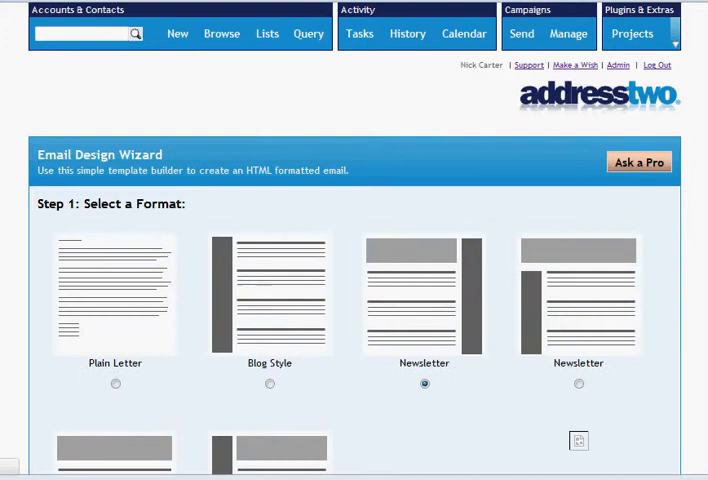
{"action": "scroll", "scroll_direction": "down", "scroll_amount": 3}
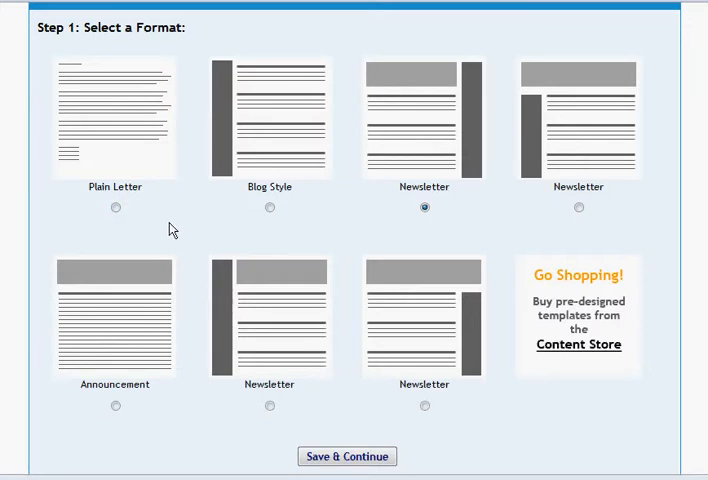
{"action": "mouse_move", "coordinate": [214, 66]}
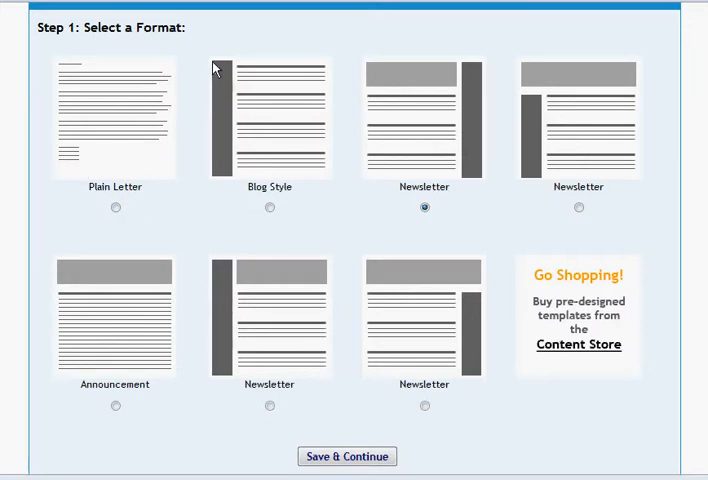
{"action": "mouse_move", "coordinate": [298, 208]}
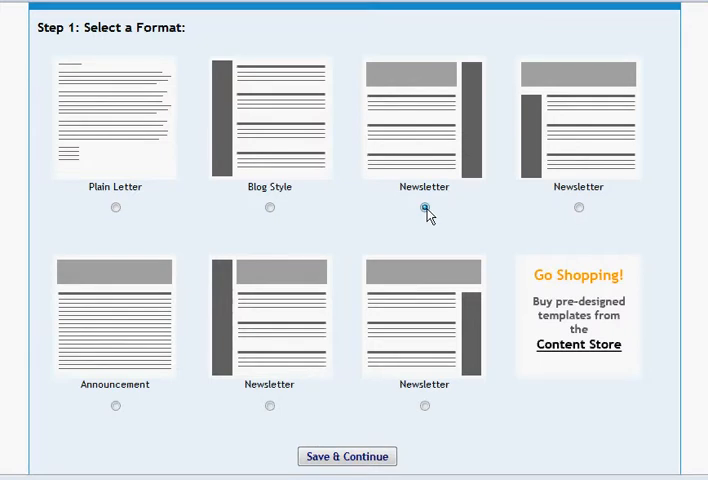
{"action": "left_click", "coordinate": [424, 208]}
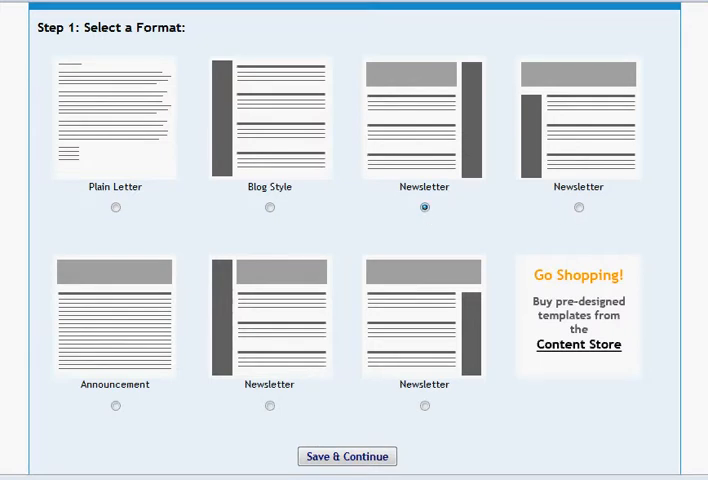
{"action": "scroll", "scroll_direction": "down", "scroll_amount": 3}
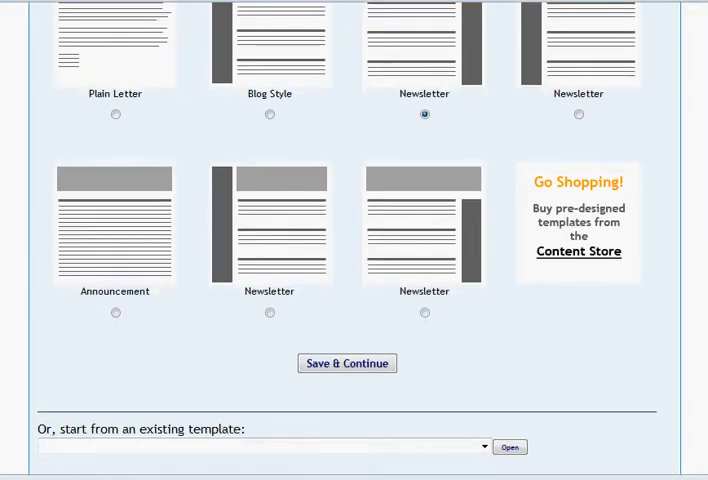
{"action": "left_click", "coordinate": [480, 446]}
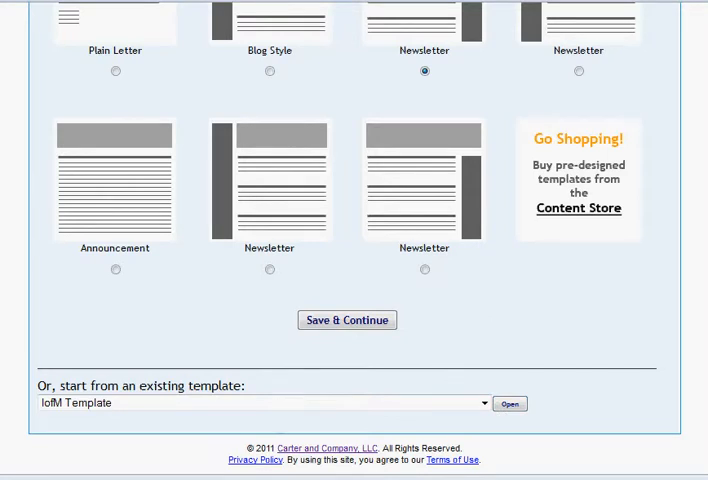
{"action": "scroll", "scroll_direction": "up", "scroll_amount": 3}
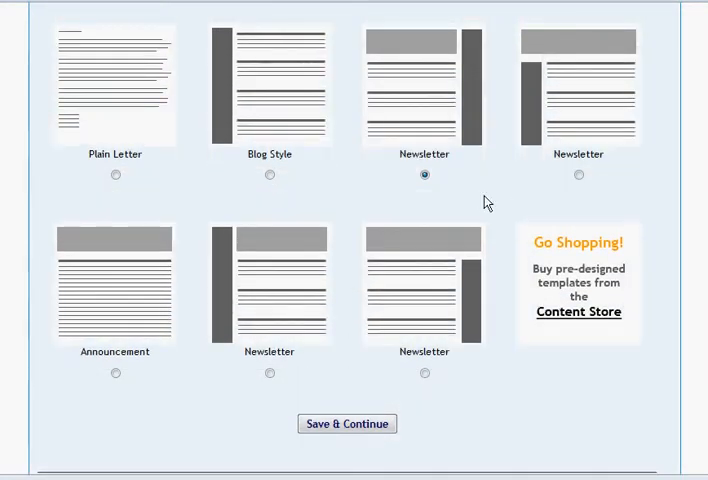
{"action": "mouse_move", "coordinate": [378, 356]}
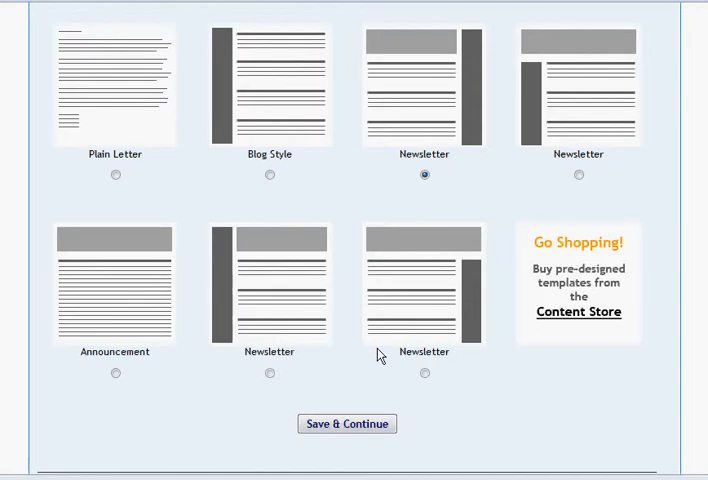
{"action": "mouse_move", "coordinate": [424, 376]}
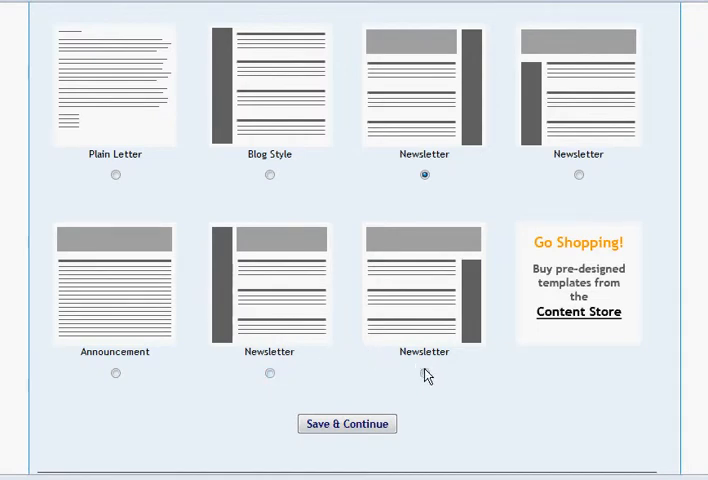
Choose the newsletter layout with header and right sidebar and continue to the design step
{"action": "left_click", "coordinate": [424, 372]}
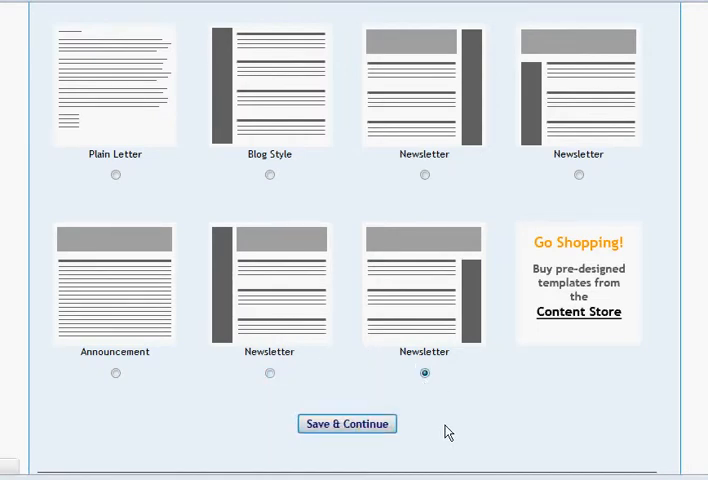
{"action": "left_click", "coordinate": [346, 424]}
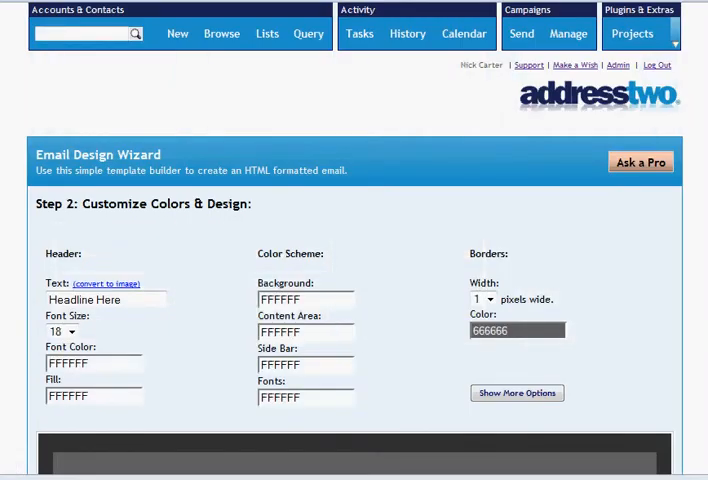
Set a pale yellow background, golden-brown content area, dark brown sidebar and light font colour
{"action": "scroll", "scroll_direction": "down", "scroll_amount": 3}
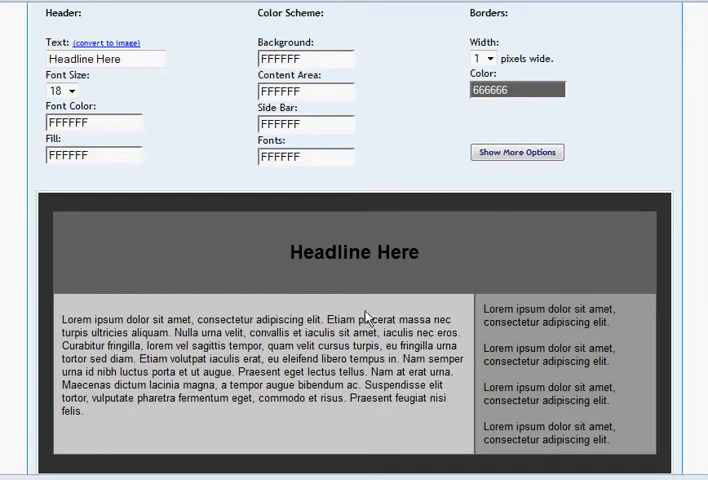
{"action": "mouse_move", "coordinate": [366, 318]}
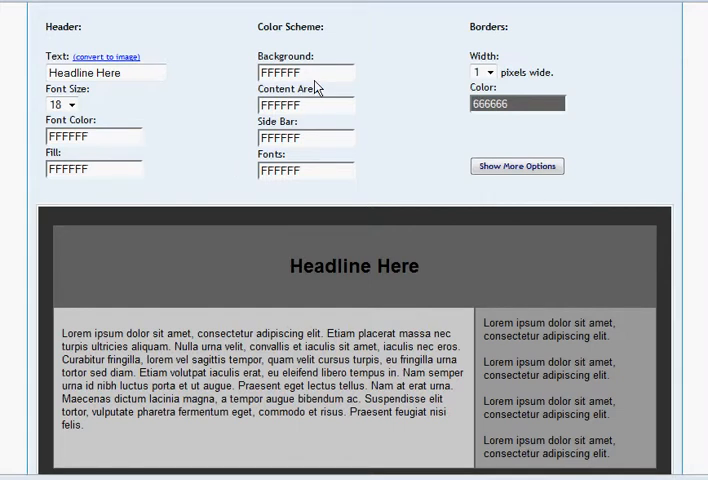
{"action": "left_click", "coordinate": [306, 72]}
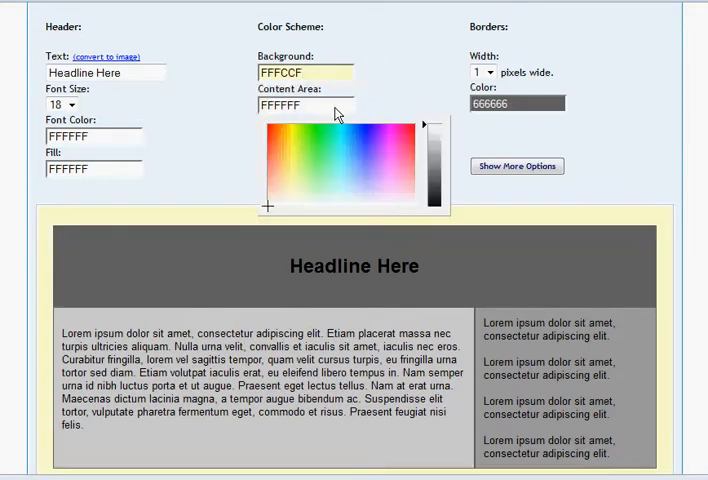
{"action": "mouse_move", "coordinate": [310, 164]}
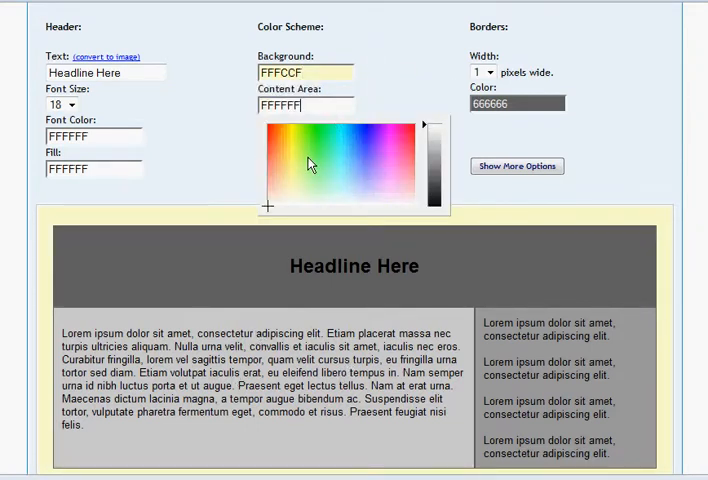
{"action": "left_click", "coordinate": [282, 144]}
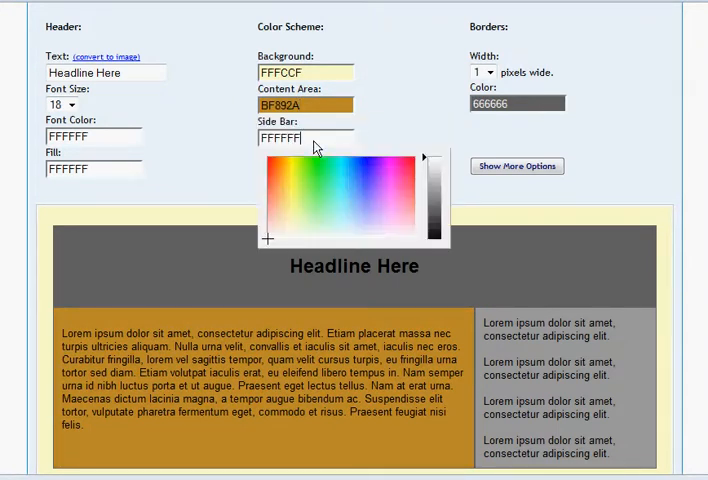
{"action": "left_click", "coordinate": [432, 204]}
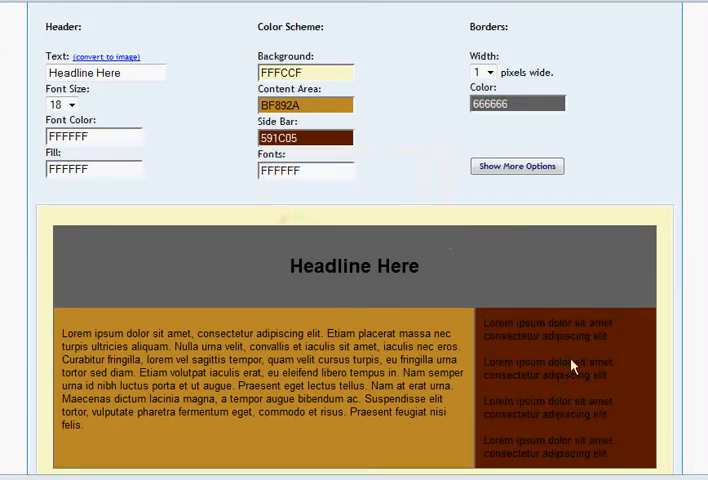
{"action": "left_click", "coordinate": [304, 170]}
{"action": "type", "text": "D4FBFF"}
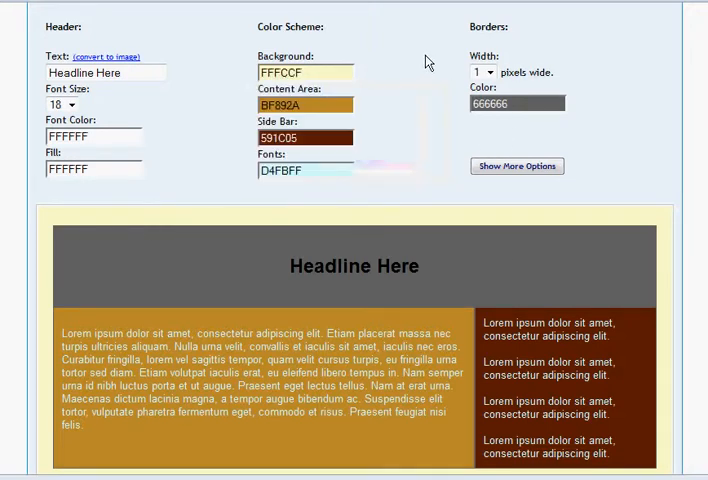
Set the border colour to FFFCCF and its width to 5 pixels
{"action": "left_click", "coordinate": [516, 104]}
{"action": "type", "text": "593C1B"}
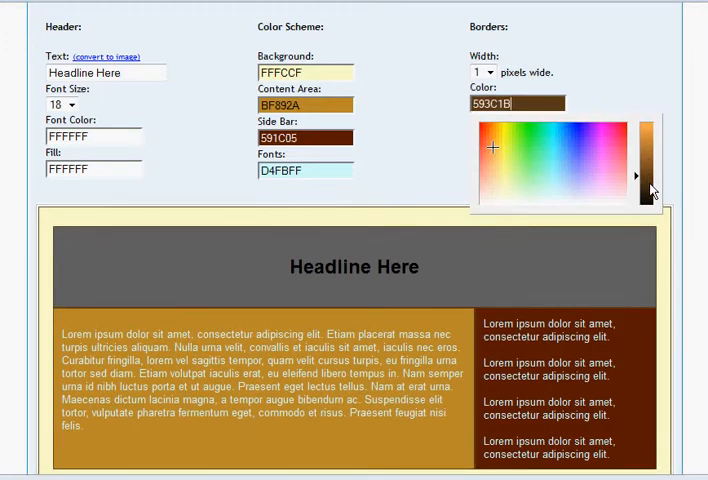
{"action": "left_click_drag", "start_coordinate": [648, 176], "coordinate": [648, 184]}
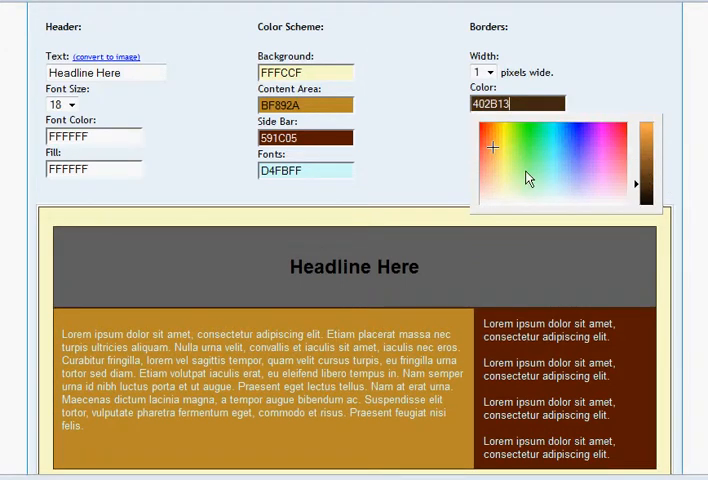
{"action": "left_click", "coordinate": [304, 72]}
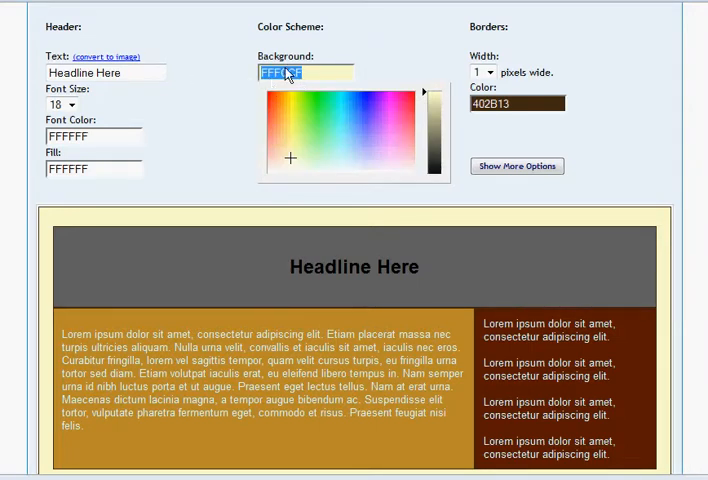
{"action": "type", "text": "FFFCCF"}
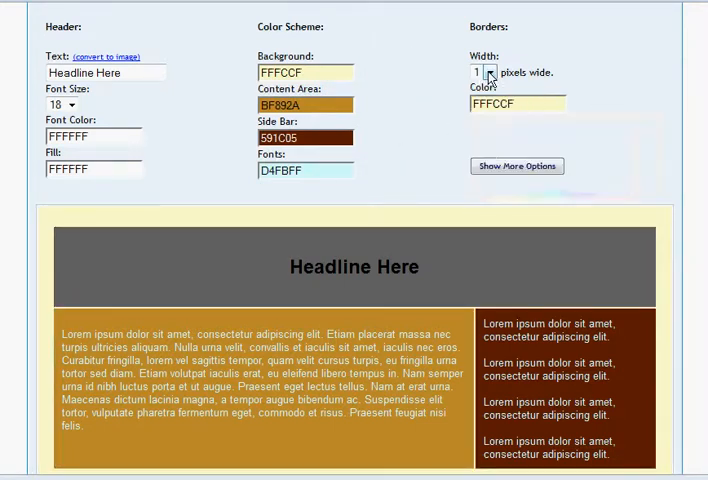
{"action": "left_click", "coordinate": [490, 72]}
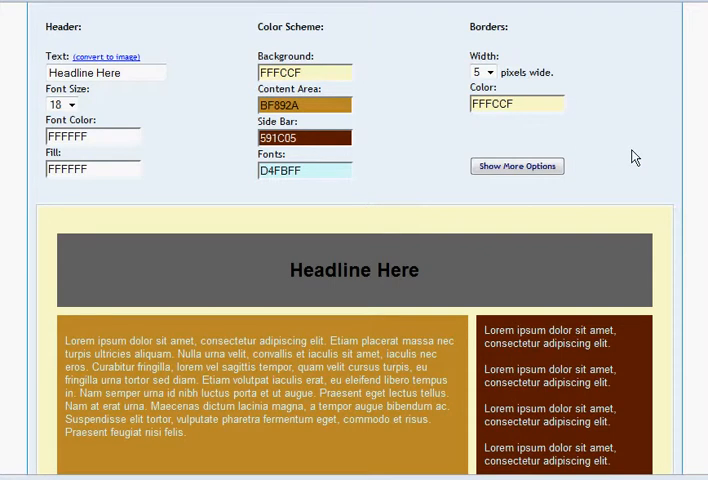
{"action": "mouse_move", "coordinate": [498, 252]}
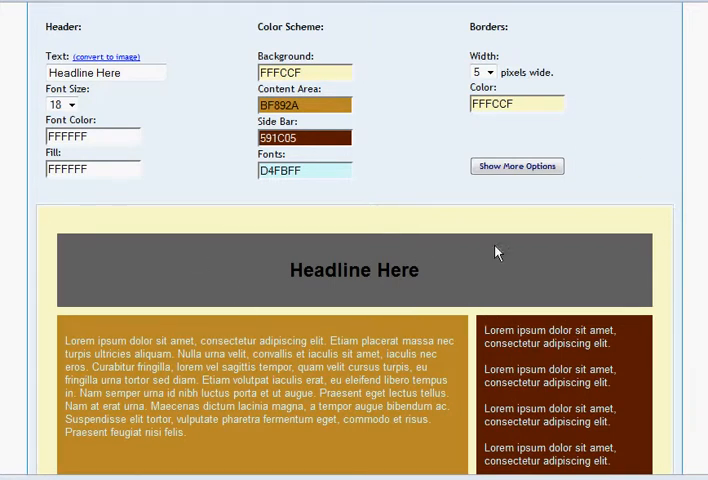
{"action": "scroll", "scroll_direction": "down", "scroll_amount": 3}
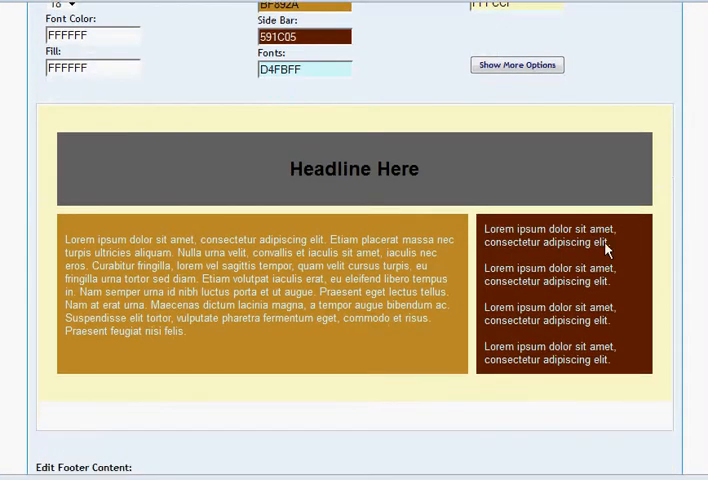
{"action": "scroll", "scroll_direction": "up", "scroll_amount": 3}
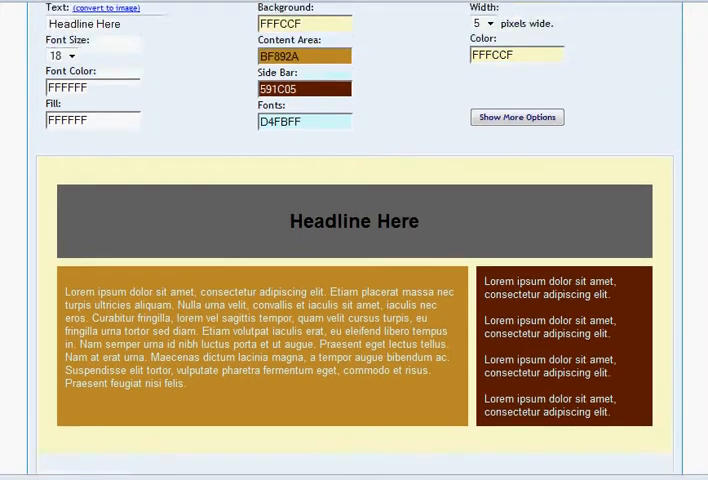
{"action": "scroll", "scroll_direction": "up", "scroll_amount": 3}
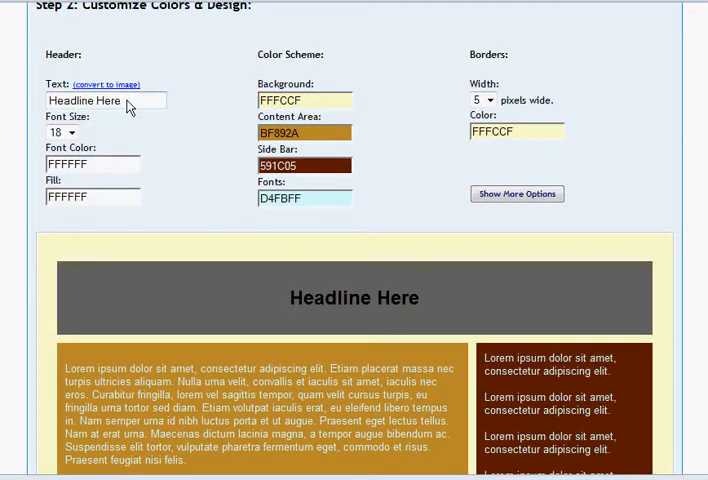
{"action": "mouse_move", "coordinate": [108, 136]}
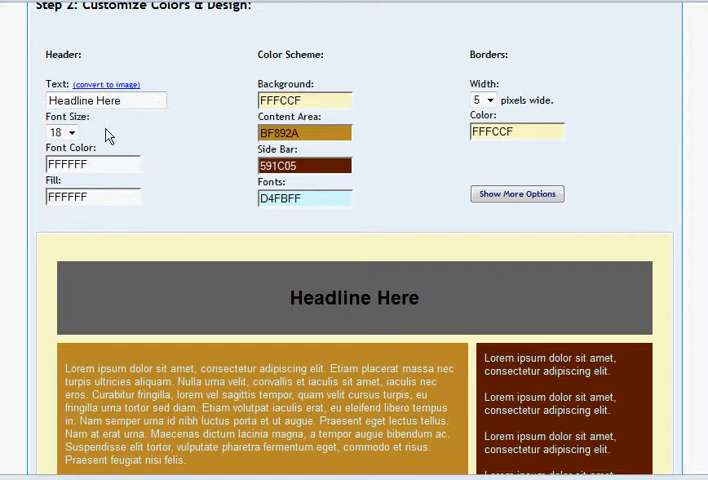
Adjust the header text and fill colours, then convert the header to an image placeholder
{"action": "left_click", "coordinate": [94, 164]}
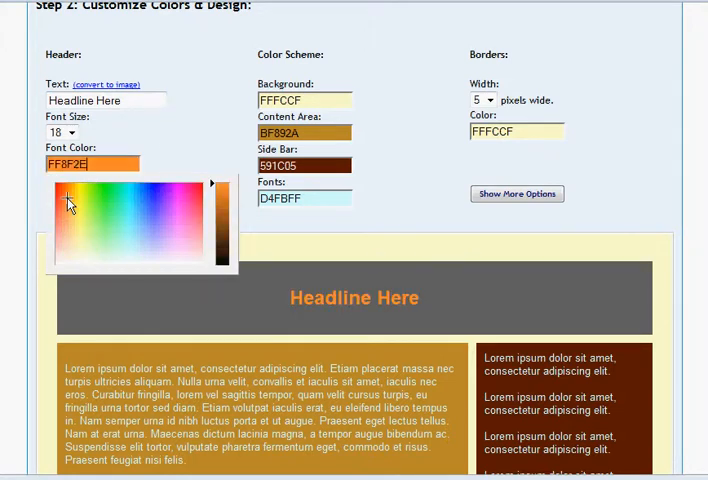
{"action": "left_click", "coordinate": [136, 236]}
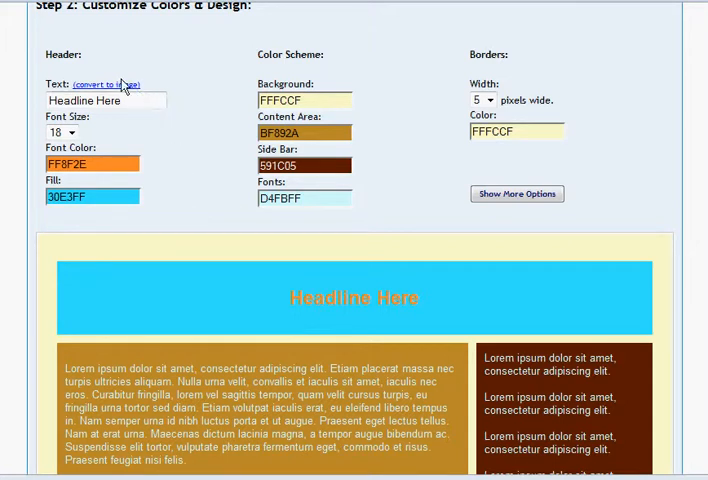
{"action": "left_click", "coordinate": [104, 84]}
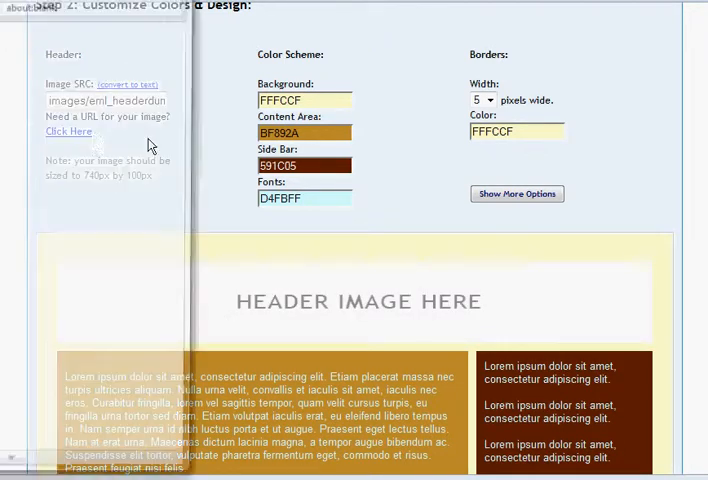
{"action": "left_click", "coordinate": [68, 132]}
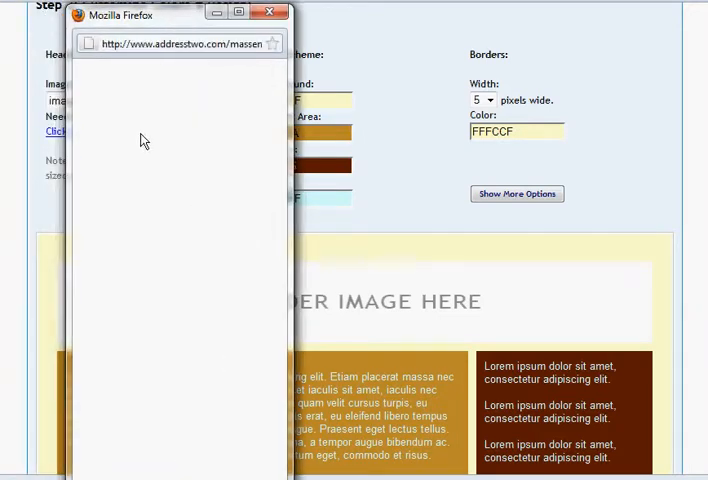
{"action": "mouse_move", "coordinate": [164, 152]}
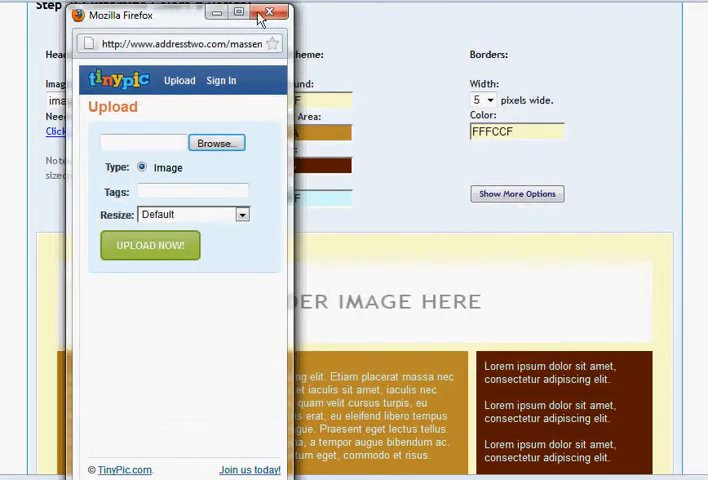
{"action": "left_click", "coordinate": [268, 12]}
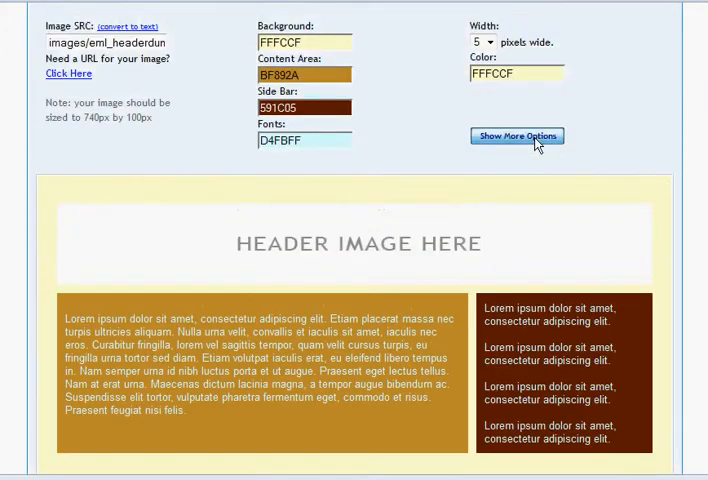
Set Content Format to Title Box Per Entry with 3 entries and title box fill colour 663010
{"action": "left_click", "coordinate": [516, 136]}
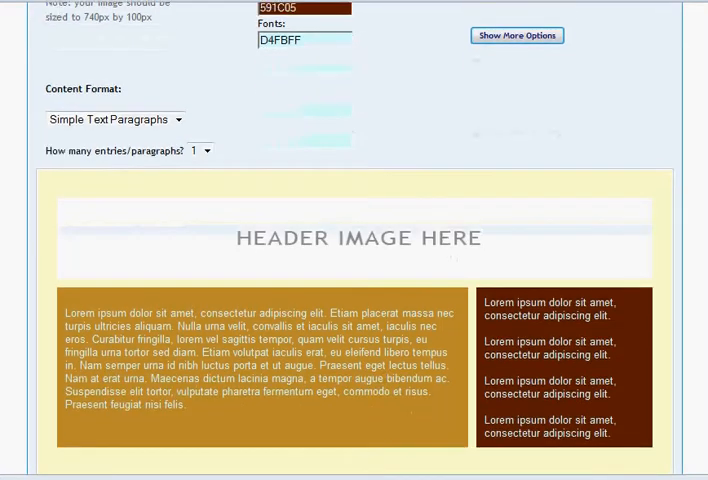
{"action": "left_click", "coordinate": [178, 98]}
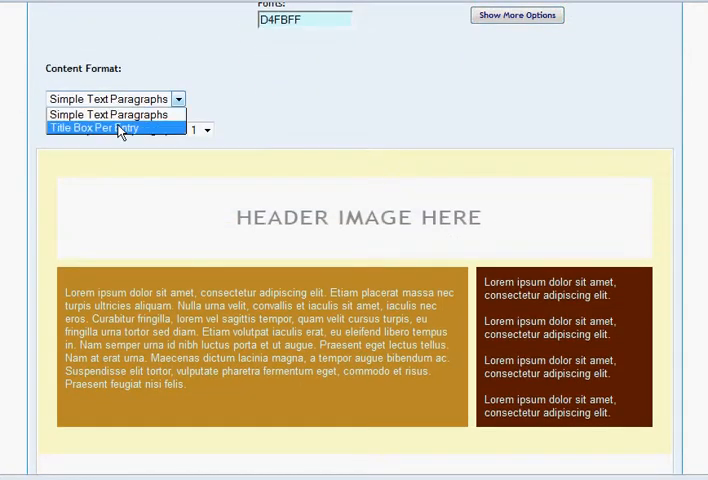
{"action": "left_click", "coordinate": [108, 128]}
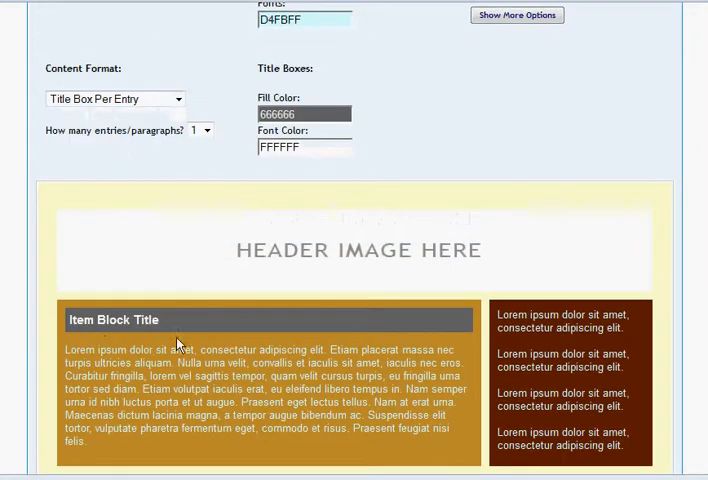
{"action": "left_click", "coordinate": [206, 130]}
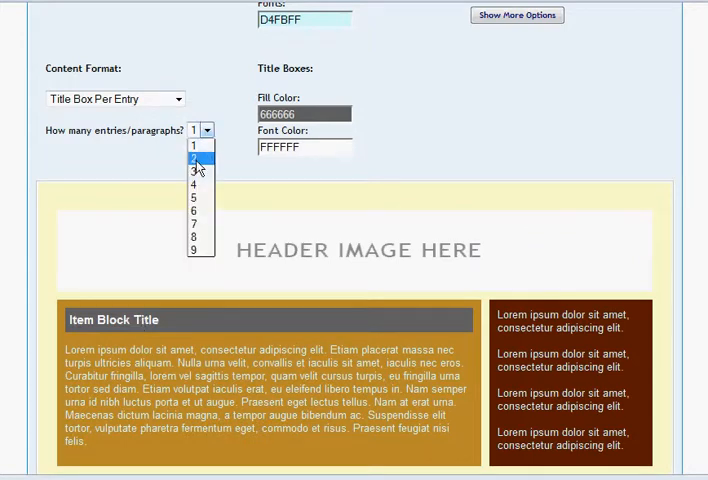
{"action": "left_click", "coordinate": [192, 172]}
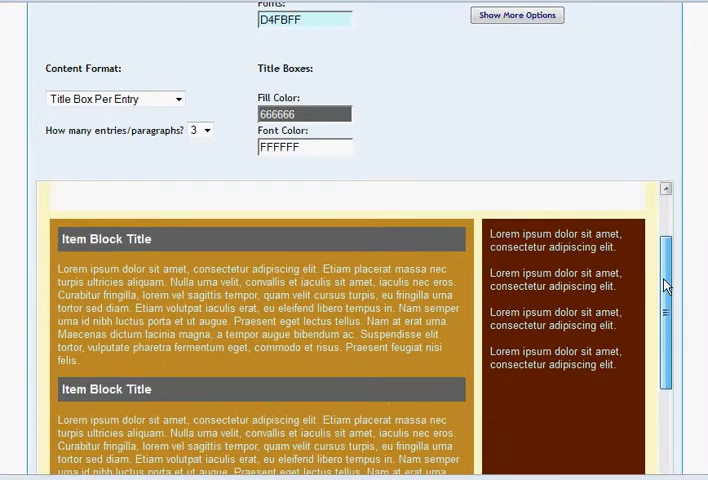
{"action": "left_click", "coordinate": [304, 112]}
{"action": "type", "text": "663B10"}
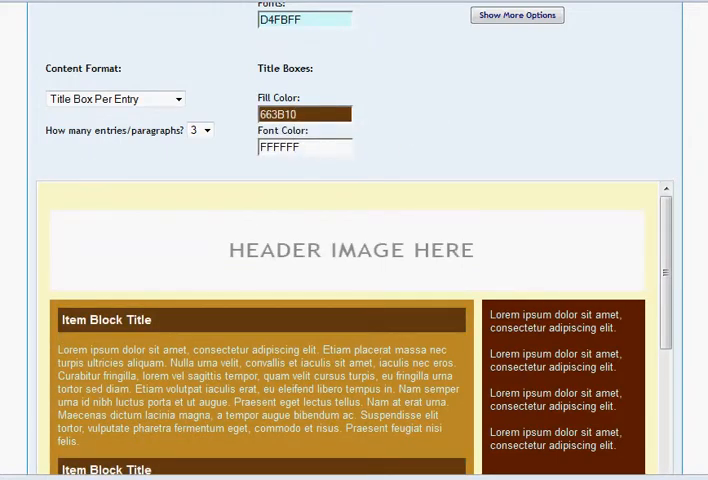
{"action": "scroll", "scroll_direction": "down", "scroll_amount": 3}
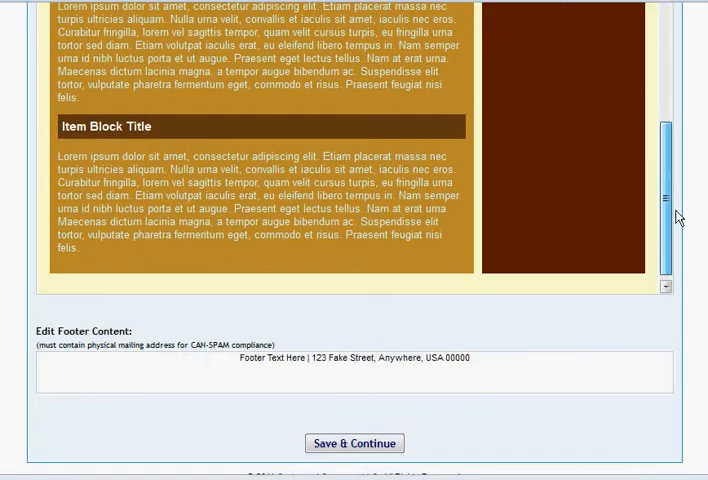
{"action": "scroll", "scroll_direction": "up", "scroll_amount": 3}
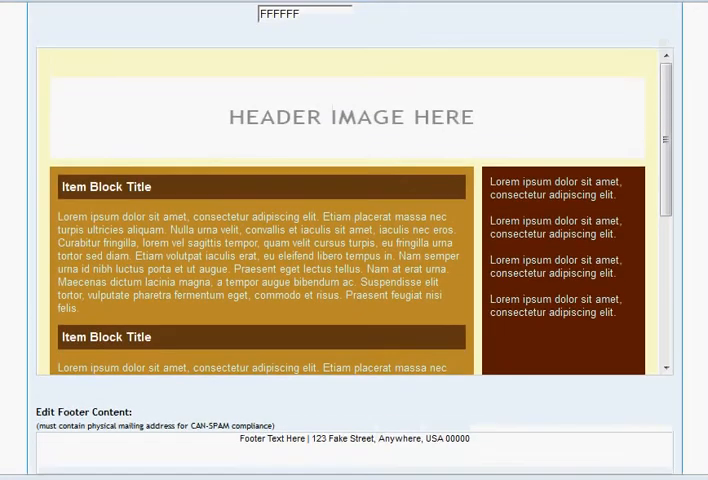
{"action": "scroll", "scroll_direction": "down", "scroll_amount": 3}
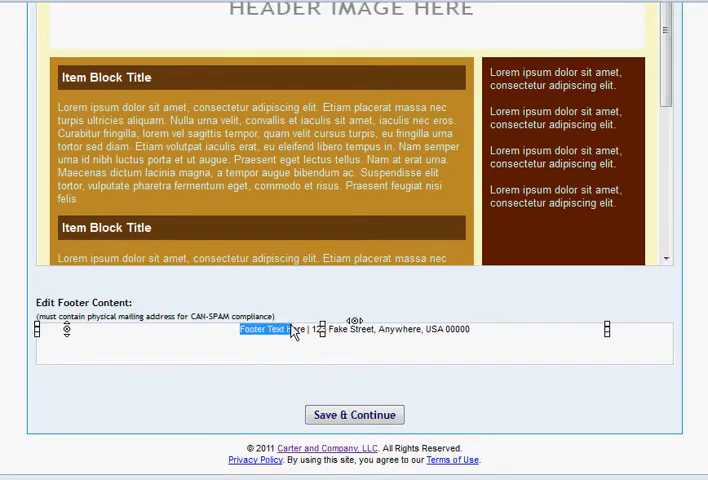
{"action": "type", "text": "Addresstwo"}
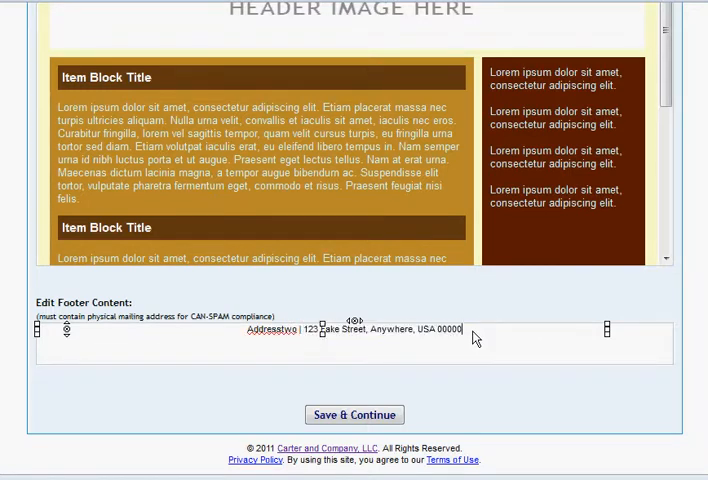
{"action": "double_click", "coordinate": [380, 328]}
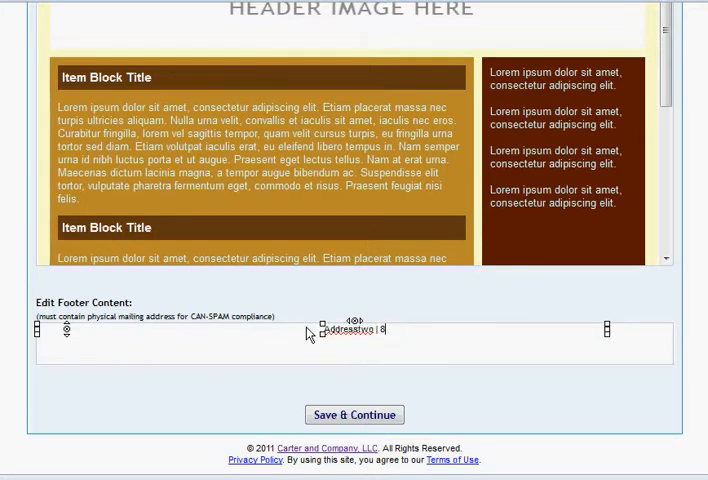
{"action": "type", "text": "8653 B"}
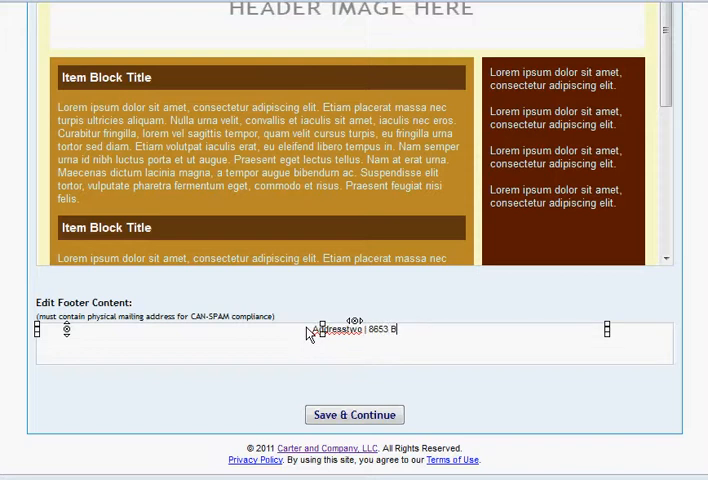
{"action": "type", "text": "ash Street"}
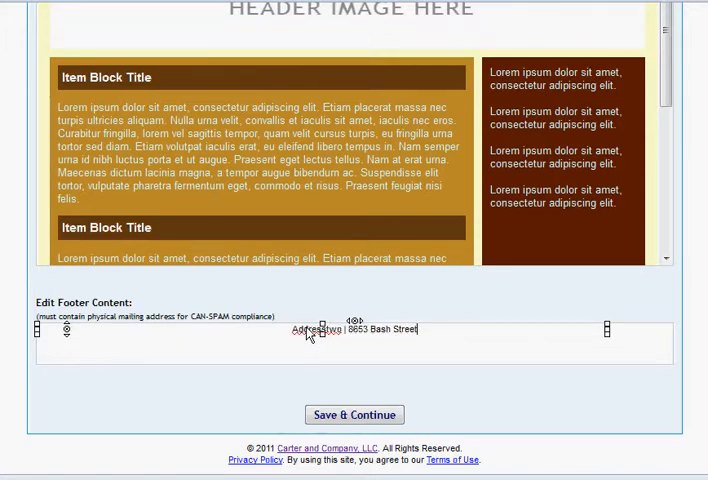
{"action": "type", "text": ", Indianapolis, IN 46256"}
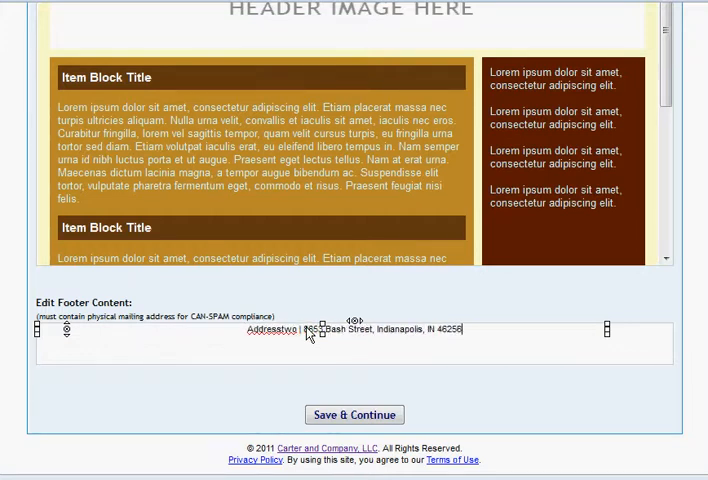
{"action": "mouse_move", "coordinate": [616, 356]}
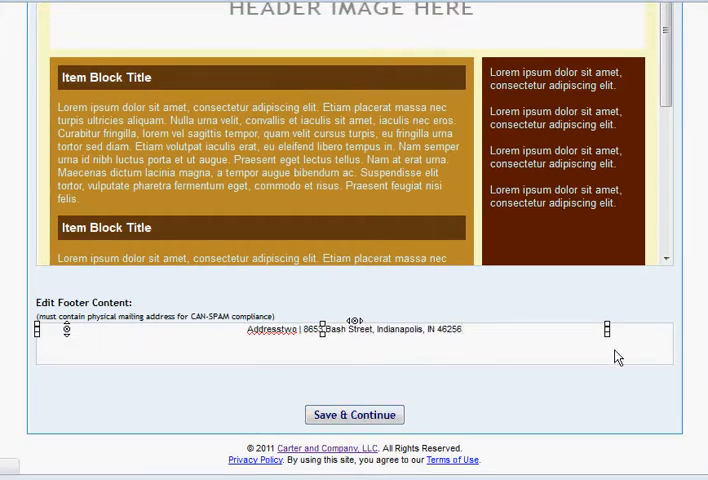
{"action": "left_click", "coordinate": [354, 414]}
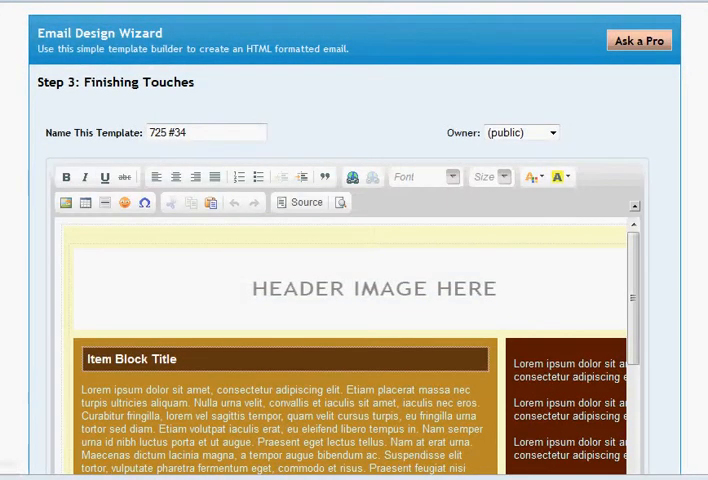
Scroll through the Finishing Touches page past the mail-merge and Send Test options
{"action": "scroll", "scroll_direction": "down", "scroll_amount": 3}
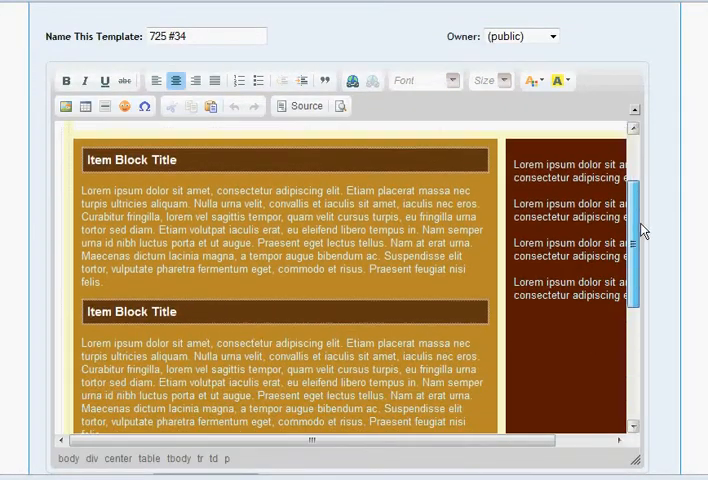
{"action": "scroll", "scroll_direction": "up", "scroll_amount": 3}
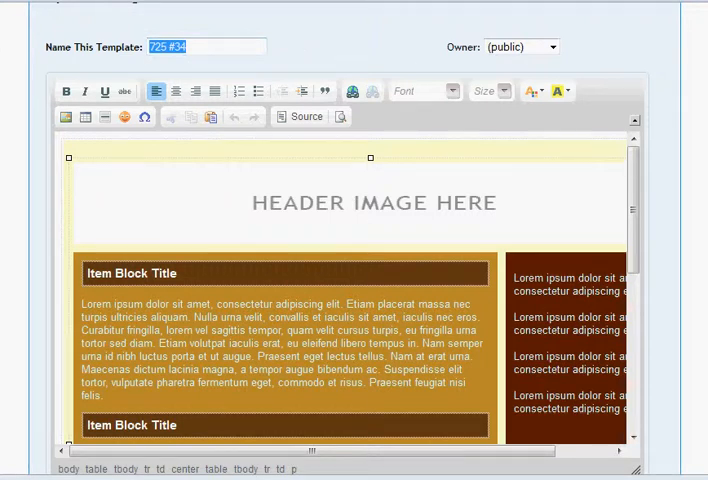
{"action": "scroll", "scroll_direction": "up", "scroll_amount": 3}
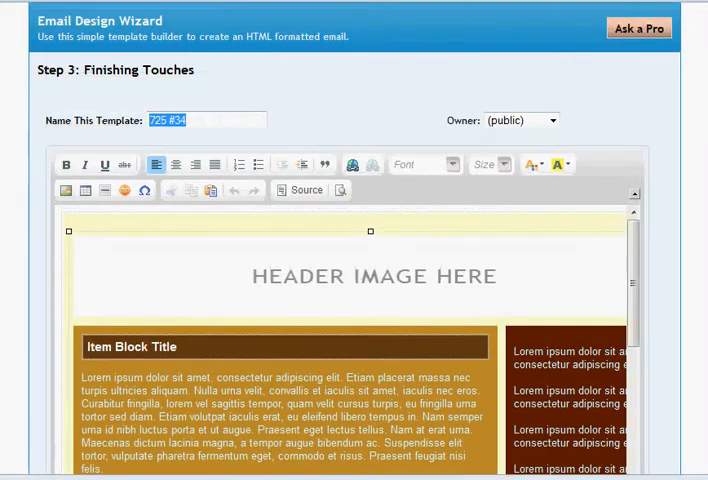
{"action": "scroll", "scroll_direction": "down", "scroll_amount": 3}
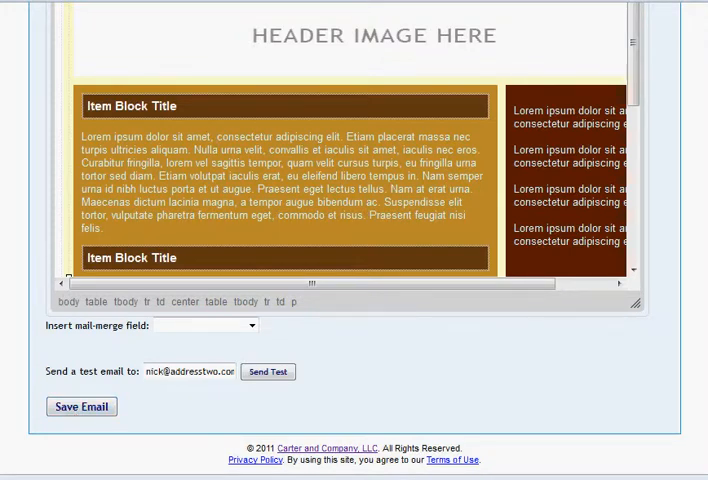
{"action": "scroll", "scroll_direction": "up", "scroll_amount": 3}
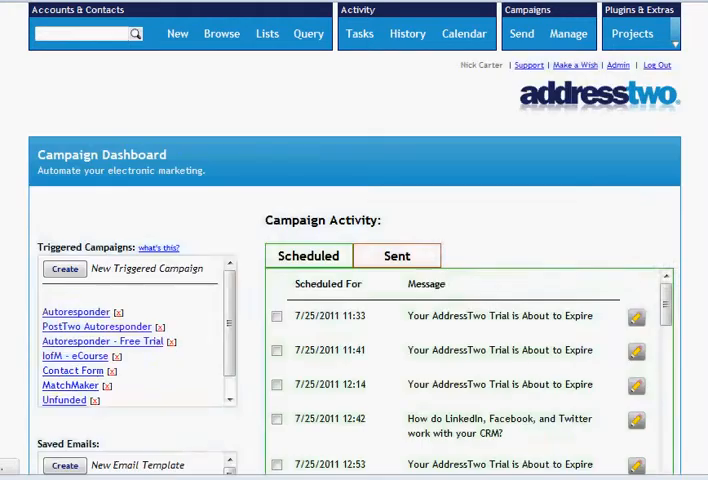
Open the Autoresponder - Free Trial campaign from the Triggered Campaigns list
{"action": "scroll", "scroll_direction": "down", "scroll_amount": 3}
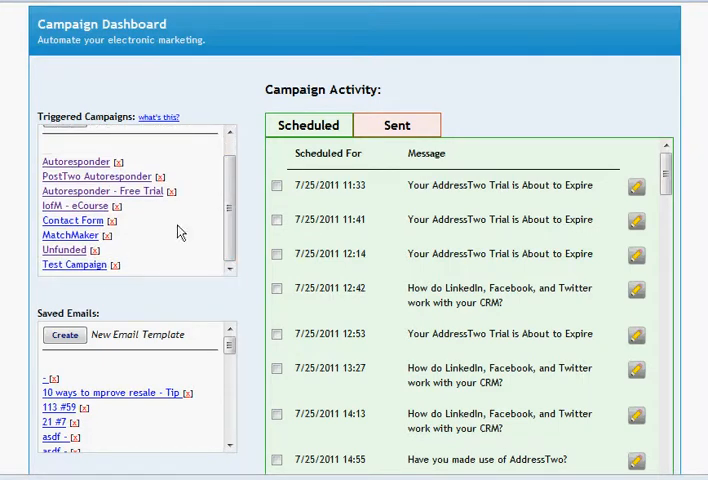
{"action": "mouse_move", "coordinate": [78, 204]}
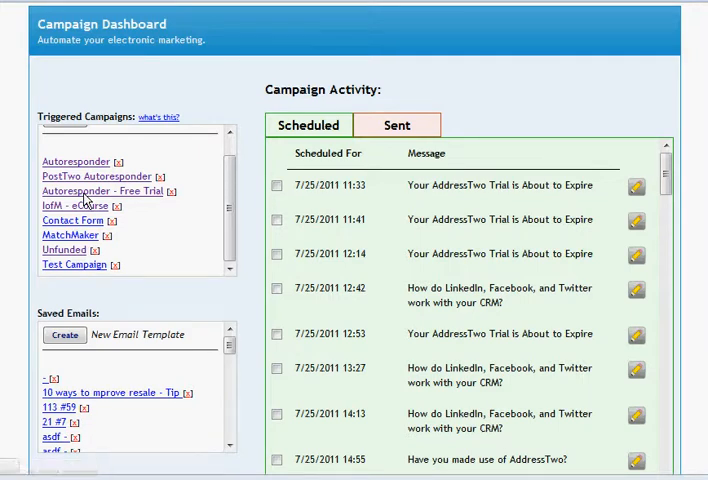
{"action": "left_click", "coordinate": [100, 192]}
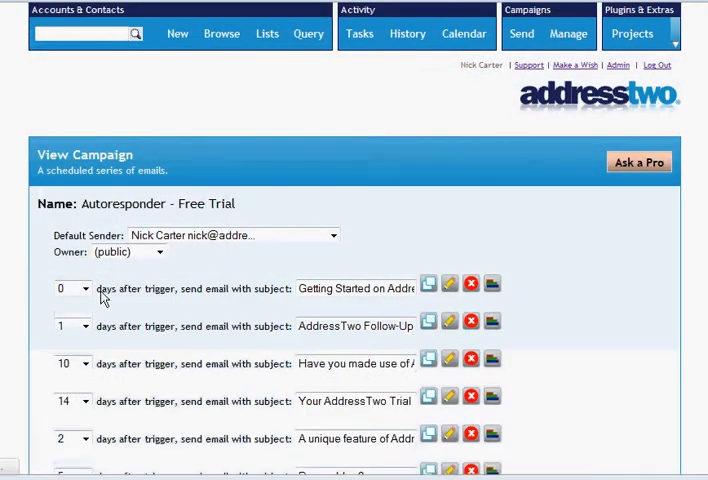
Inspect the full subjects of the scheduled autoresponder emails
{"action": "double_click", "coordinate": [354, 288]}
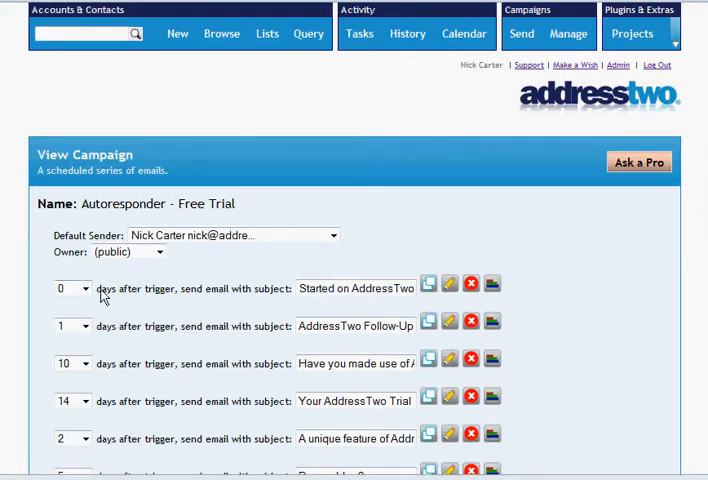
{"action": "mouse_move", "coordinate": [304, 338]}
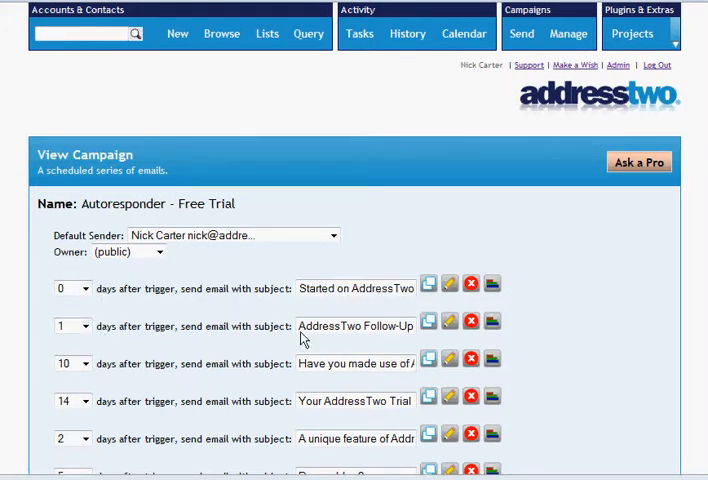
{"action": "mouse_move", "coordinate": [164, 370]}
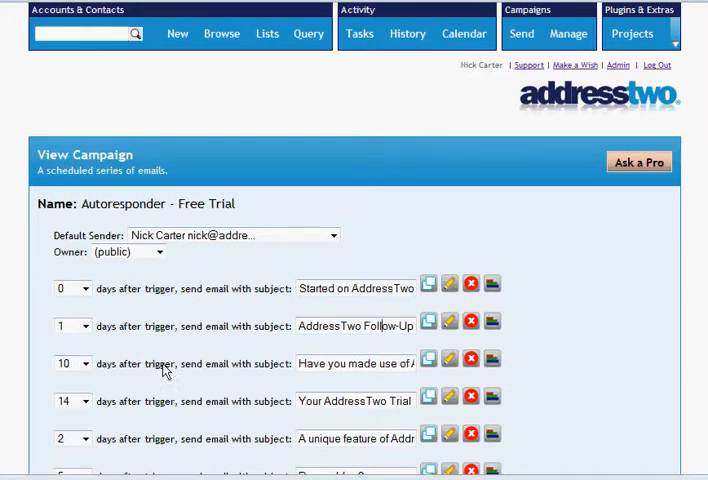
{"action": "double_click", "coordinate": [380, 364]}
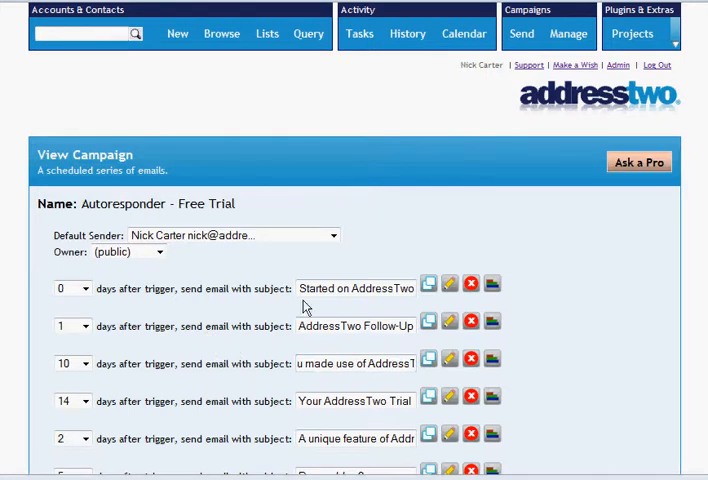
{"action": "mouse_move", "coordinate": [306, 308]}
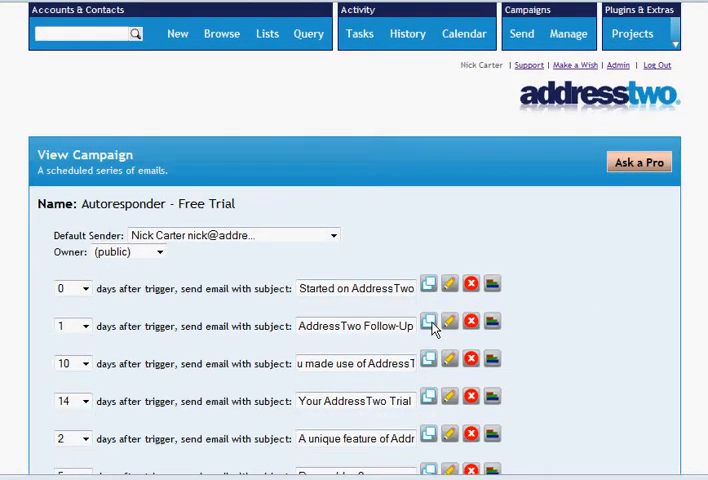
{"action": "left_click", "coordinate": [428, 322]}
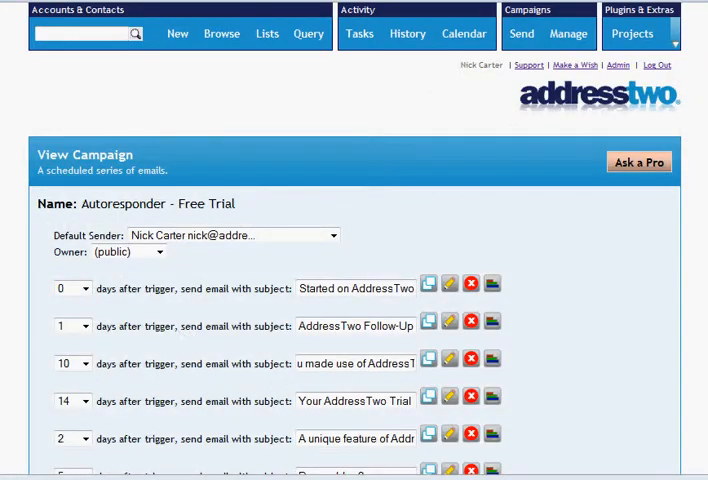
Select the hidden-field trigger HTML code, then return to the Campaign Dashboard
{"action": "scroll", "scroll_direction": "down", "scroll_amount": 3}
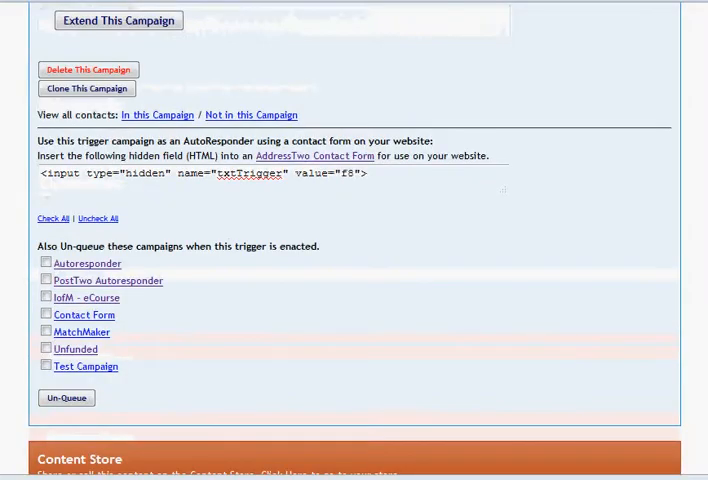
{"action": "triple_click", "coordinate": [200, 176]}
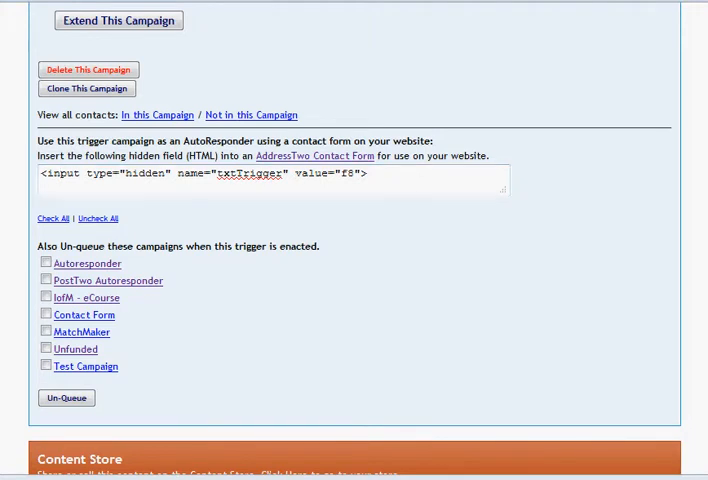
{"action": "scroll", "scroll_direction": "up", "scroll_amount": 3}
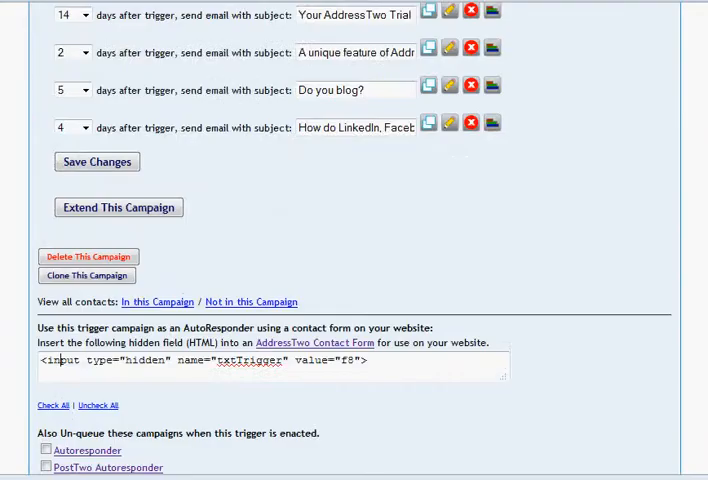
{"action": "left_click", "coordinate": [632, 32]}
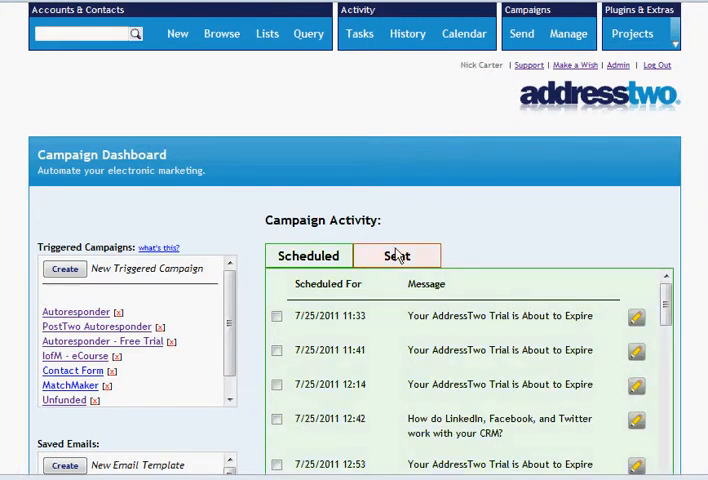
Show sent emails and view the report for the LinkedIn, Facebook and Twitter CRM email
{"action": "left_click", "coordinate": [396, 256]}
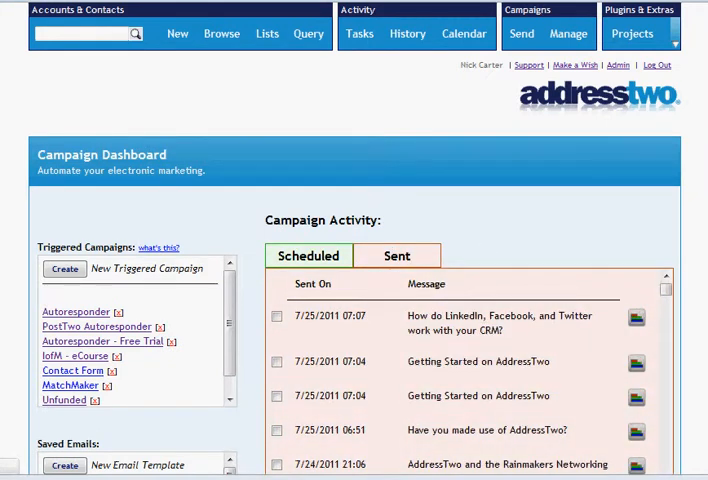
{"action": "scroll", "scroll_direction": "down", "scroll_amount": 3}
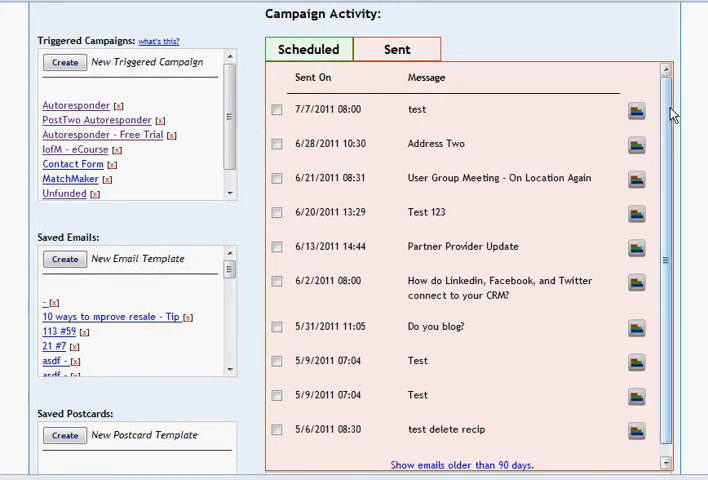
{"action": "scroll", "scroll_direction": "down", "scroll_amount": 3}
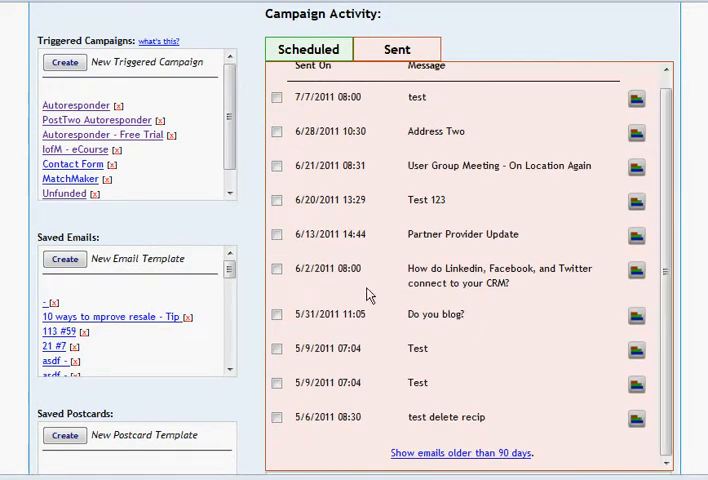
{"action": "mouse_move", "coordinate": [528, 288]}
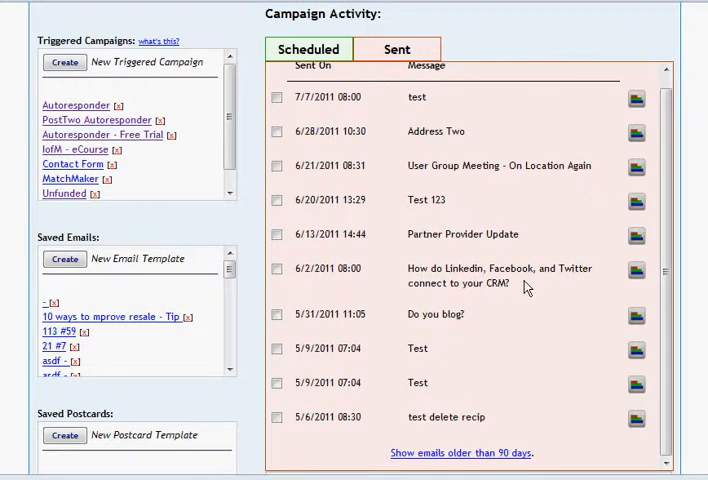
{"action": "mouse_move", "coordinate": [640, 280]}
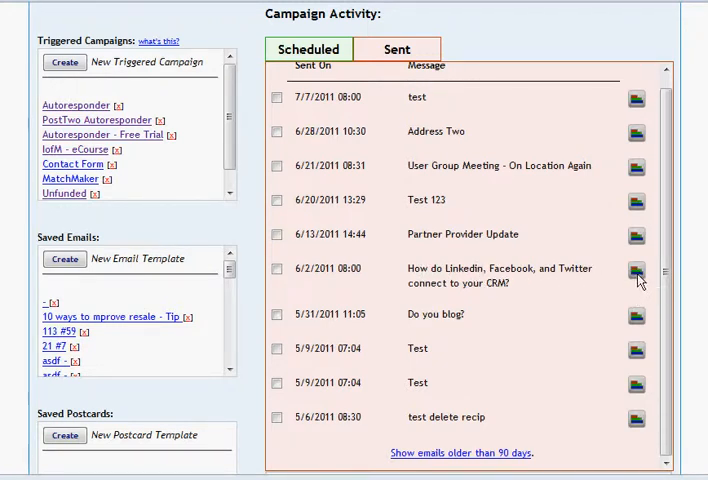
{"action": "mouse_move", "coordinate": [636, 272]}
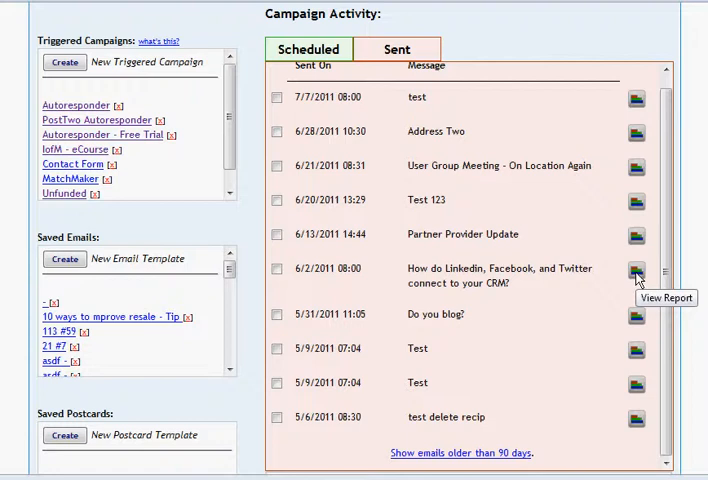
{"action": "left_click", "coordinate": [636, 270]}
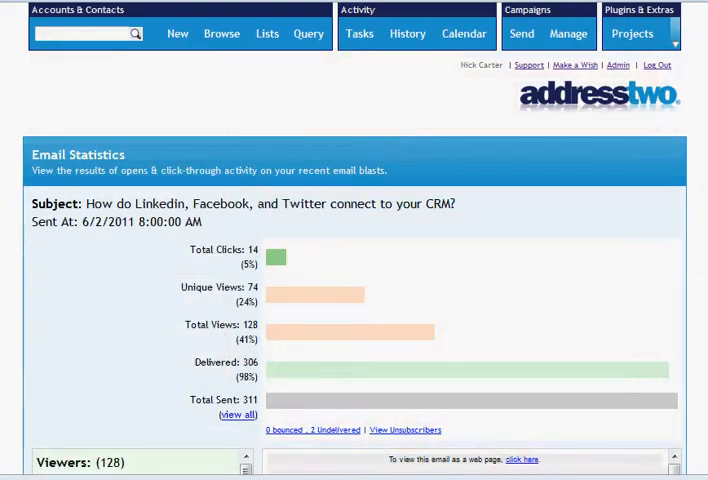
{"action": "scroll", "scroll_direction": "down", "scroll_amount": 3}
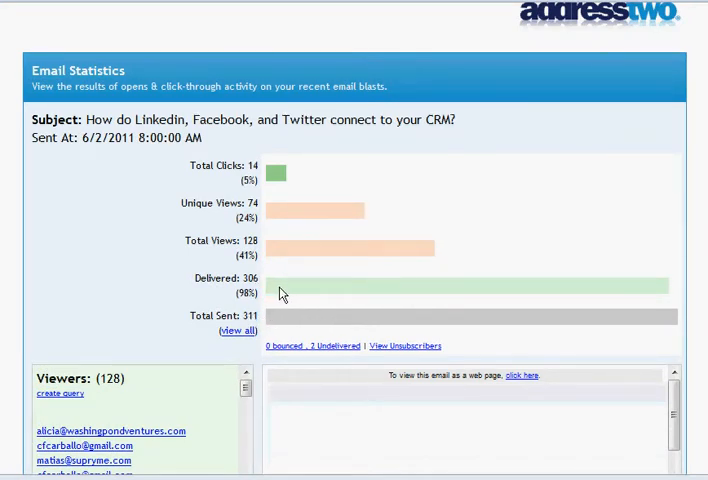
{"action": "double_click", "coordinate": [252, 278]}
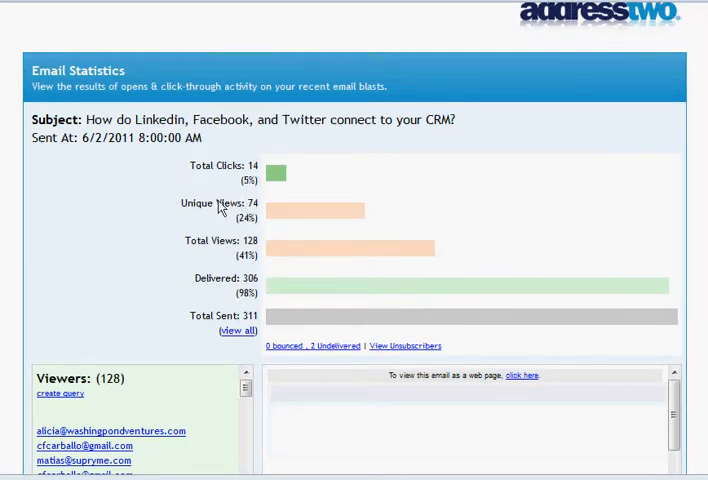
{"action": "mouse_move", "coordinate": [232, 210]}
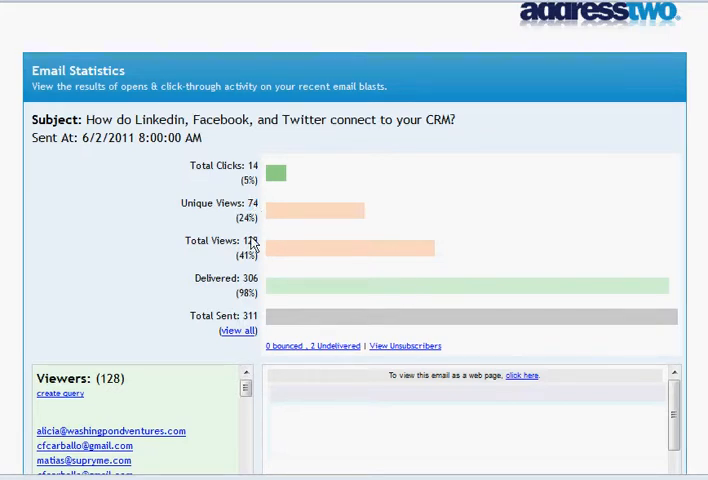
{"action": "double_click", "coordinate": [250, 242]}
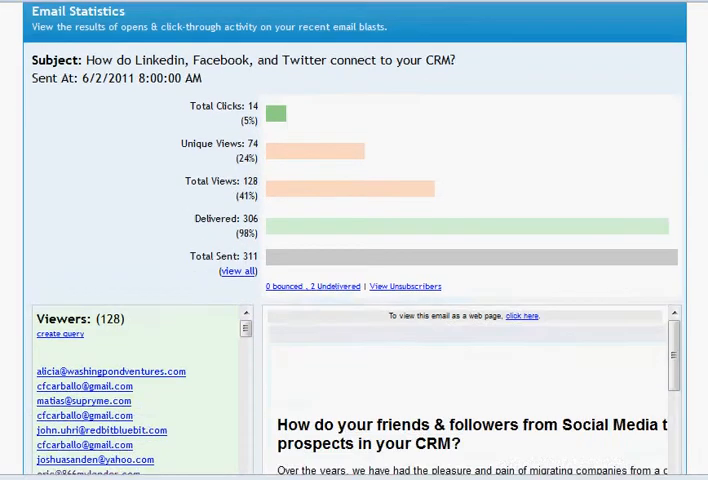
{"action": "scroll", "scroll_direction": "down", "scroll_amount": 3}
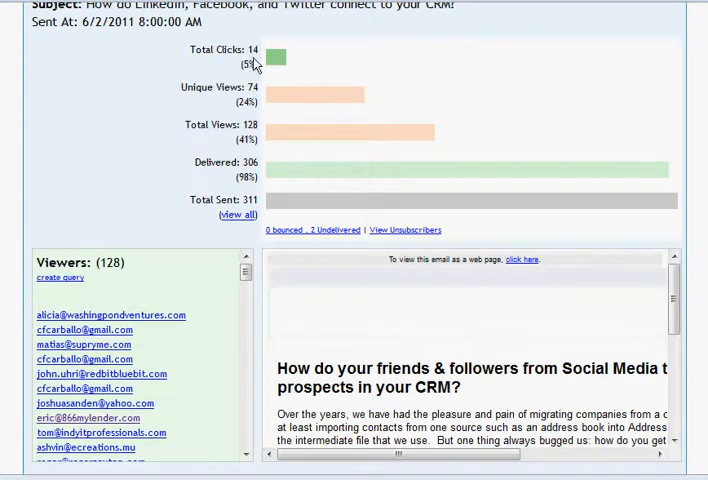
{"action": "double_click", "coordinate": [248, 164]}
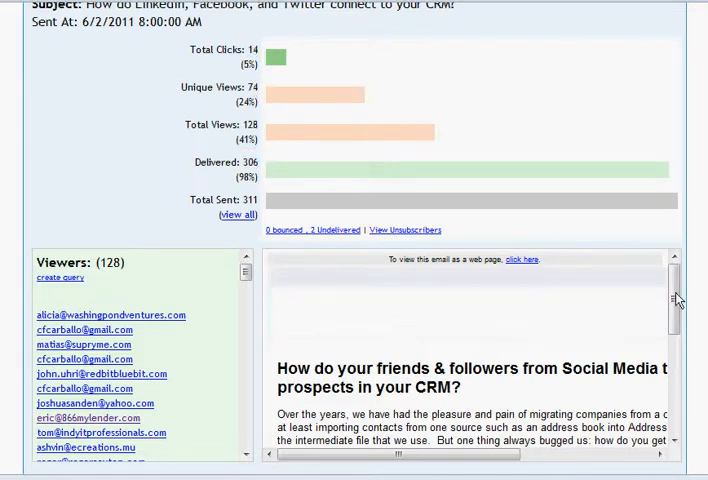
{"action": "scroll", "scroll_direction": "down", "scroll_amount": 3}
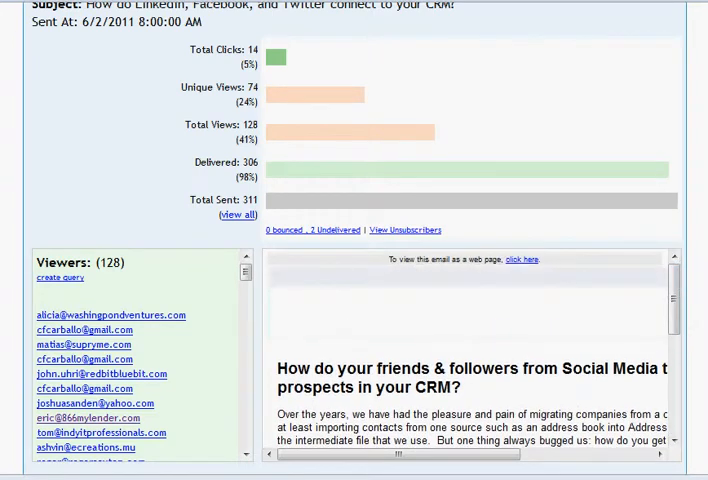
{"action": "scroll", "scroll_direction": "up", "scroll_amount": 3}
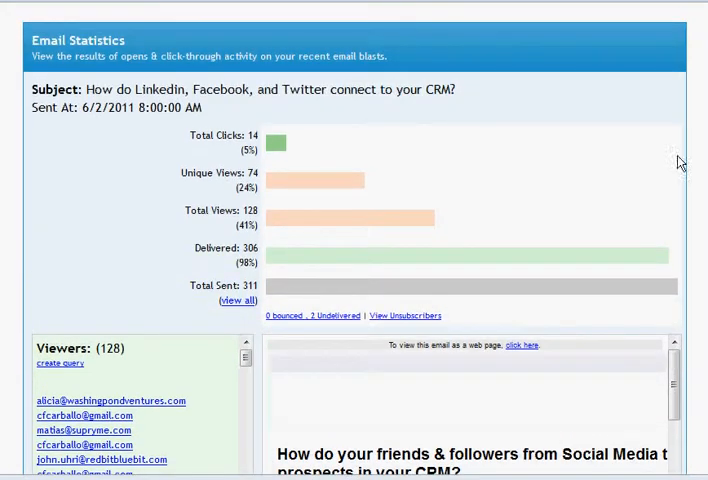
{"action": "mouse_move", "coordinate": [490, 234]}
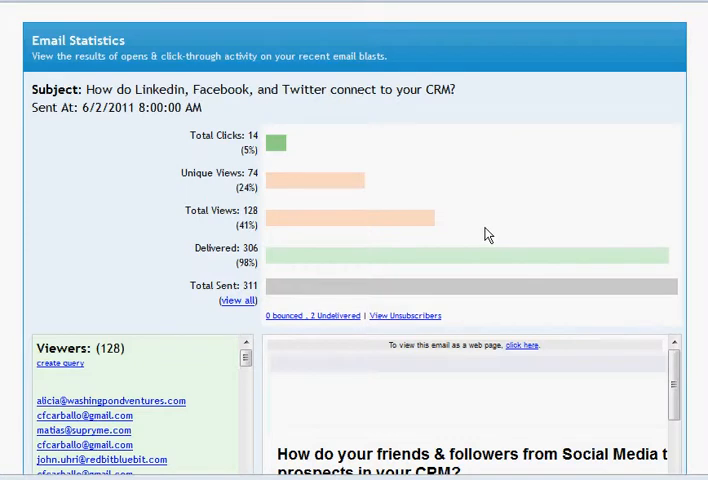
{"action": "mouse_move", "coordinate": [608, 196]}
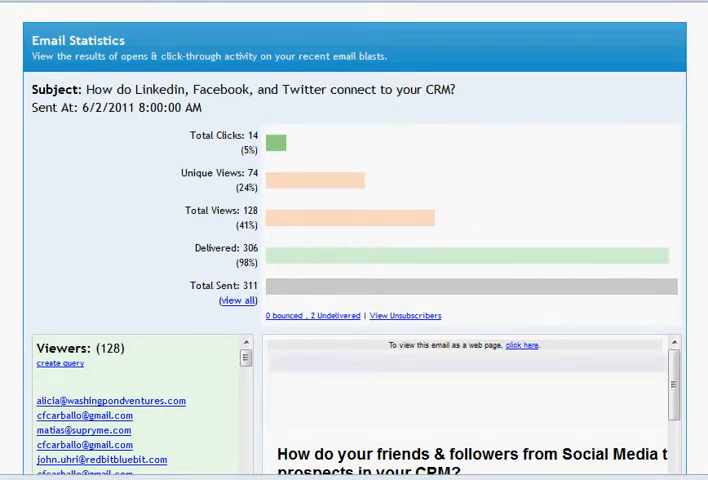
{"action": "scroll", "scroll_direction": "down", "scroll_amount": 3}
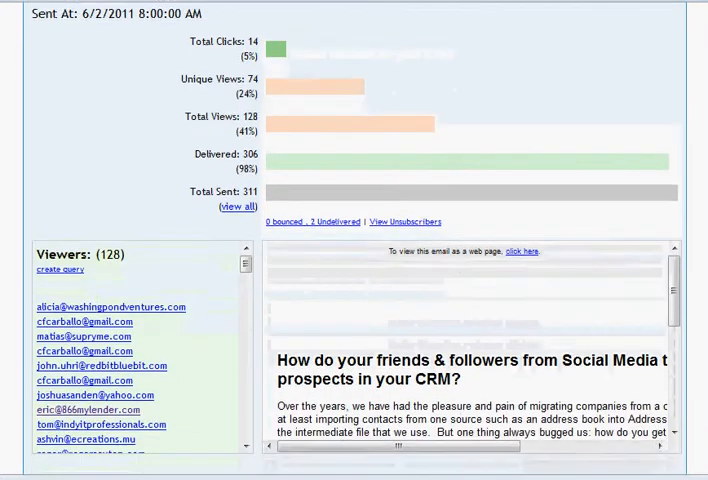
{"action": "scroll", "scroll_direction": "down", "scroll_amount": 3}
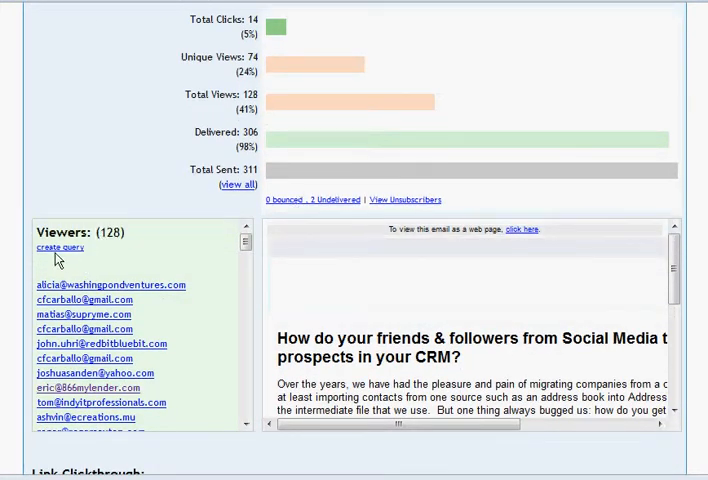
{"action": "scroll", "scroll_direction": "down", "scroll_amount": 3}
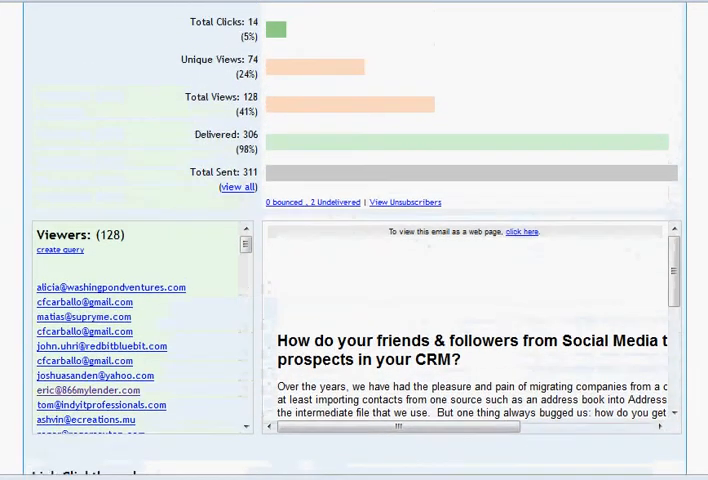
{"action": "scroll", "scroll_direction": "up", "scroll_amount": 3}
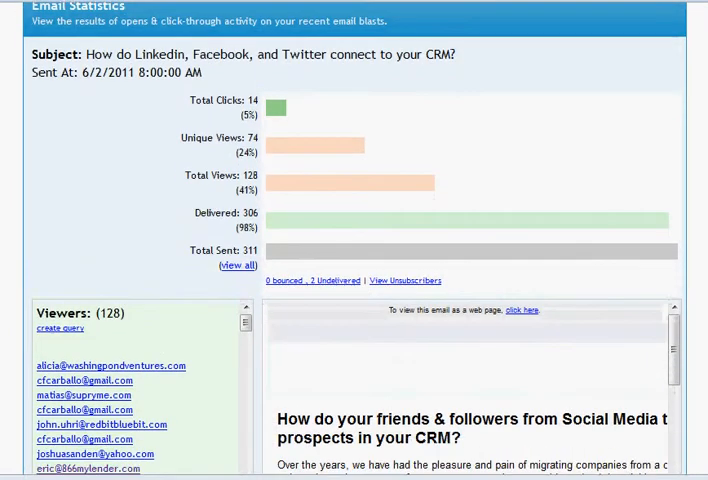
{"action": "scroll", "scroll_direction": "down", "scroll_amount": 3}
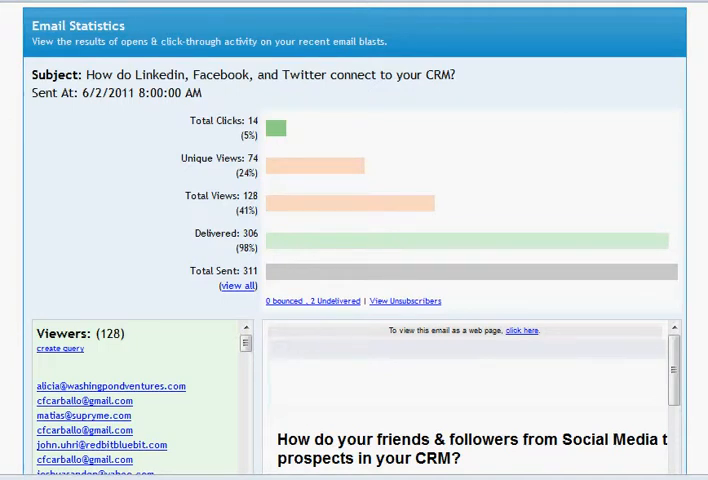
{"action": "mouse_move", "coordinate": [256, 110]}
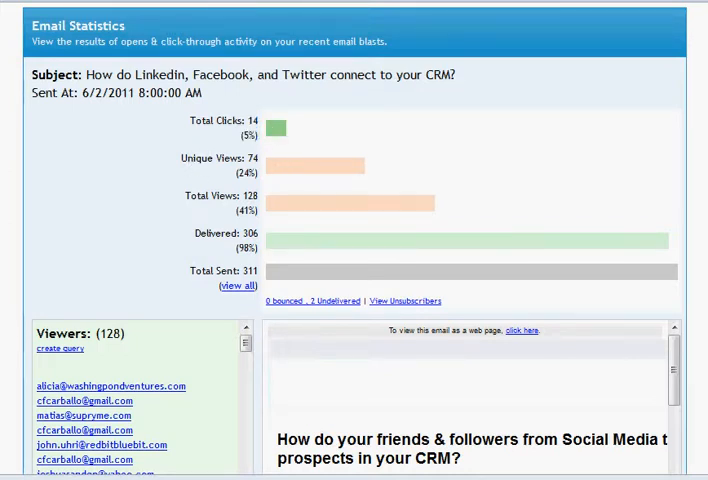
{"action": "scroll", "scroll_direction": "down", "scroll_amount": 3}
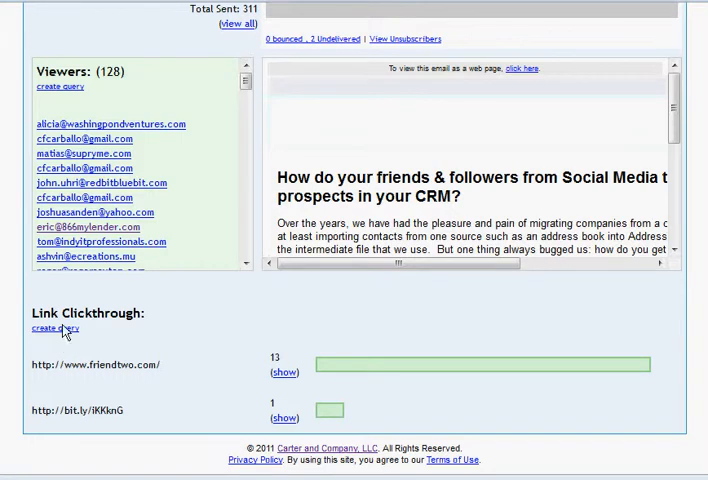
{"action": "mouse_move", "coordinate": [32, 318]}
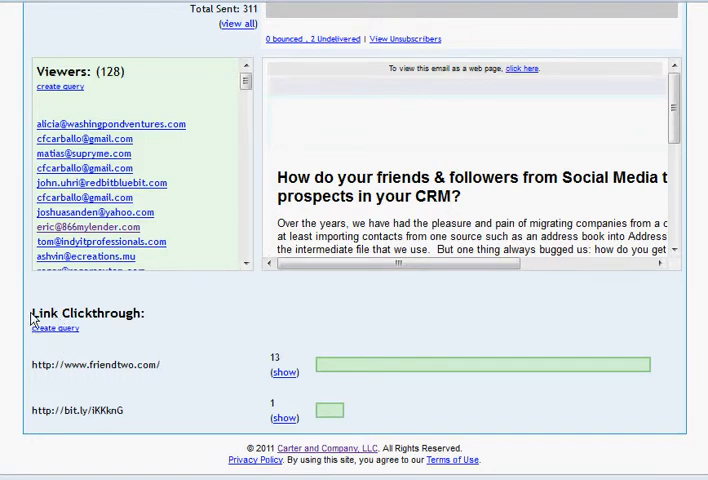
{"action": "mouse_move", "coordinate": [172, 330]}
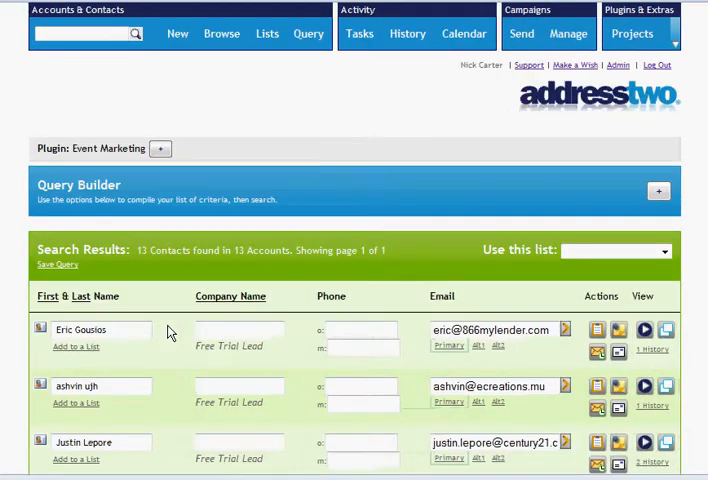
{"action": "mouse_move", "coordinate": [196, 262]}
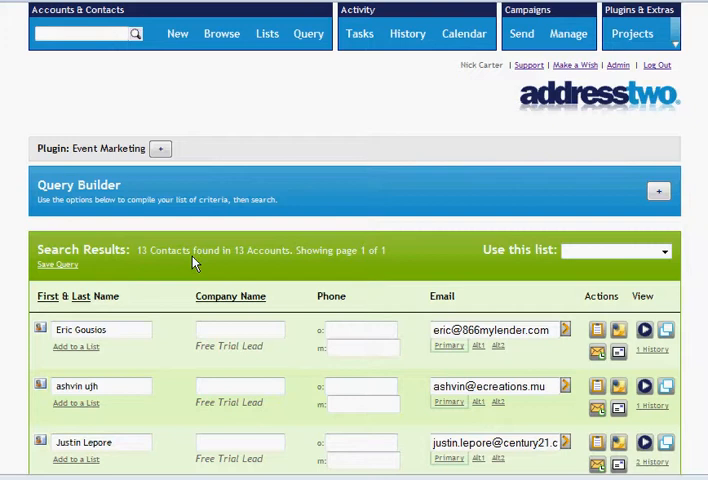
Scroll through the clickthrough query results listing the 13 contacts across 13 accounts
{"action": "scroll", "scroll_direction": "down", "scroll_amount": 3}
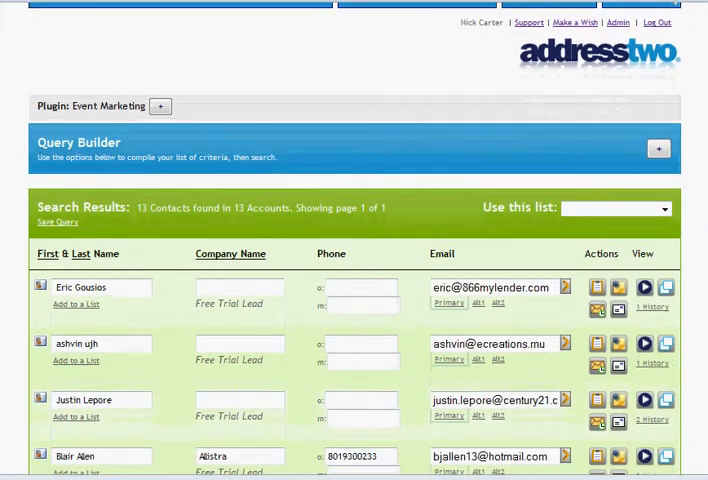
{"action": "mouse_move", "coordinate": [284, 228]}
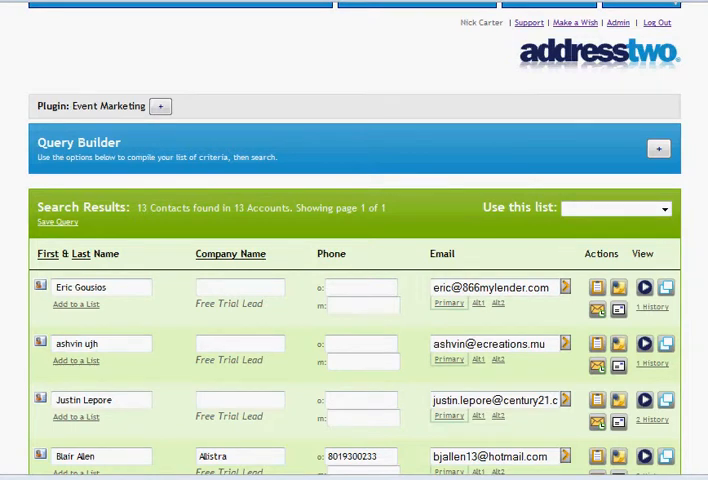
{"action": "scroll", "scroll_direction": "down", "scroll_amount": 3}
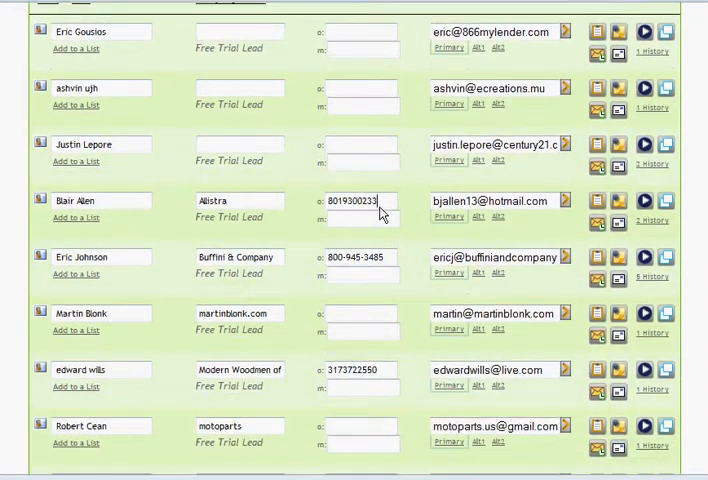
{"action": "scroll", "scroll_direction": "up", "scroll_amount": 3}
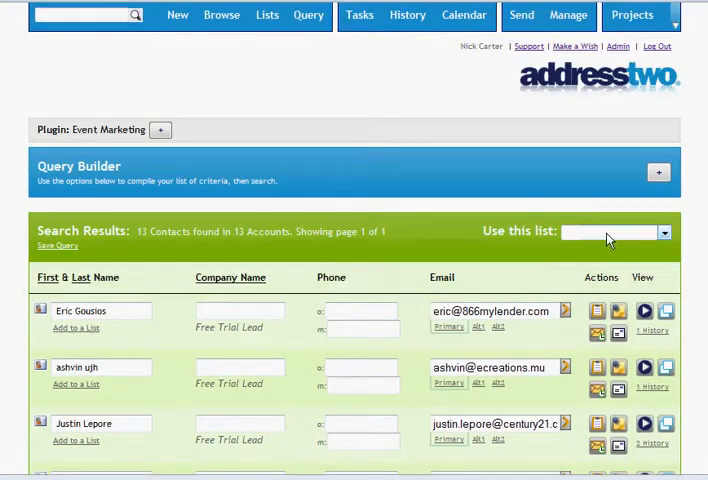
Choose Send Postcard from 'Use this list' to open the Postal Mail Composer for the clickers
{"action": "left_click", "coordinate": [664, 232]}
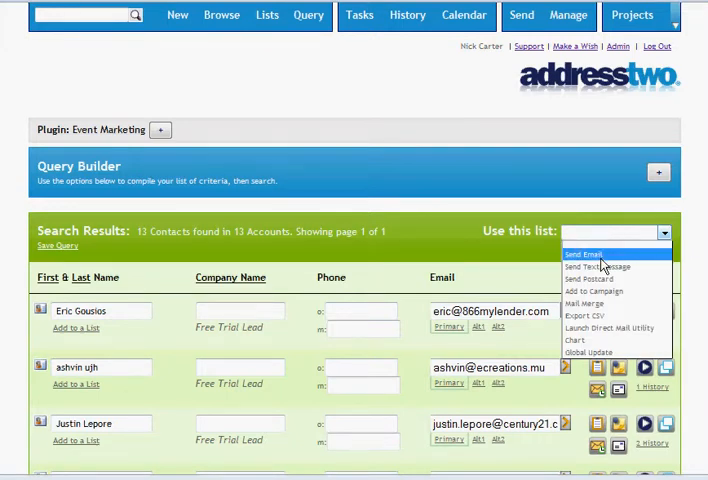
{"action": "mouse_move", "coordinate": [596, 278]}
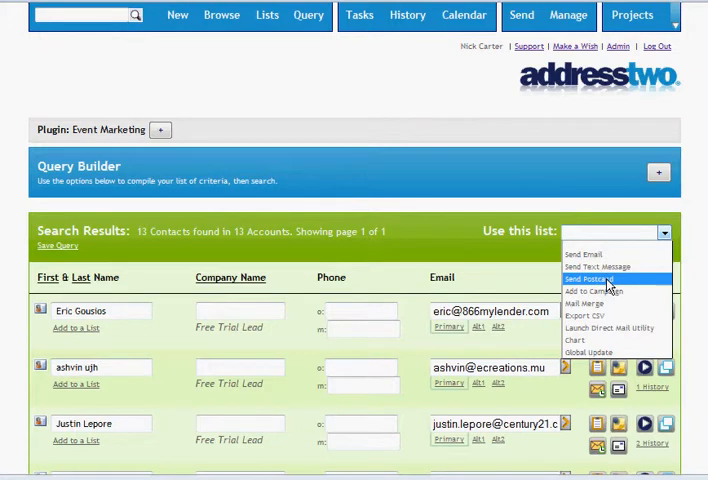
{"action": "mouse_move", "coordinate": [620, 284]}
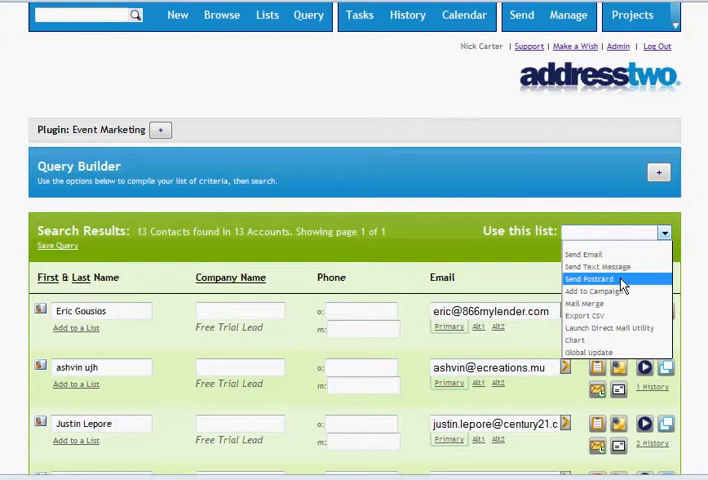
{"action": "left_click", "coordinate": [592, 278]}
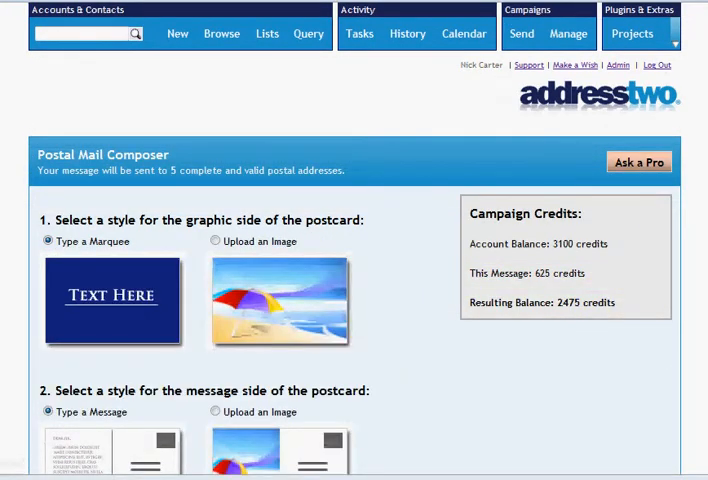
{"action": "scroll", "scroll_direction": "down", "scroll_amount": 3}
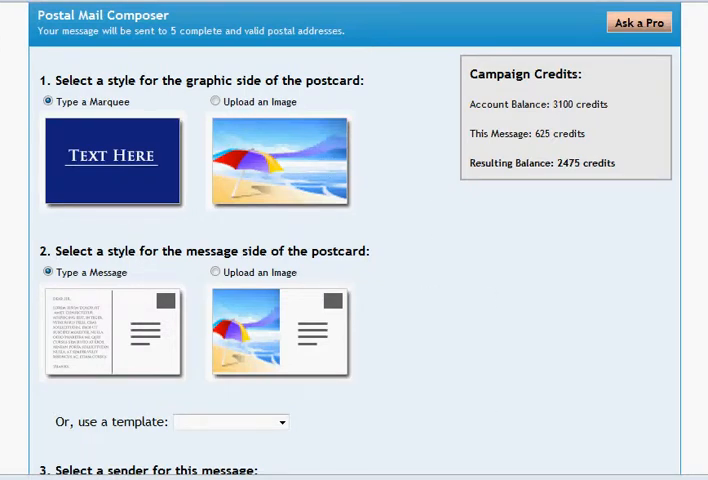
{"action": "scroll", "scroll_direction": "down", "scroll_amount": 3}
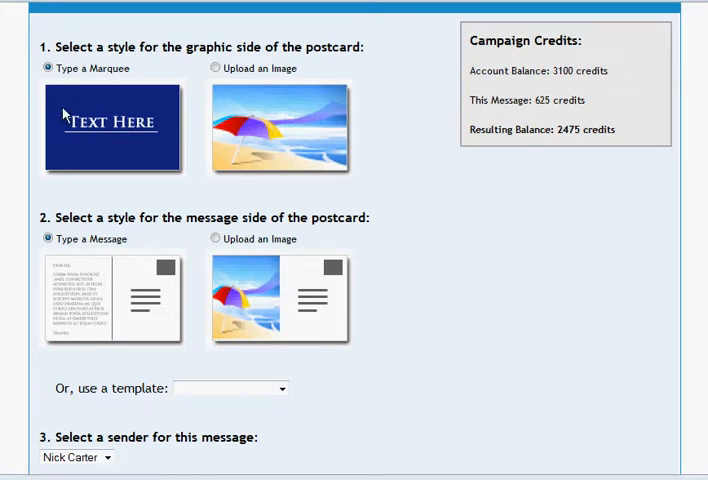
{"action": "mouse_move", "coordinate": [224, 92]}
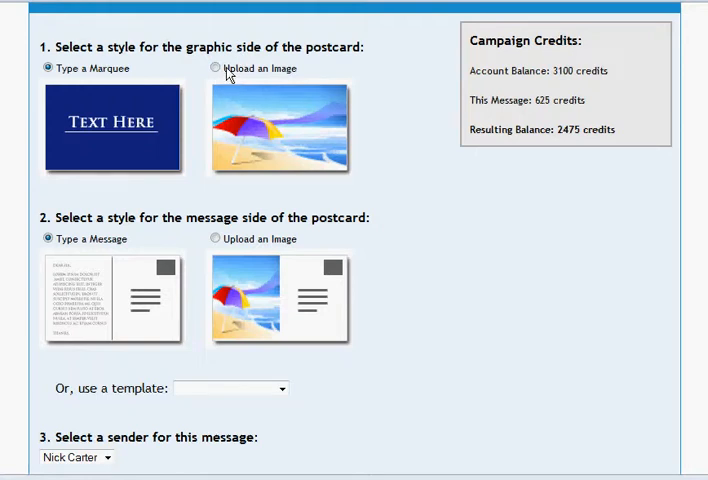
{"action": "mouse_move", "coordinate": [284, 84]}
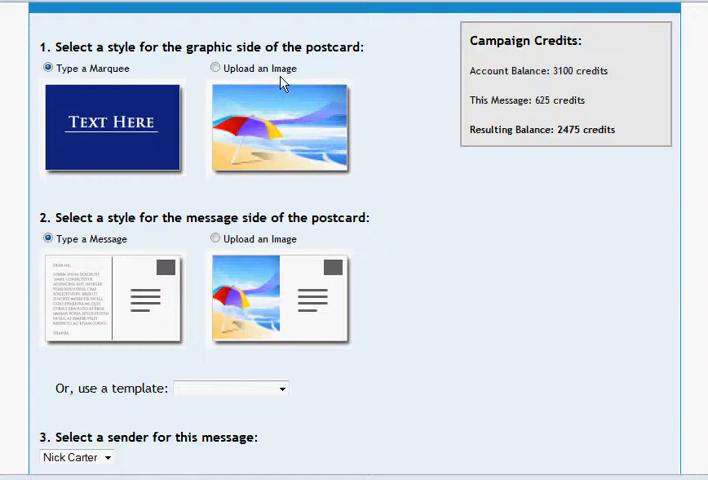
{"action": "mouse_move", "coordinate": [110, 258]}
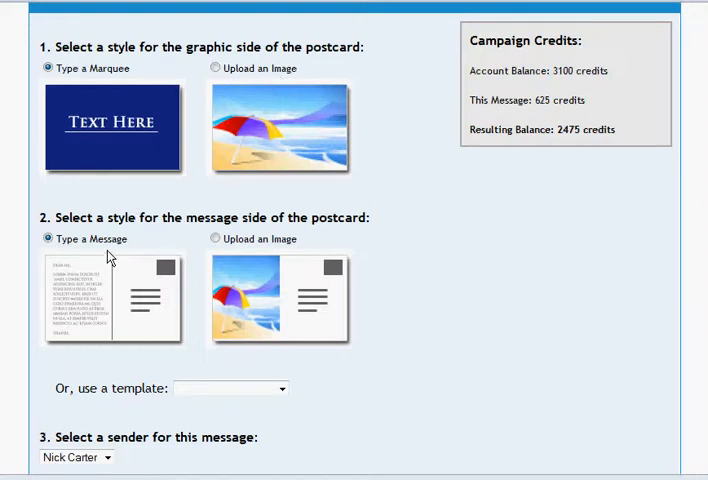
{"action": "mouse_move", "coordinate": [94, 304]}
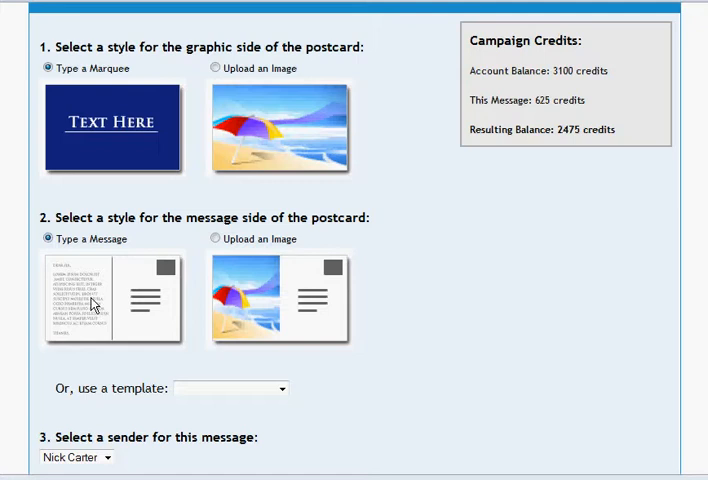
{"action": "mouse_move", "coordinate": [256, 284]}
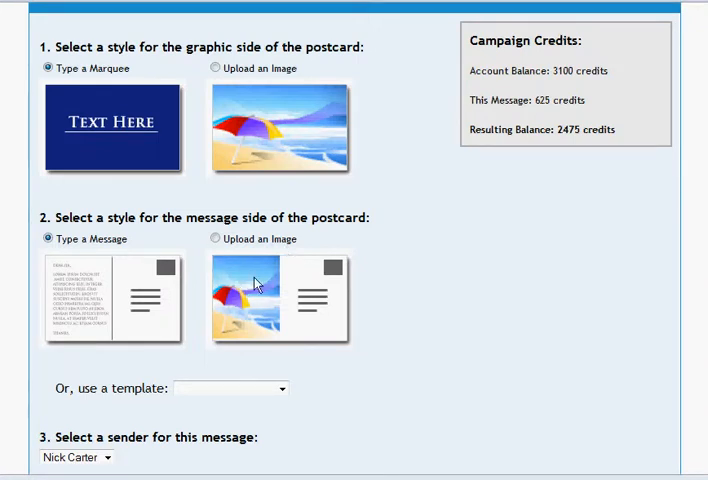
{"action": "mouse_move", "coordinate": [280, 308]}
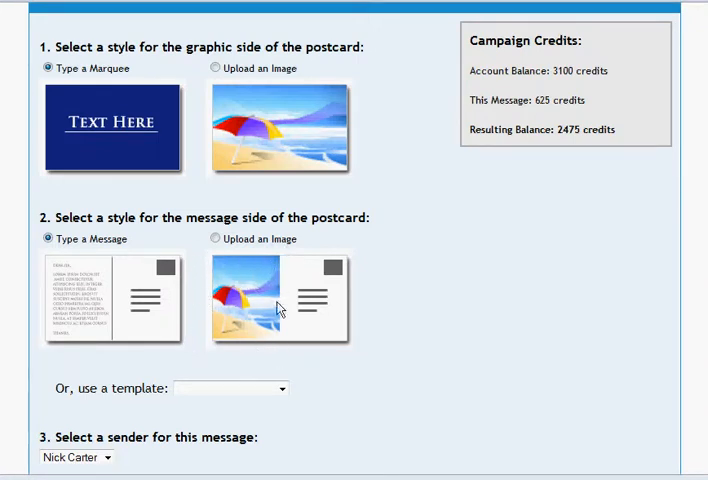
{"action": "scroll", "scroll_direction": "down", "scroll_amount": 3}
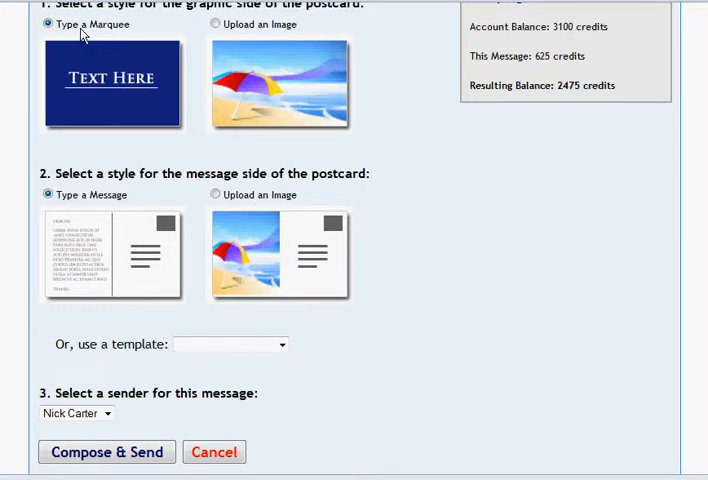
{"action": "mouse_move", "coordinate": [672, 184]}
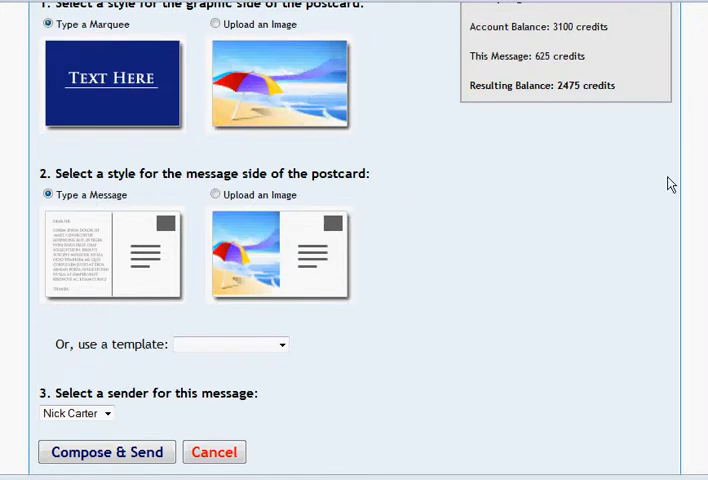
{"action": "scroll", "scroll_direction": "down", "scroll_amount": 3}
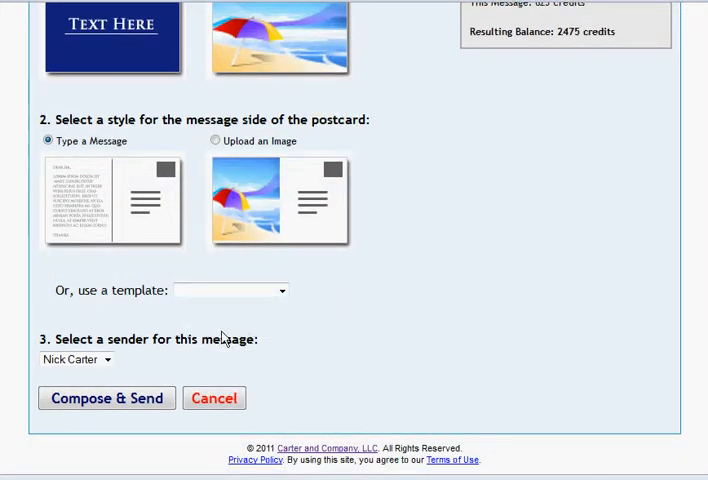
{"action": "mouse_move", "coordinate": [174, 306]}
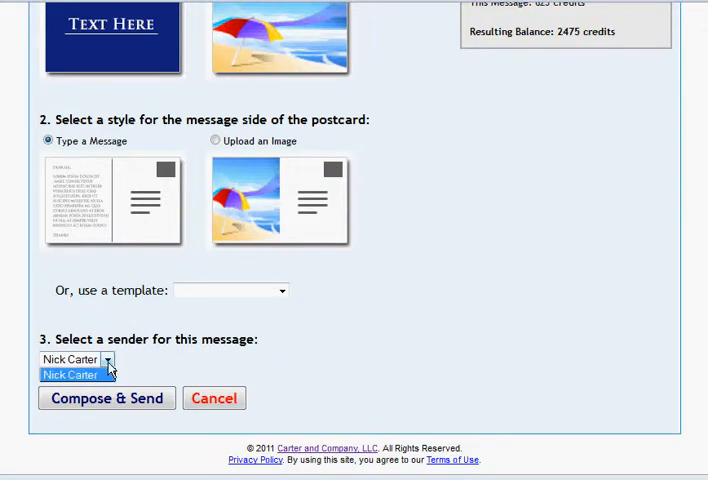
{"action": "left_click", "coordinate": [70, 374]}
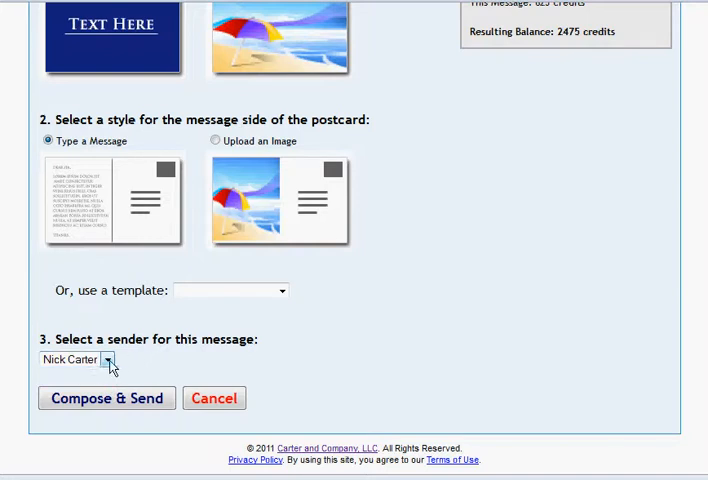
{"action": "mouse_move", "coordinate": [136, 384]}
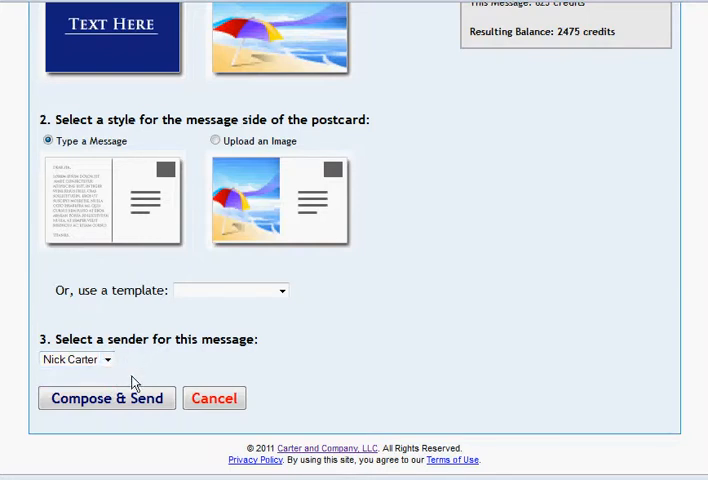
{"action": "mouse_move", "coordinate": [536, 364]}
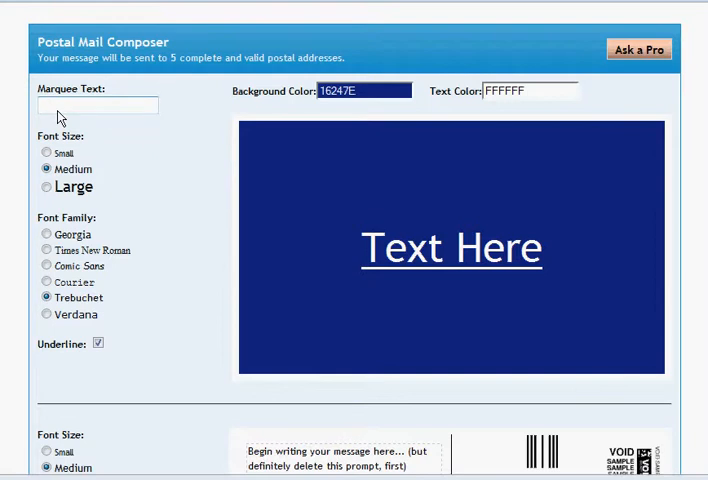
Enter marquee text 'Hello Email Clicker' and set background 7E2614 with text colour E4FF36
{"action": "type", "text": "Hello"}
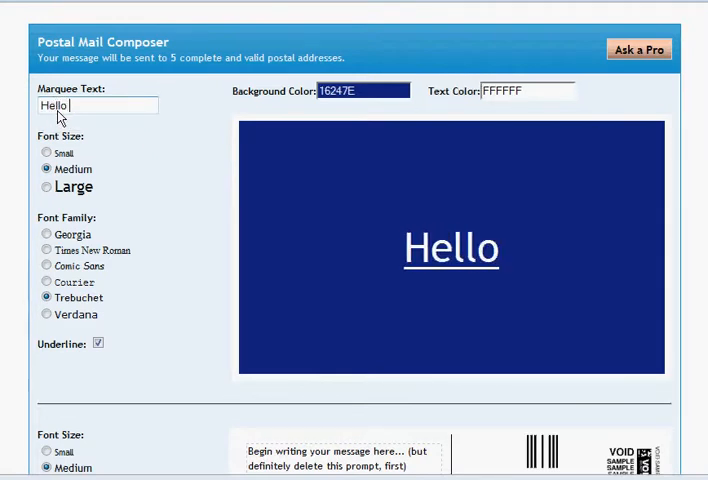
{"action": "type", "text": "Email C"}
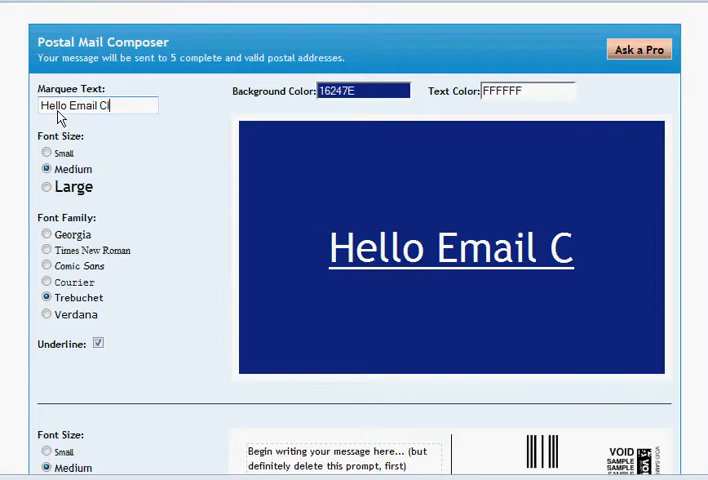
{"action": "type", "text": "licker"}
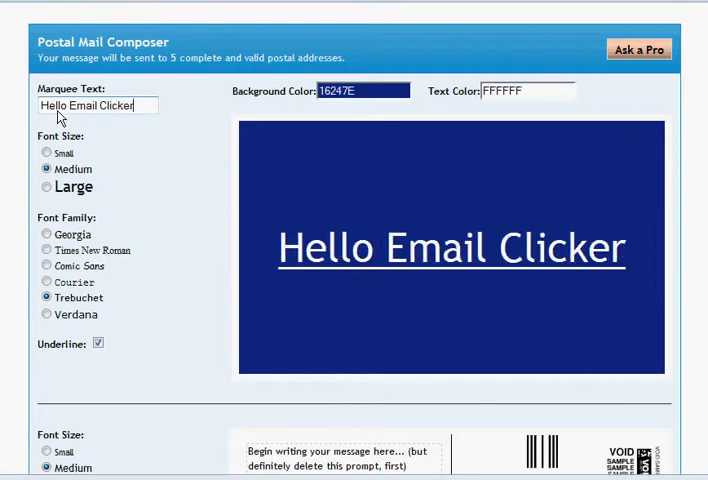
{"action": "left_click", "coordinate": [362, 90]}
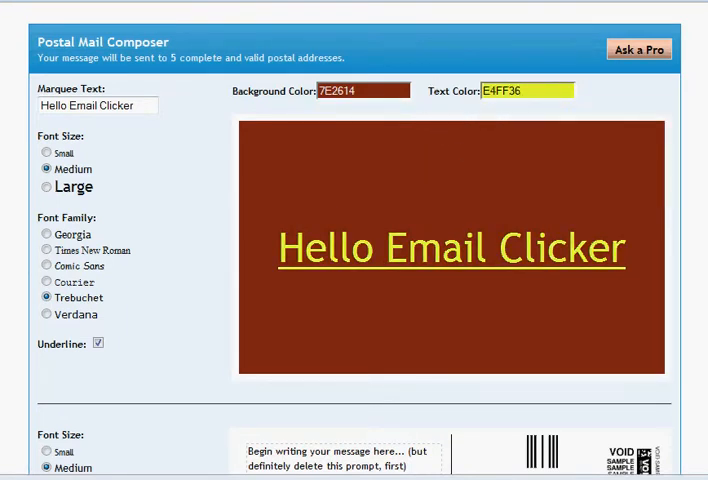
{"action": "scroll", "scroll_direction": "down", "scroll_amount": 3}
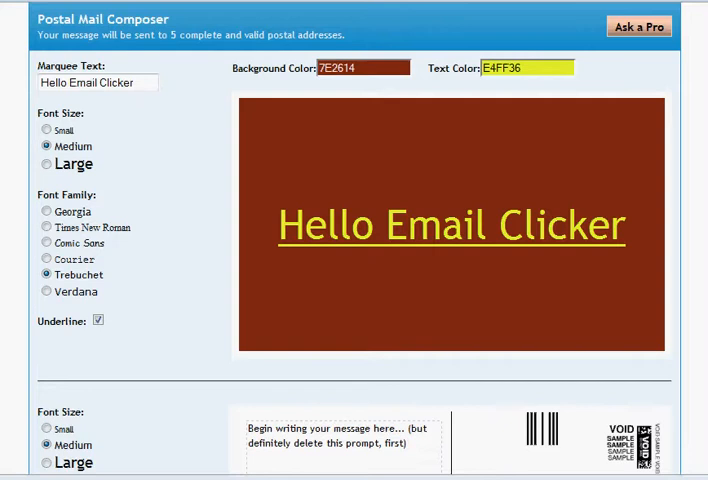
{"action": "scroll", "scroll_direction": "down", "scroll_amount": 3}
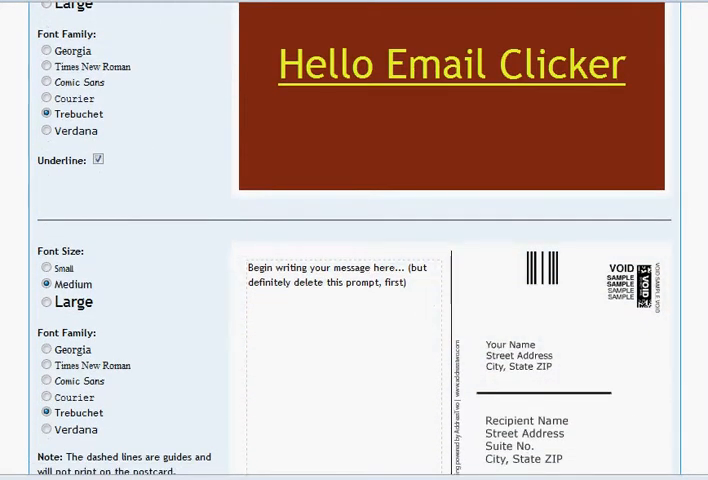
{"action": "scroll", "scroll_direction": "down", "scroll_amount": 3}
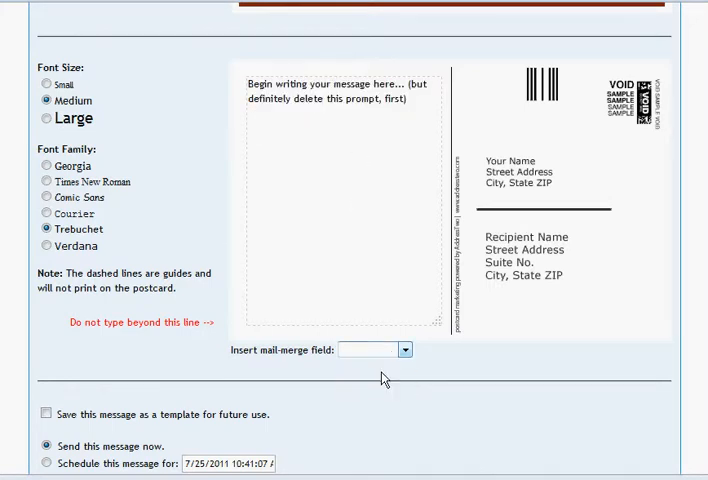
Insert First Name, write 'I noticed that you clicked my email... call me.' and sign off with Regards
{"action": "left_click", "coordinate": [404, 348]}
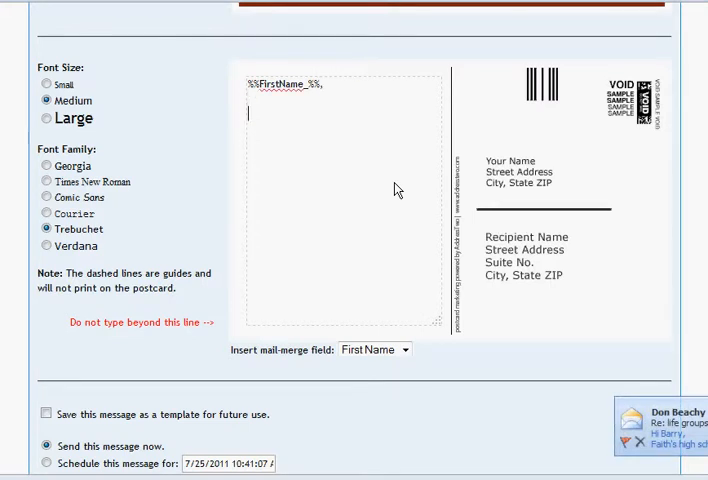
{"action": "type", "text": "I noticed that"}
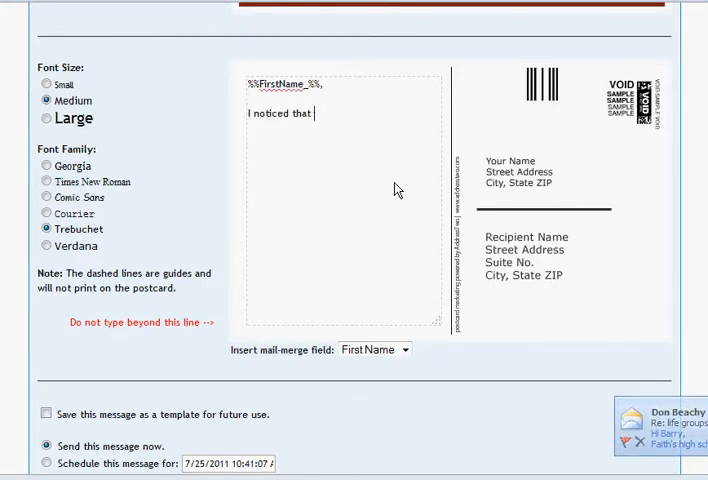
{"action": "type", "text": "you clicked my email link."}
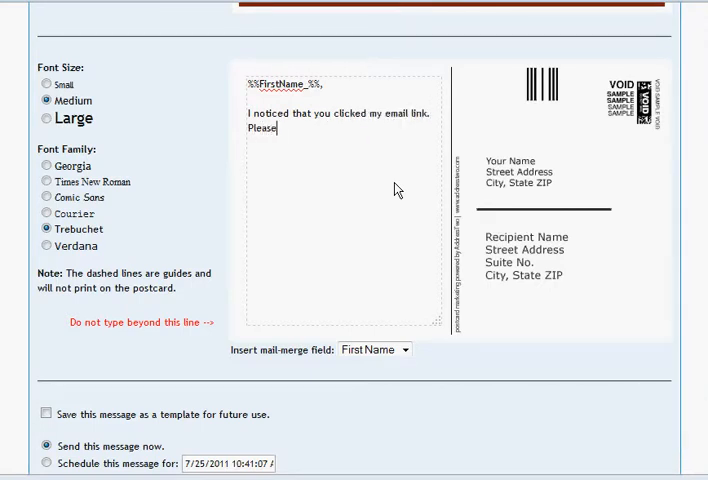
{"action": "type", "text": "call me"}
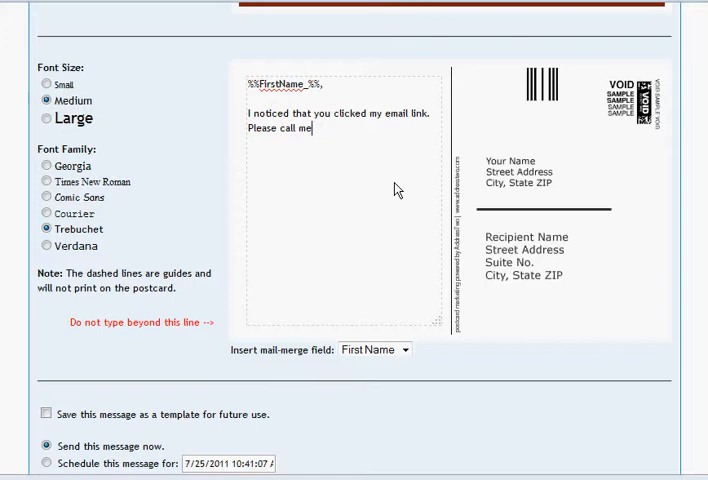
{"action": "type", "text": "."}
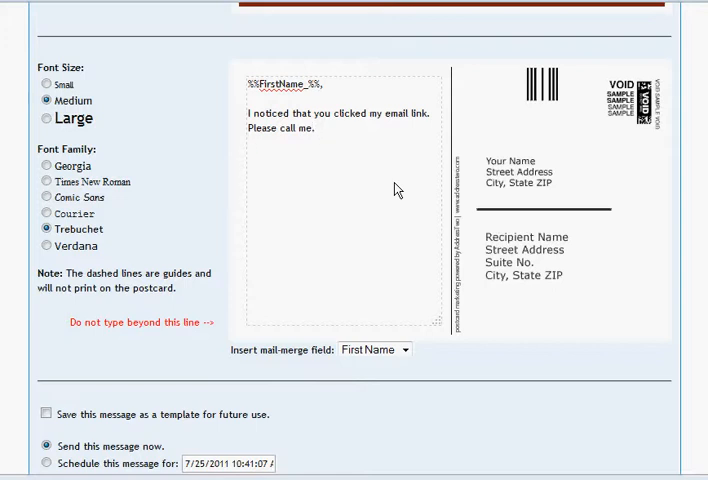
{"action": "type", "text": "Regards,"}
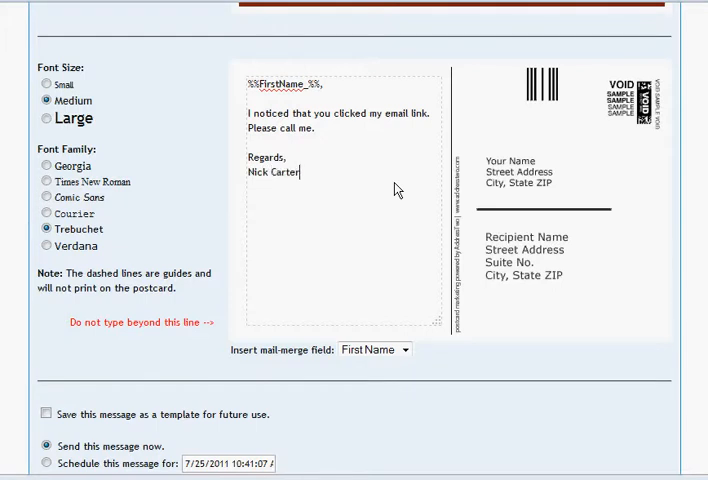
{"action": "scroll", "scroll_direction": "down", "scroll_amount": 3}
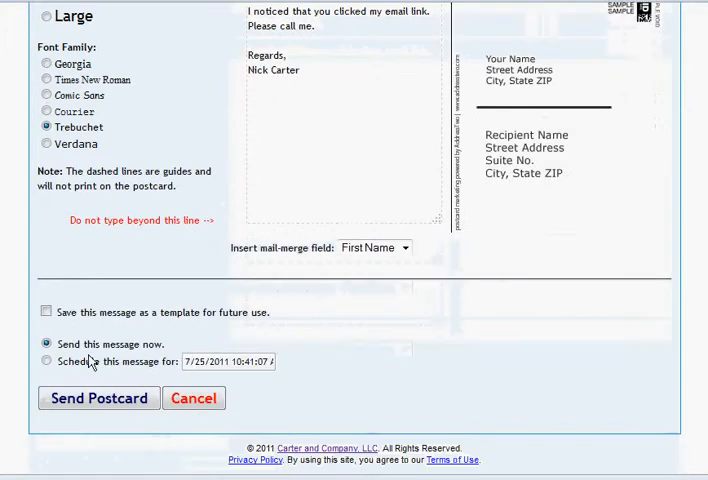